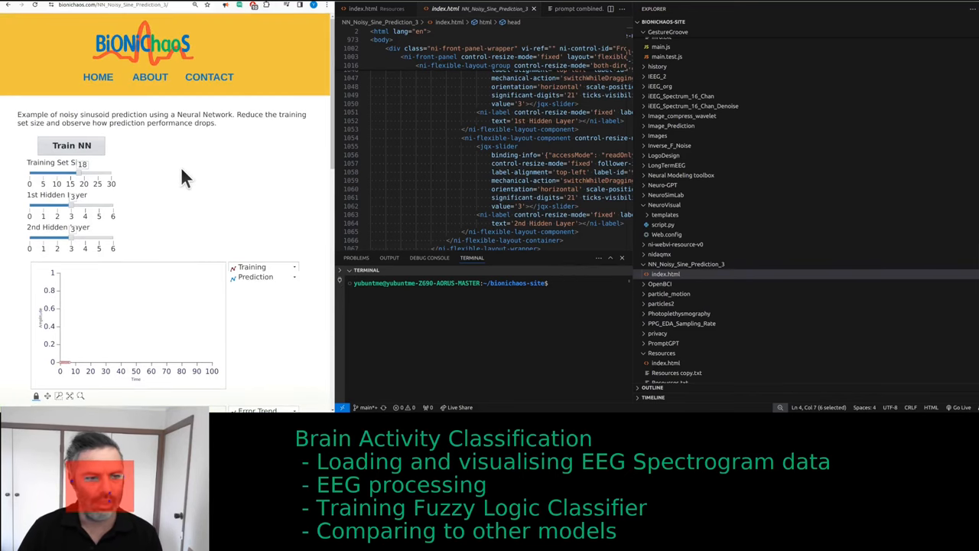
- Scroll down the BioniChaos noisy sine prediction page to the embedded demo video
scroll("down", 3)
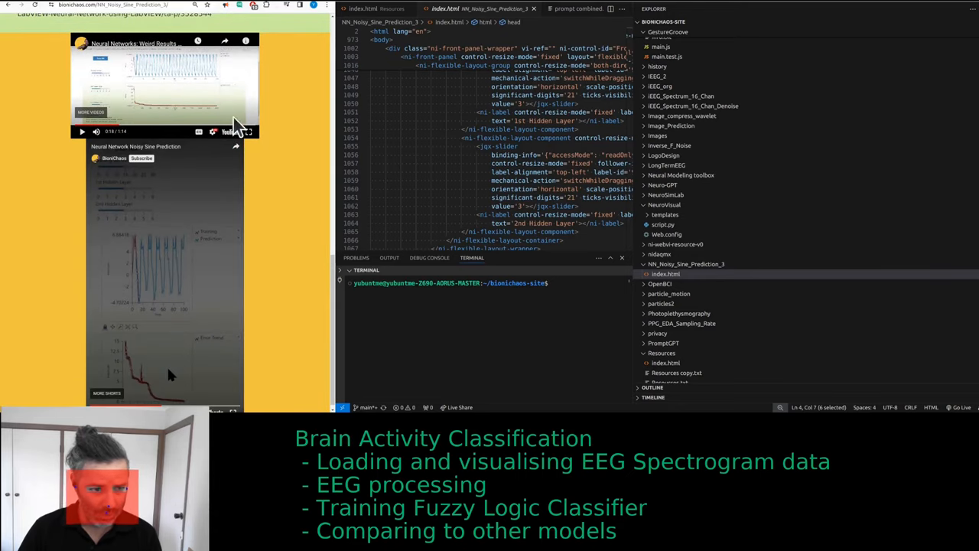
mouse_move(248, 145)
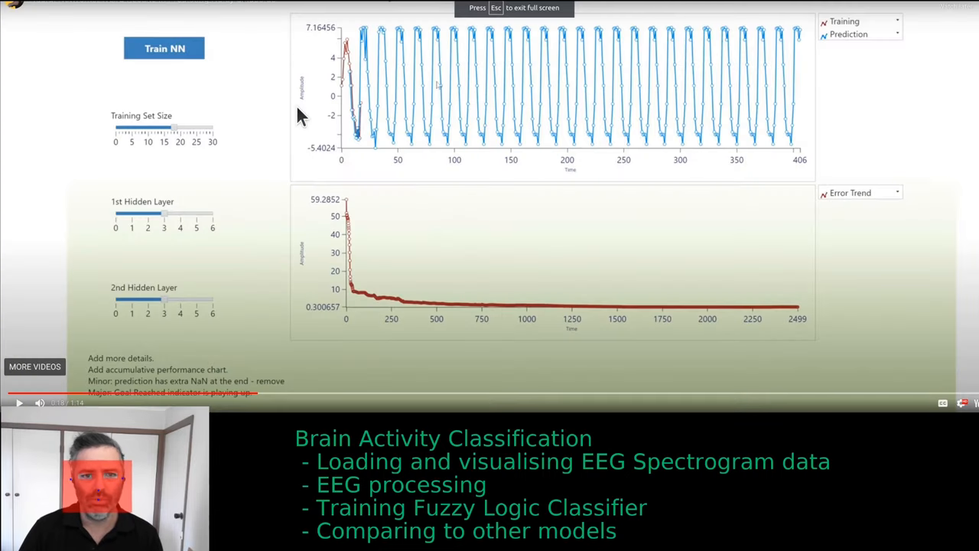
mouse_move(343, 69)
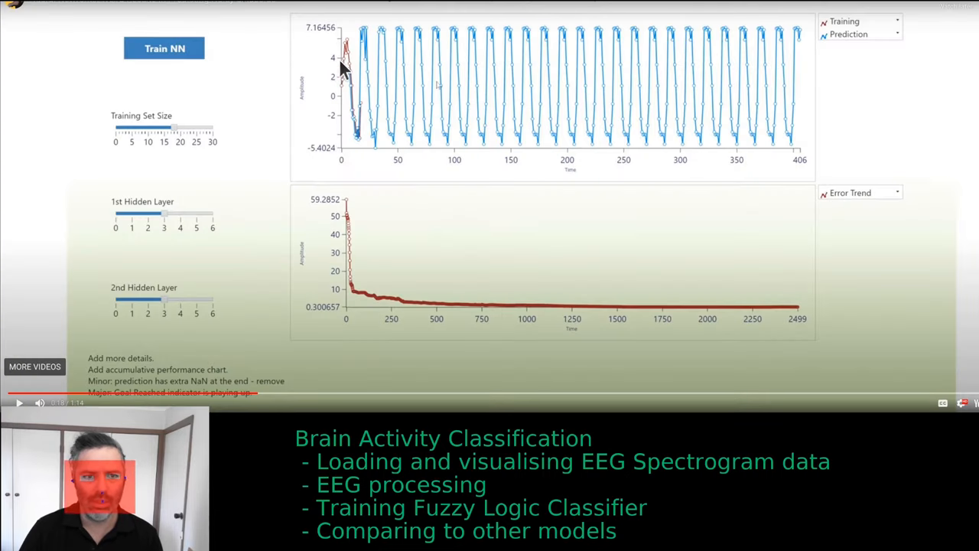
mouse_move(258, 143)
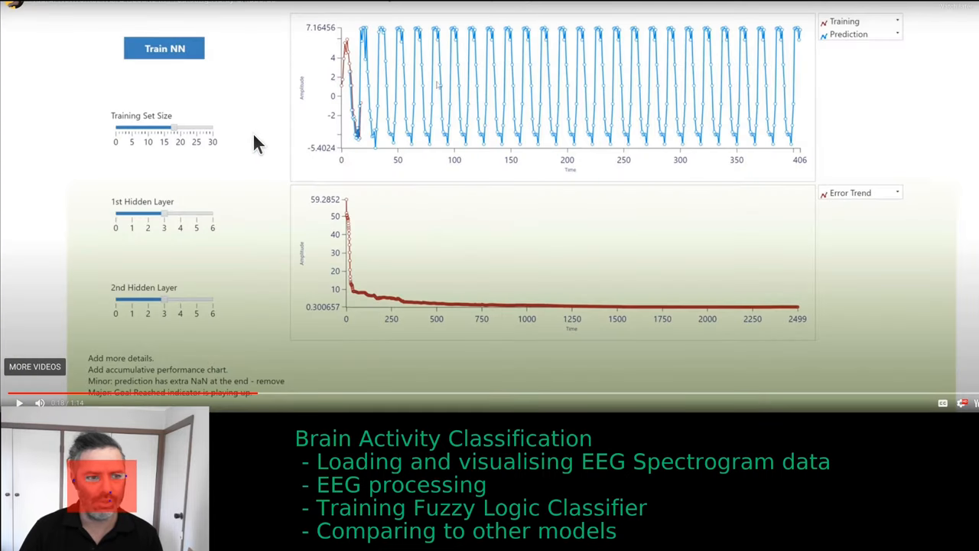
mouse_move(188, 264)
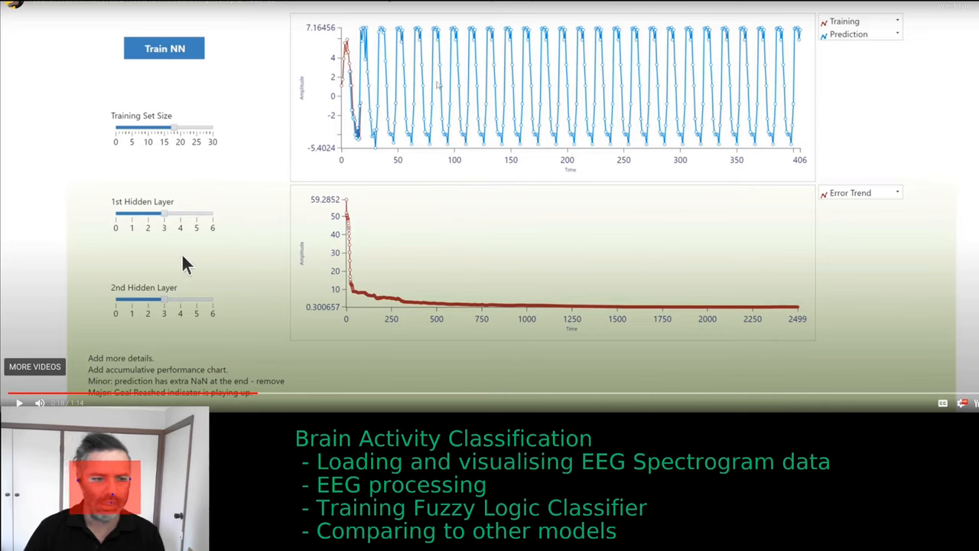
mouse_move(188, 189)
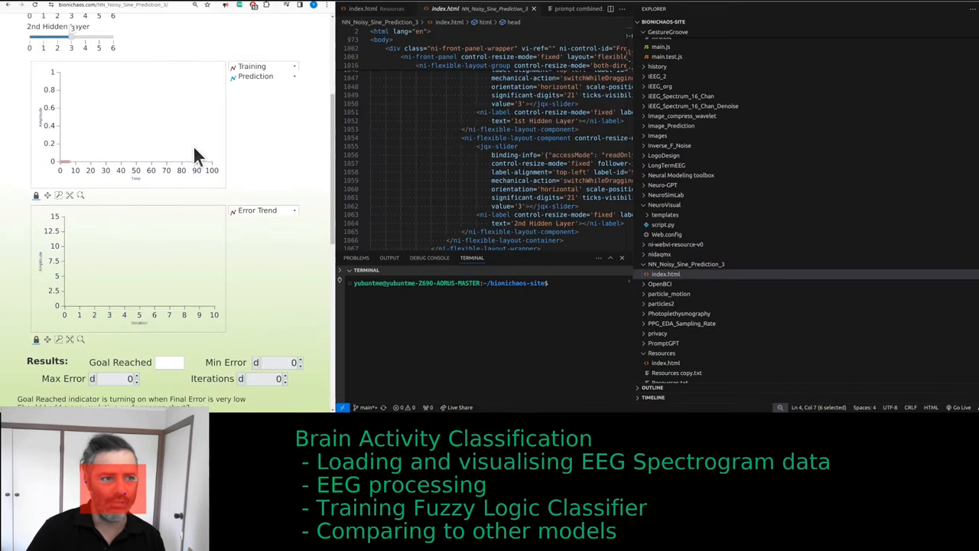
mouse_move(210, 50)
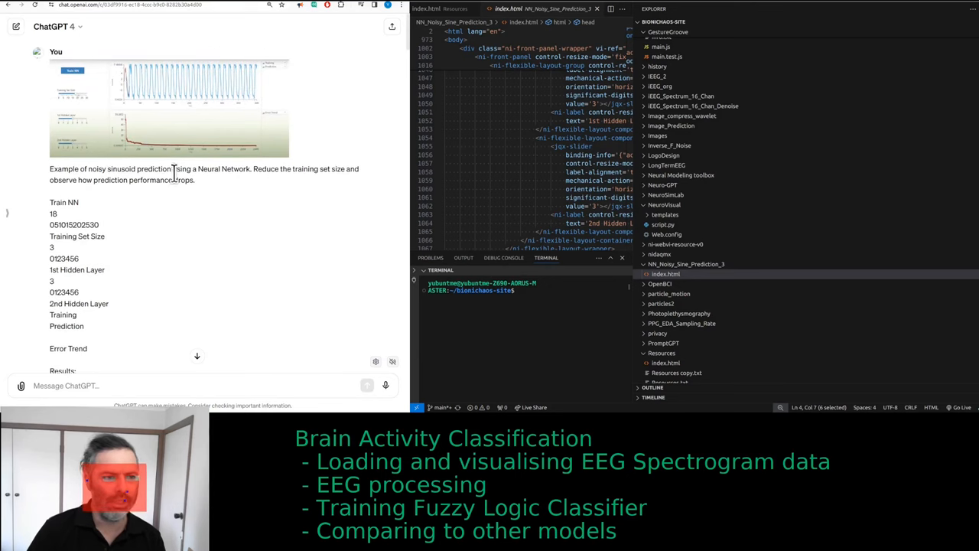
left_click(168, 107)
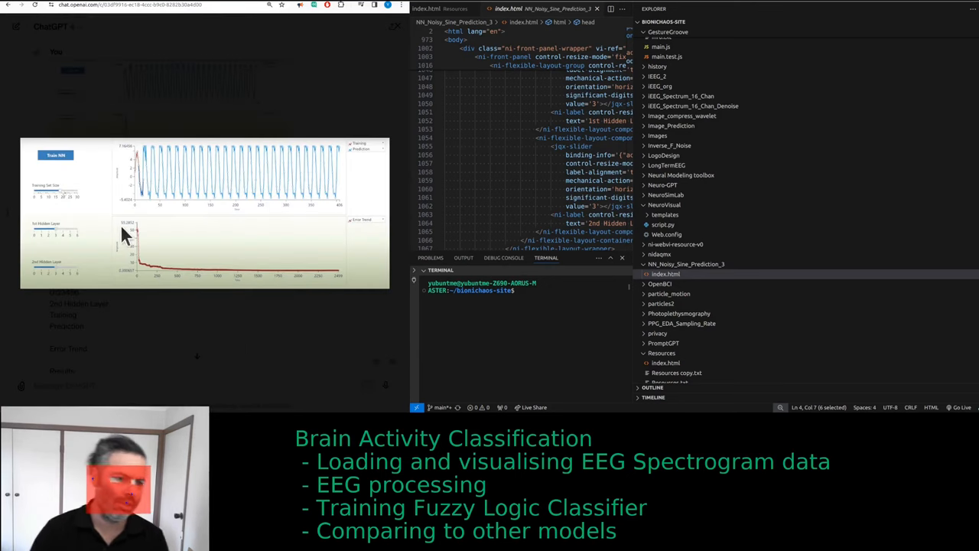
mouse_move(129, 153)
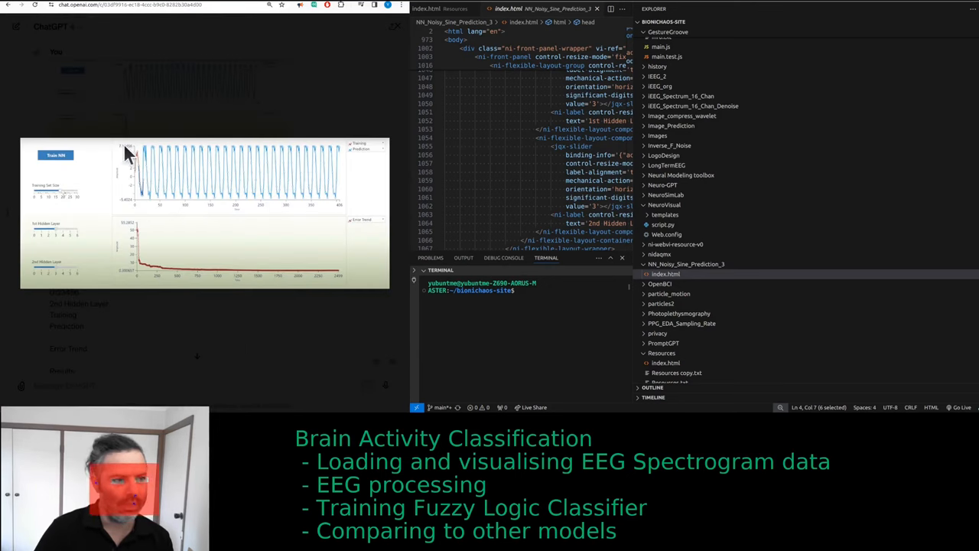
mouse_move(247, 192)
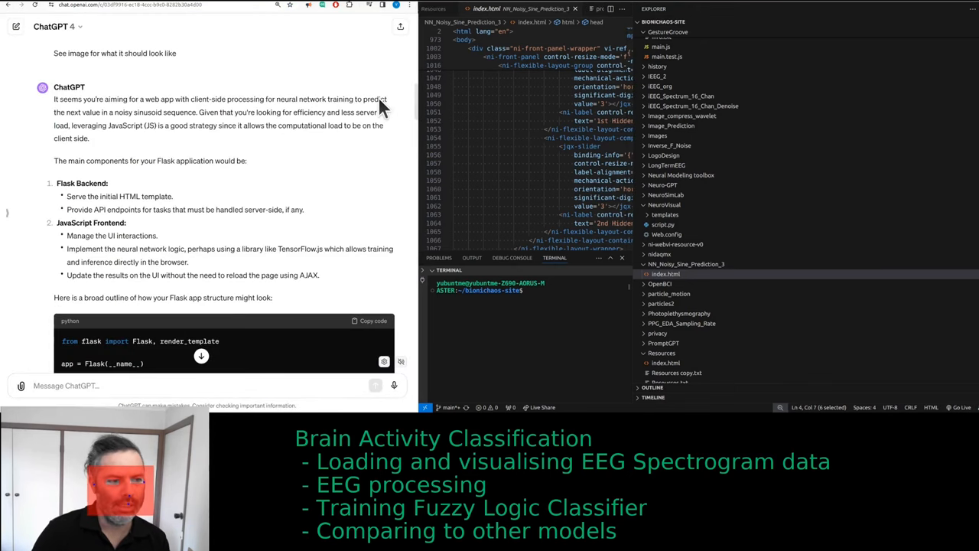
mouse_move(379, 99)
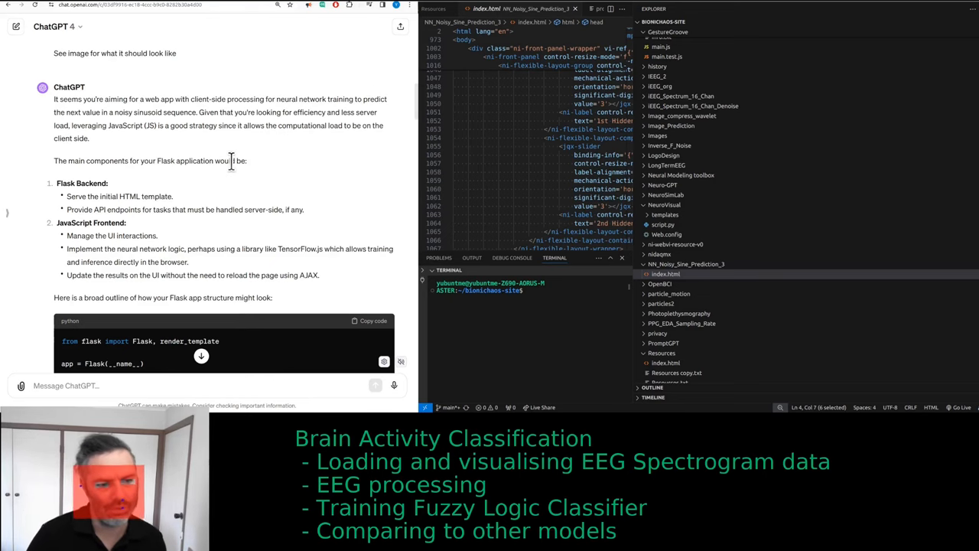
scroll("down", 3)
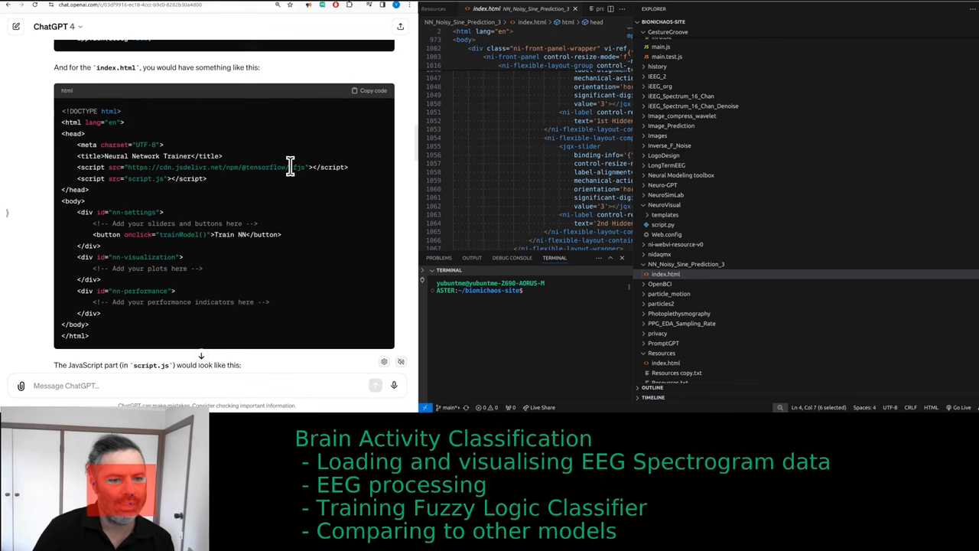
scroll("down", 3)
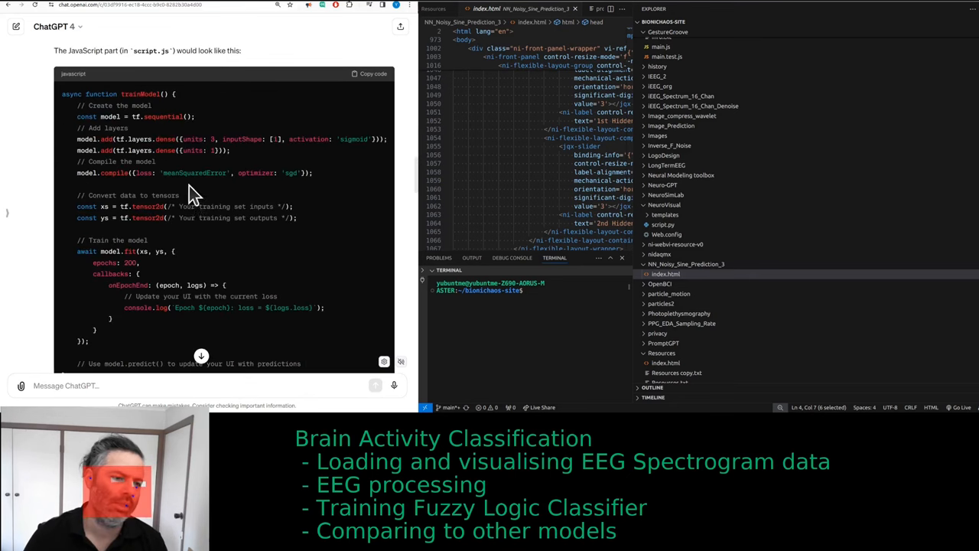
scroll("down", 3)
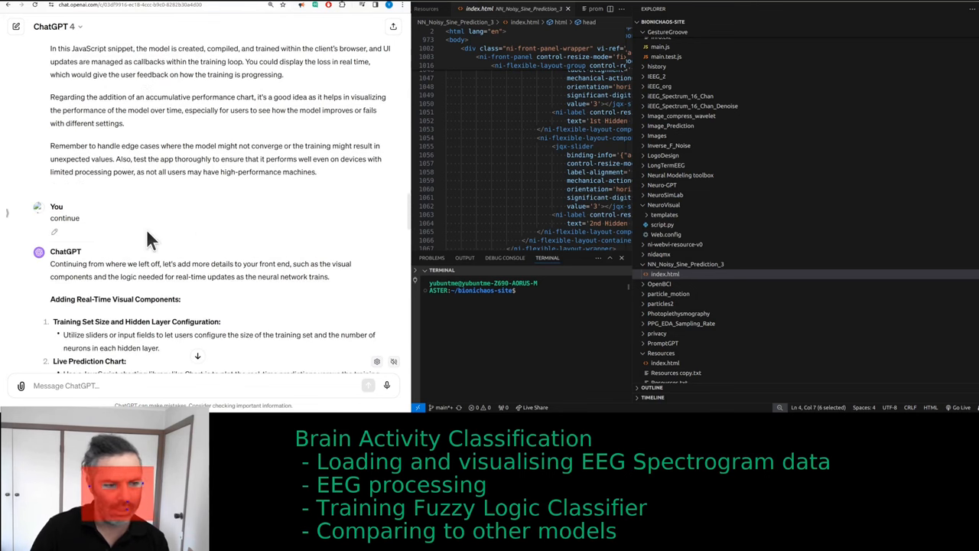
scroll("down", 3)
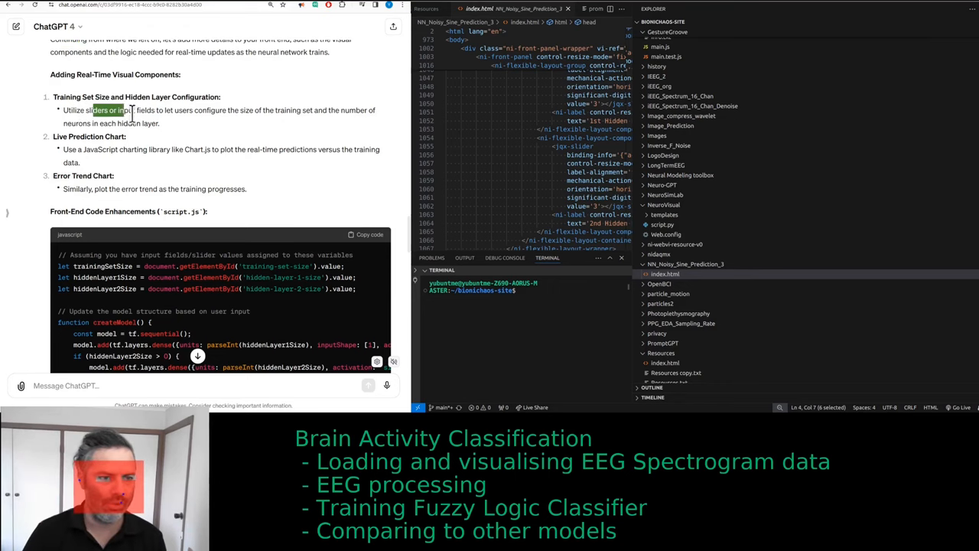
scroll("up", 3)
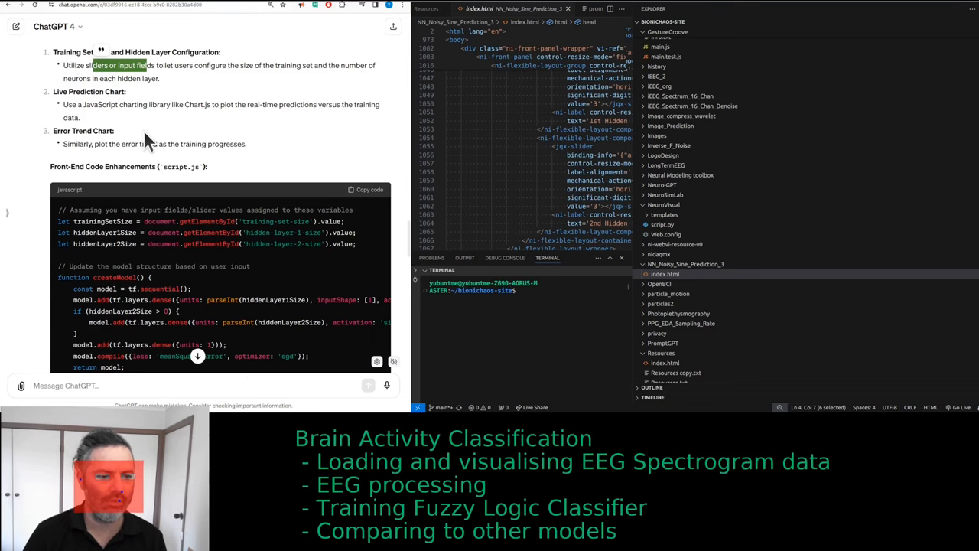
scroll("down", 3)
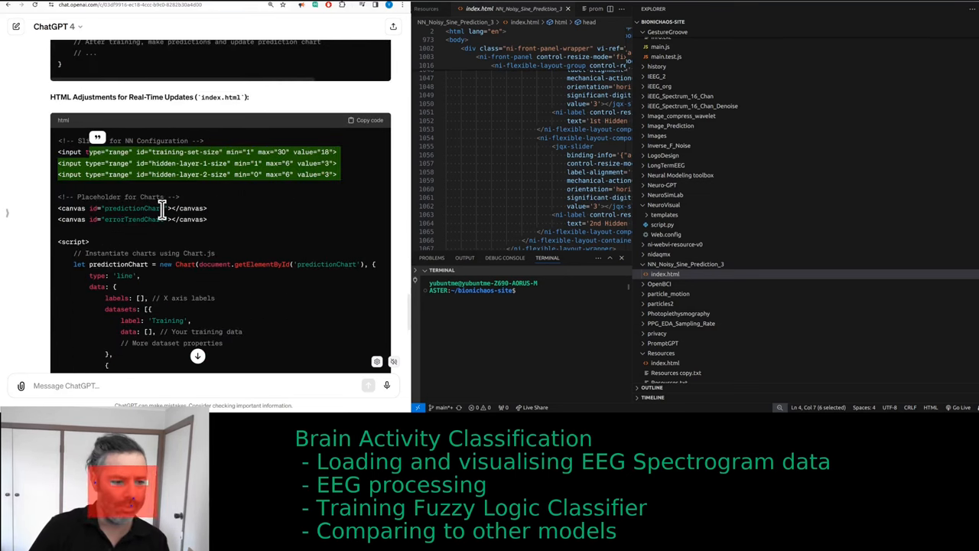
scroll("down", 3)
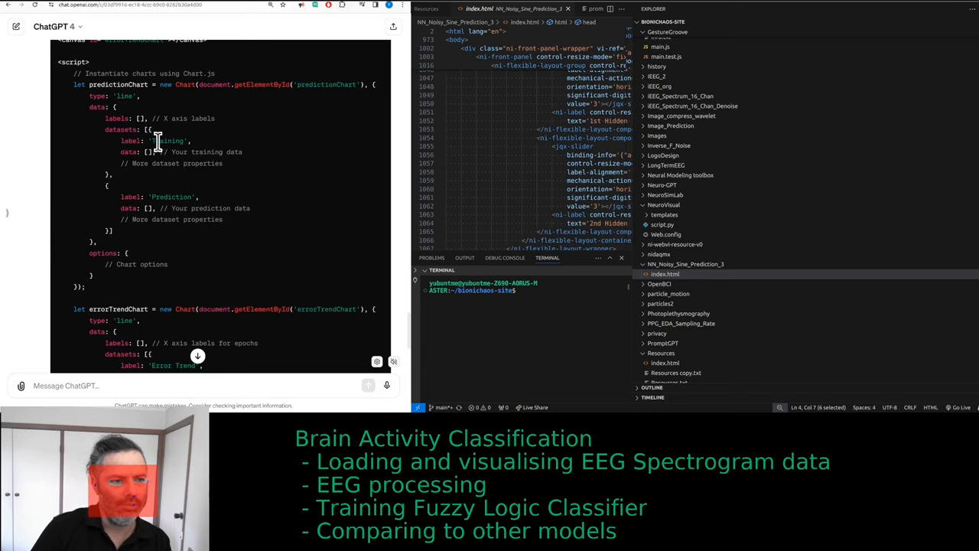
mouse_move(168, 212)
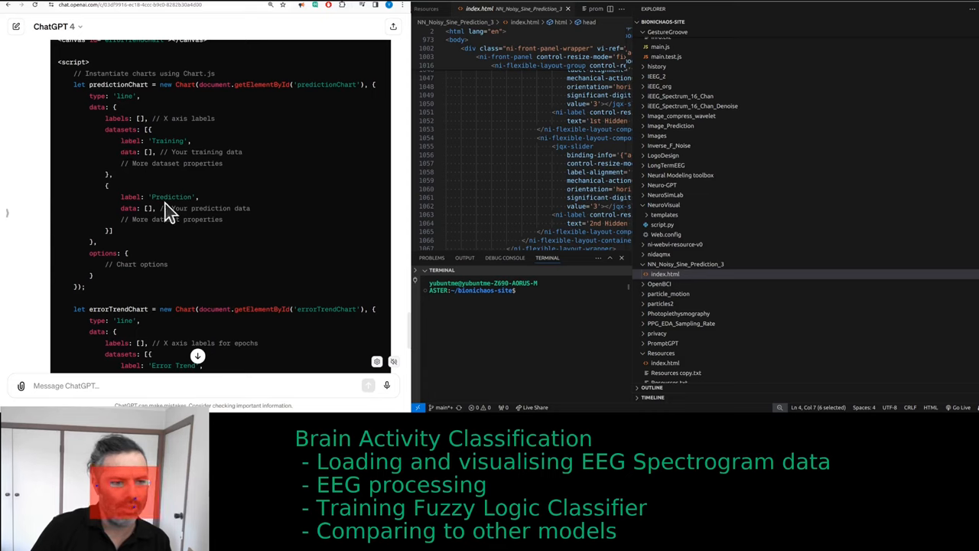
scroll("down", 3)
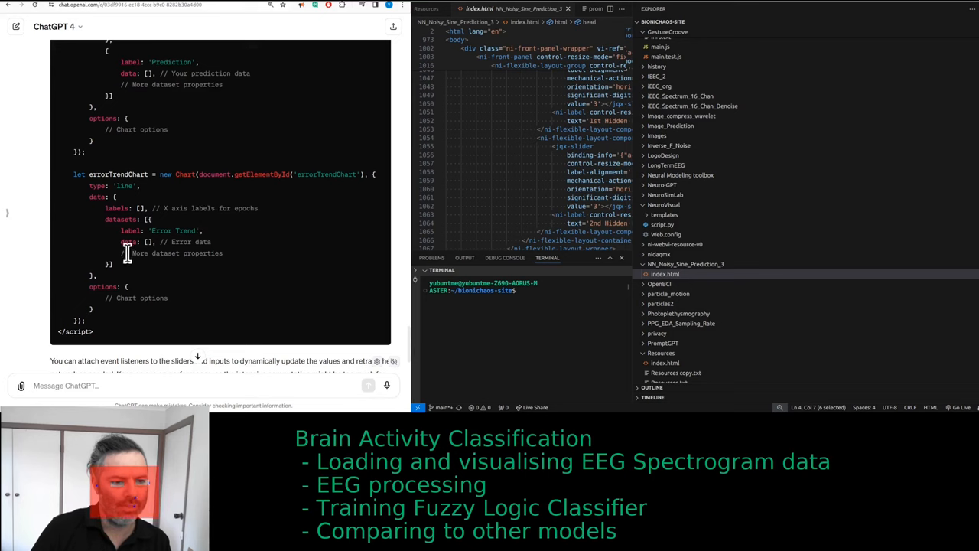
scroll("down", 3)
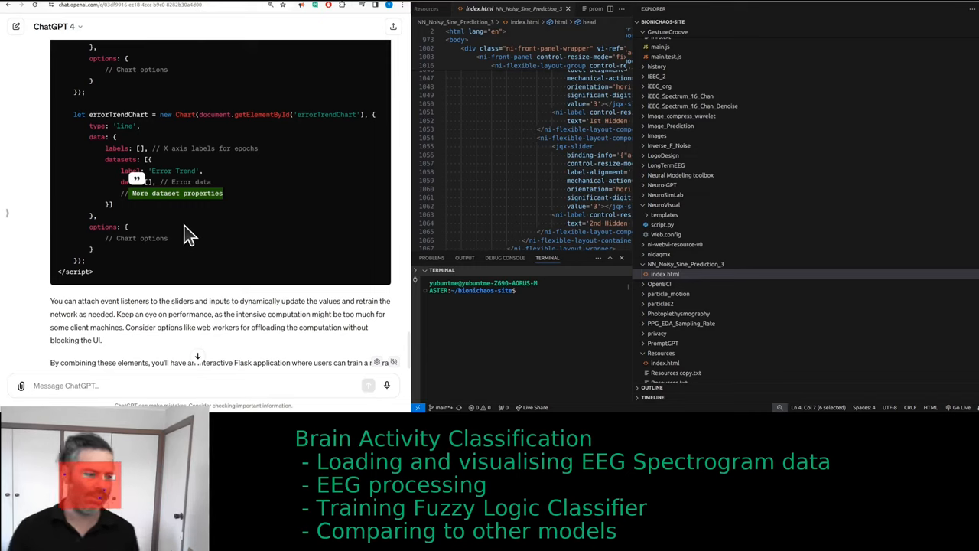
mouse_move(249, 183)
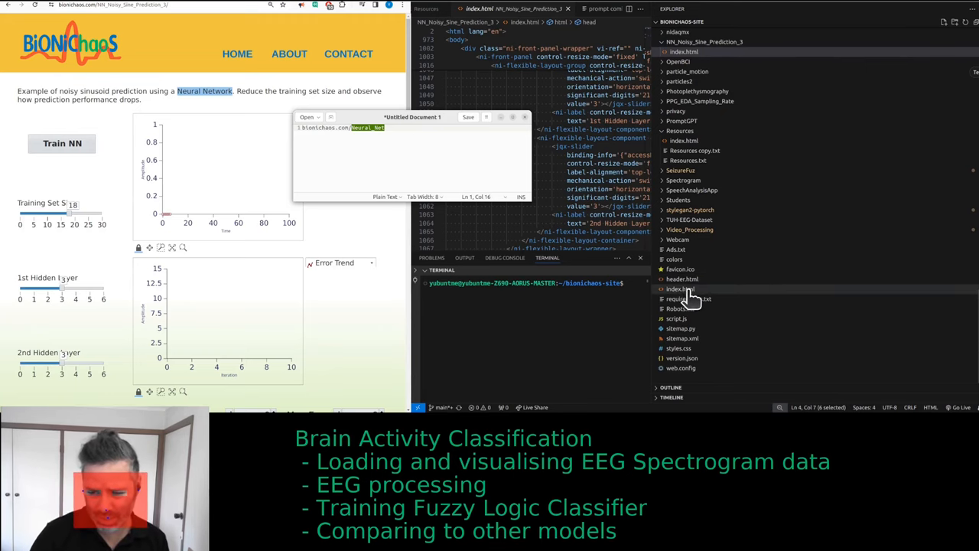
- Select ChatGPT's response so it can be pasted into info.txt
left_click(680, 288)
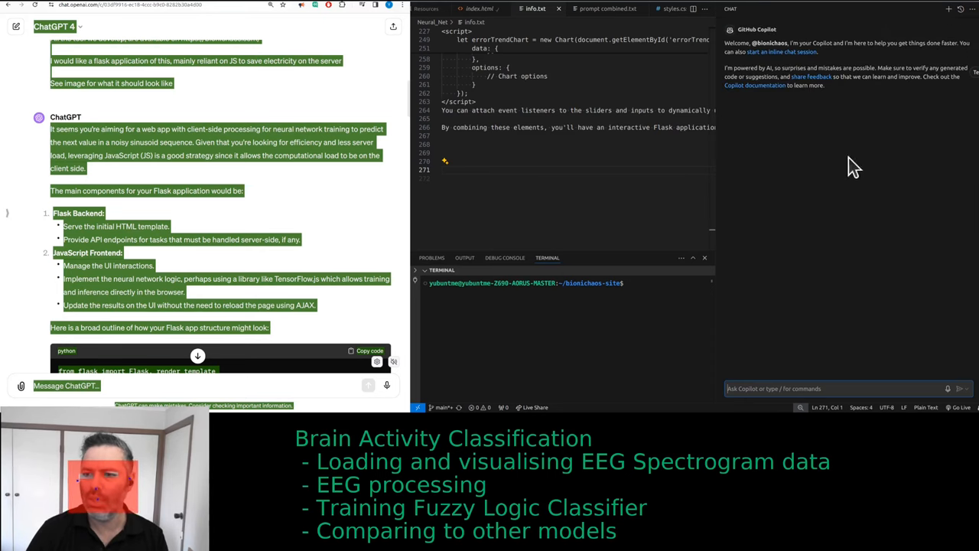
mouse_move(943, 389)
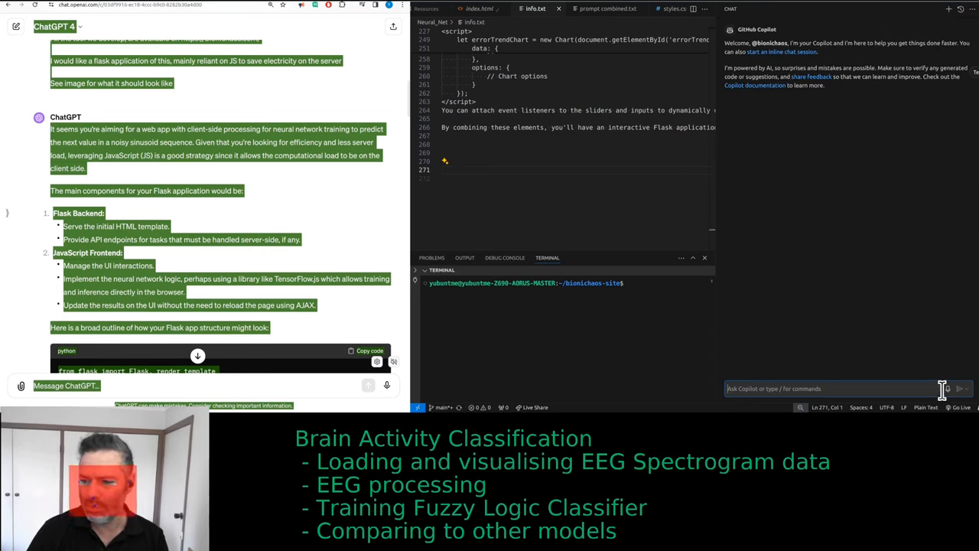
- Ask Copilot for a Flask app template with files, folders and terminal commands
left_click(946, 388)
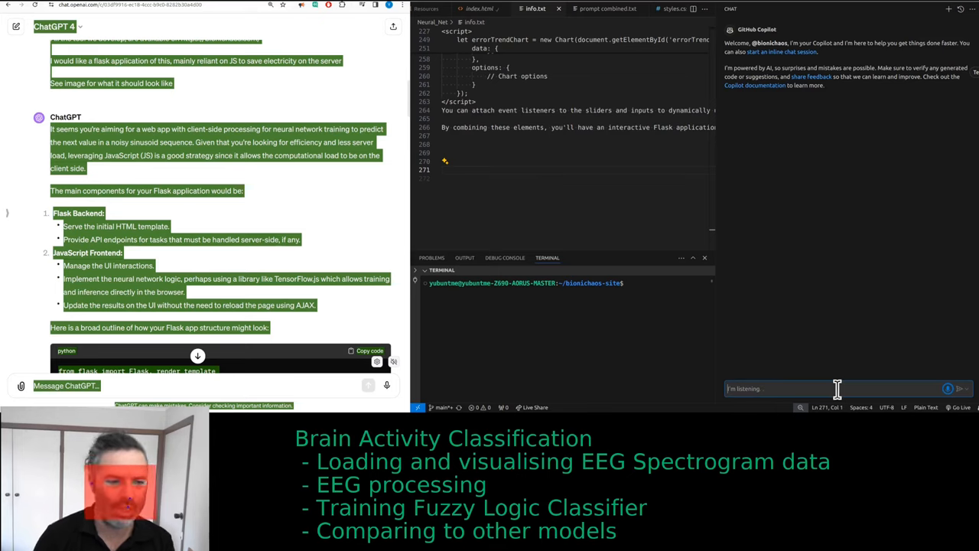
type("Hey can you generate the template")
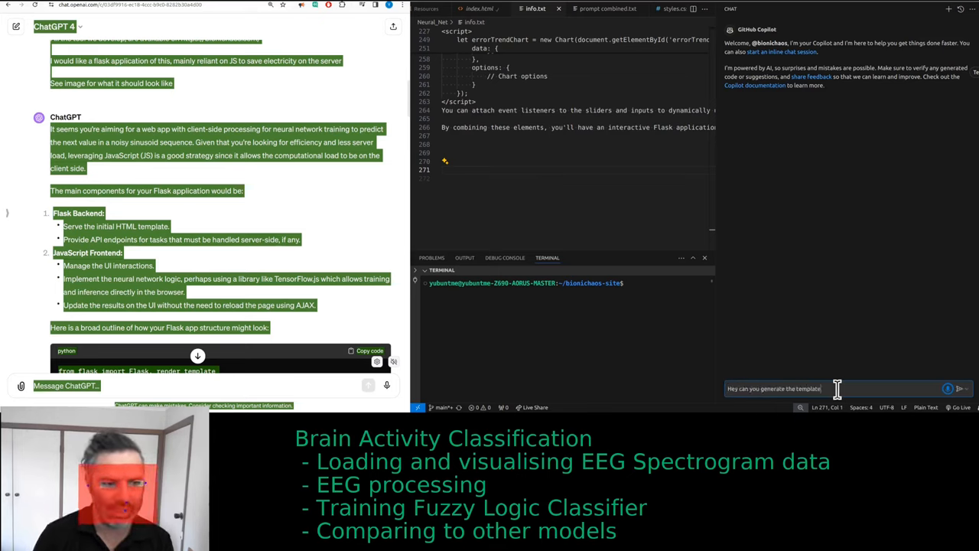
type("for a flask application with all the necessary")
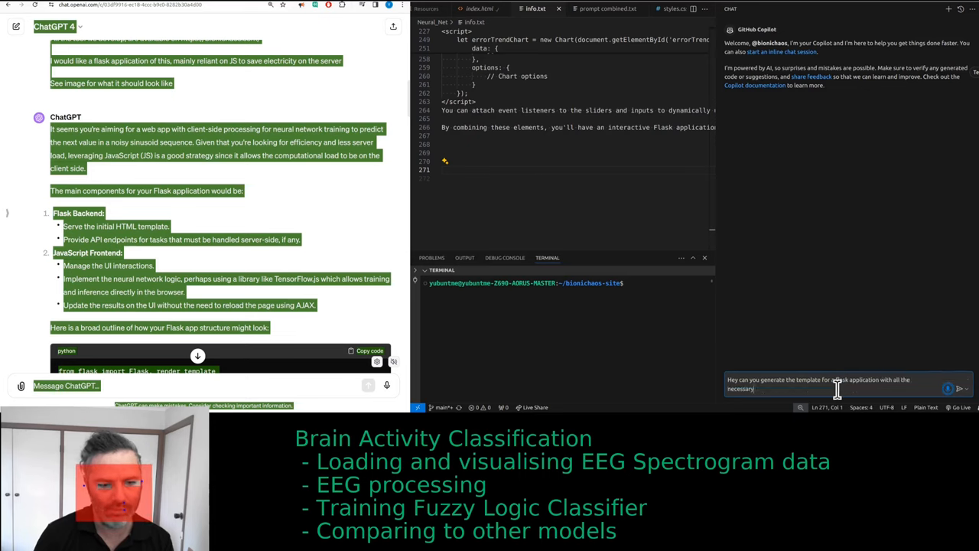
type("files and folders")
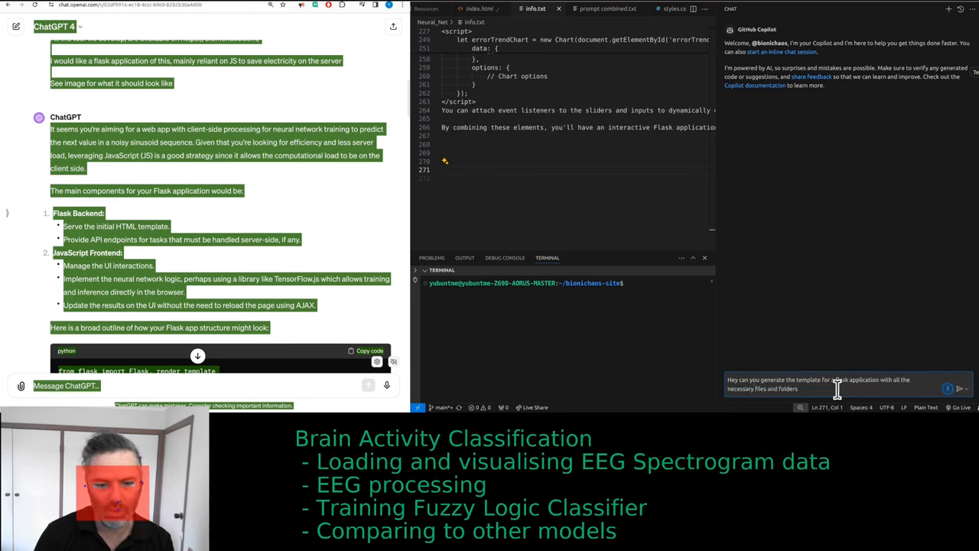
type("and also the")
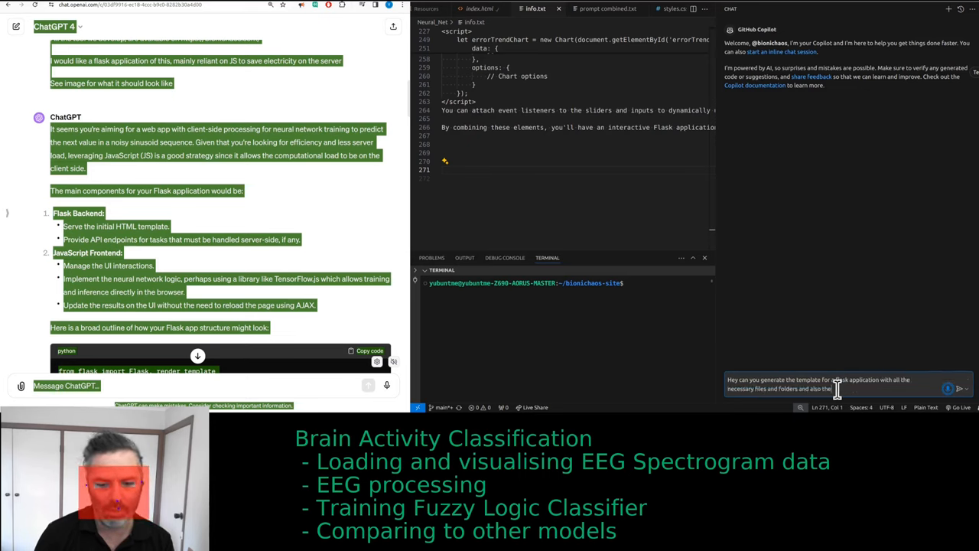
type("terminal commands for")
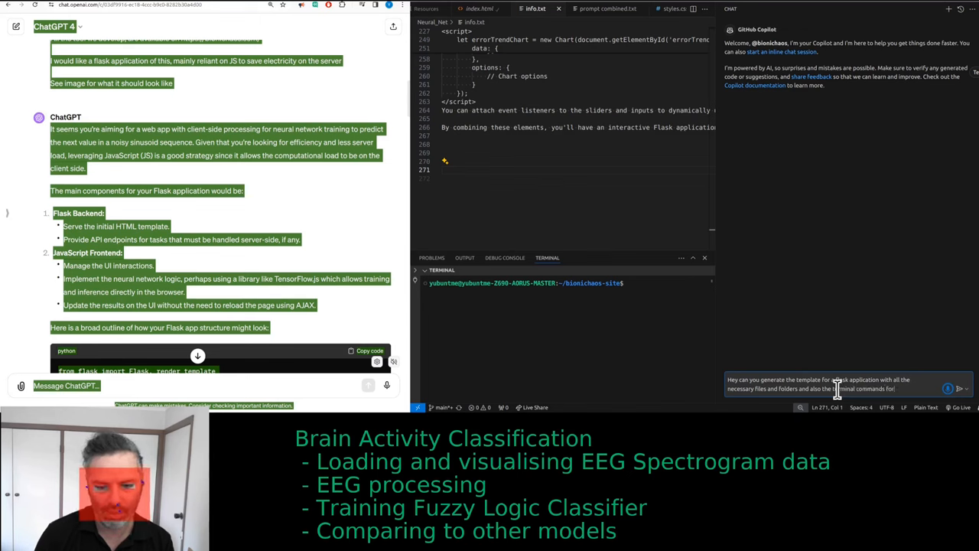
left_click(960, 388)
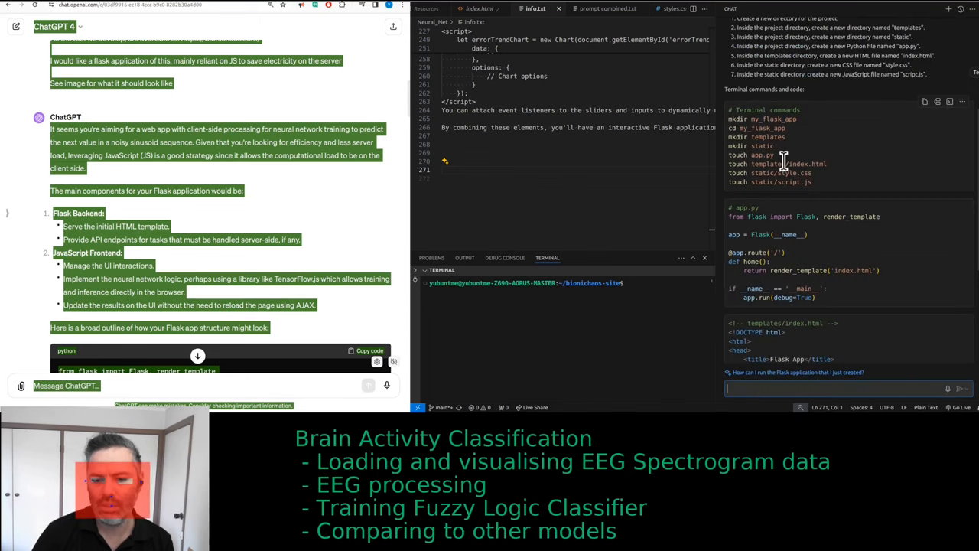
scroll("up", 3)
type("cd")
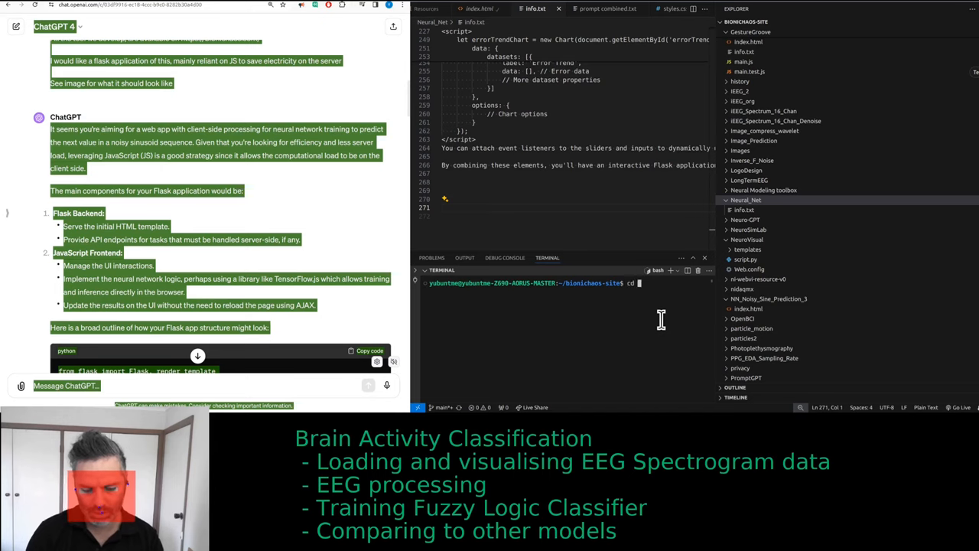
- Run the setup commands inside Neural_Net and expand it to reveal the new files
type("[[200-Neural_Net-")
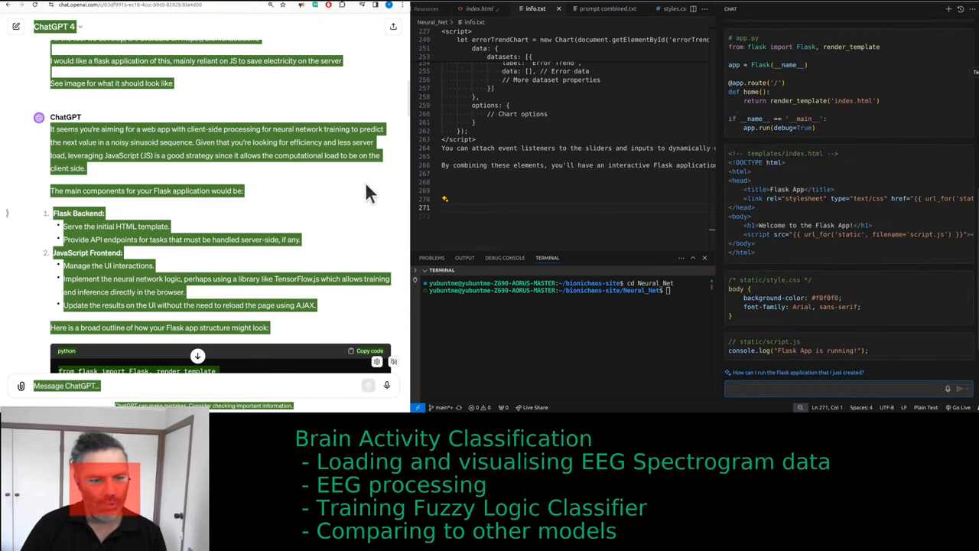
scroll("down", 3)
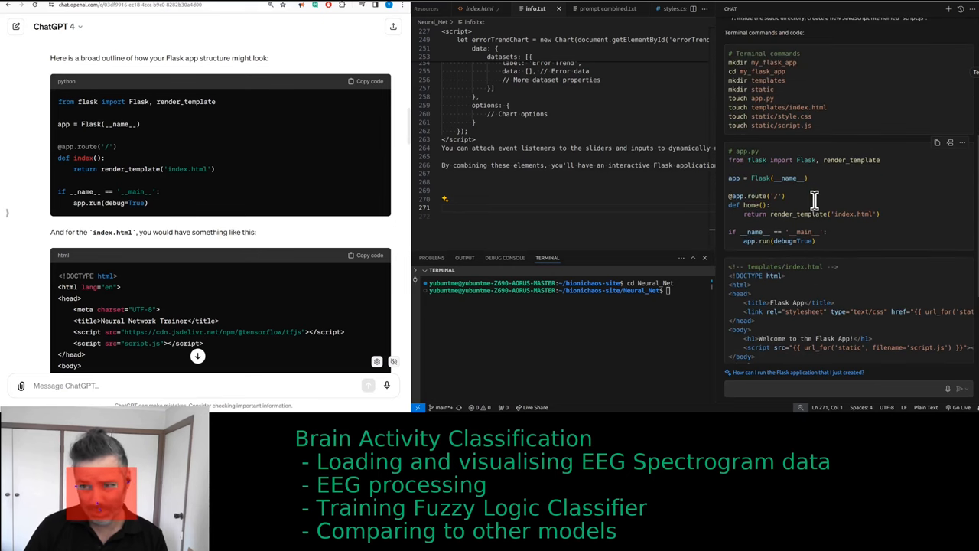
mouse_move(817, 122)
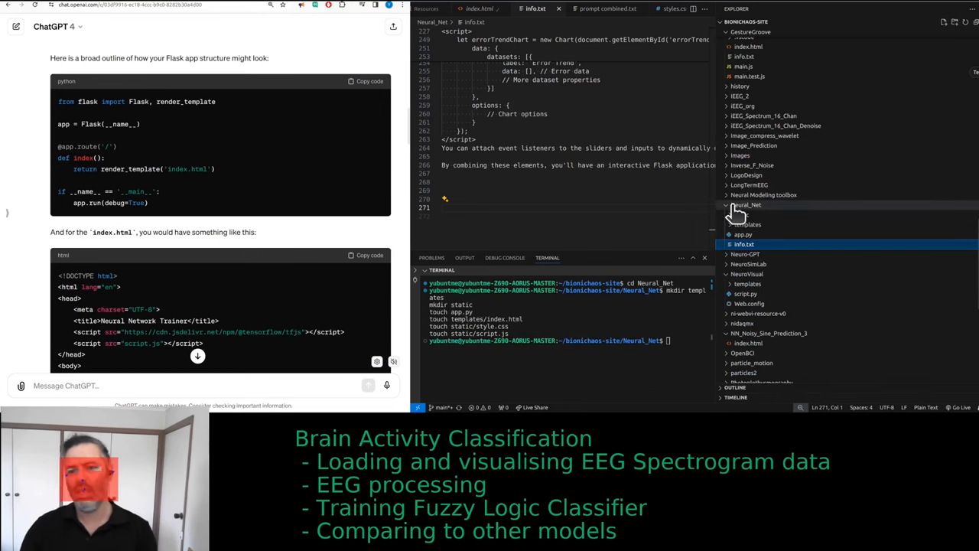
left_click(746, 205)
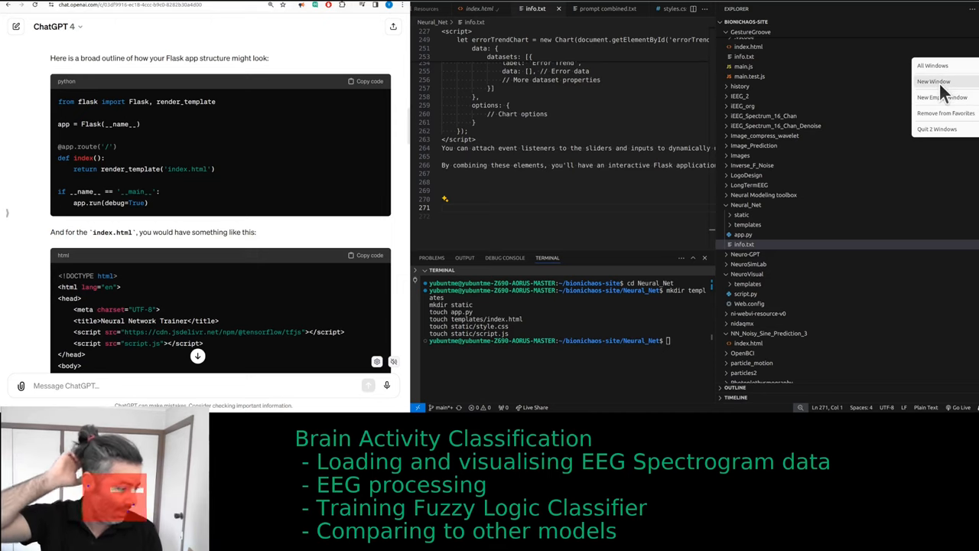
mouse_move(746, 245)
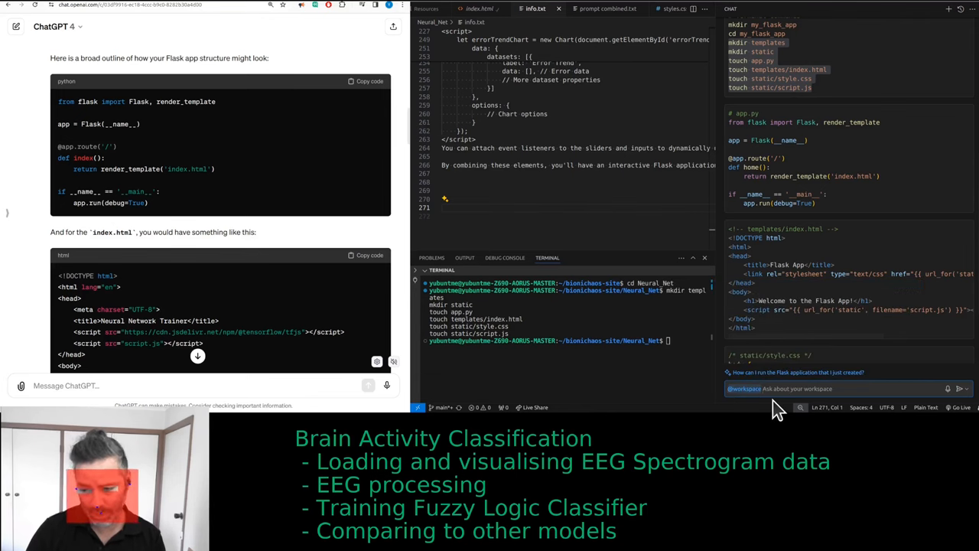
type("find neural n")
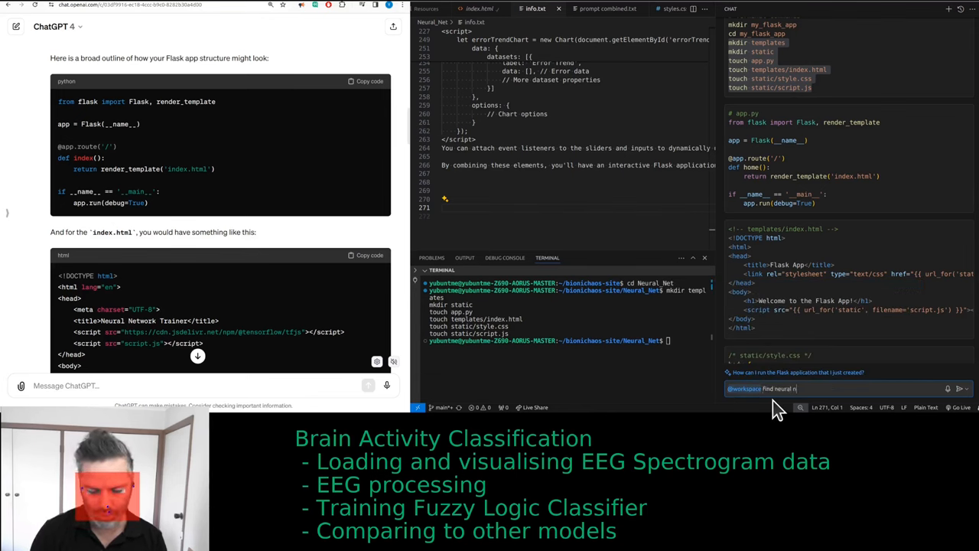
key("Return")
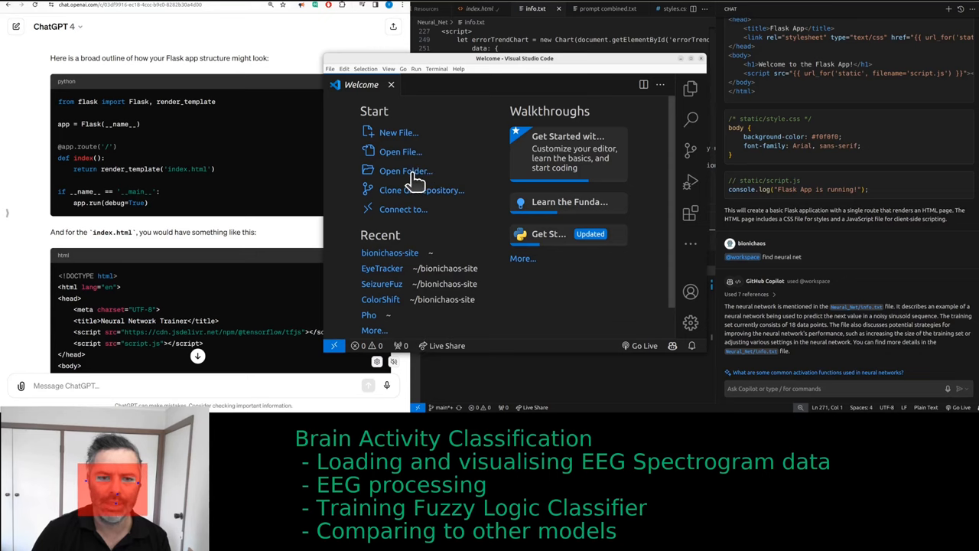
- Open the Neural_Net folder and app.py, then copy ChatGPT's Flask Python code
left_click(405, 171)
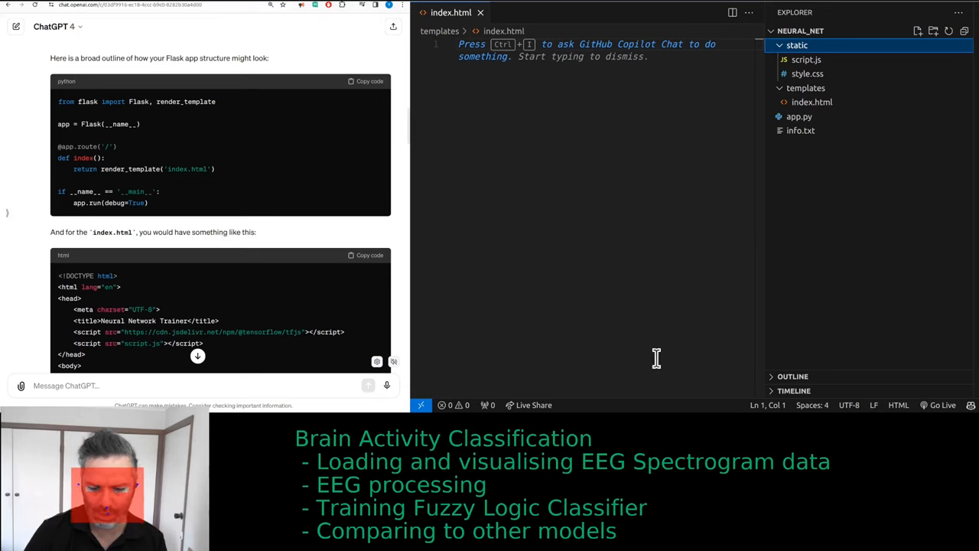
left_click(800, 117)
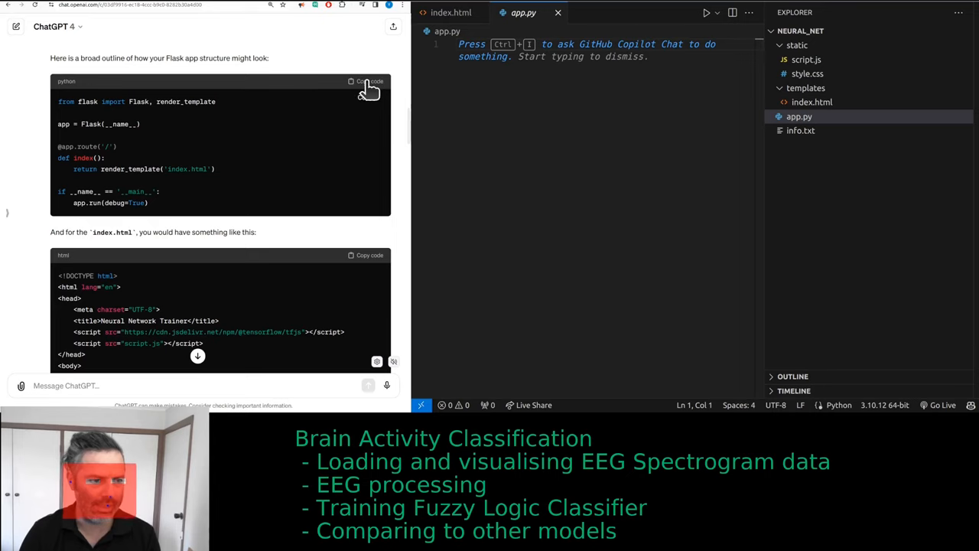
left_click(370, 82)
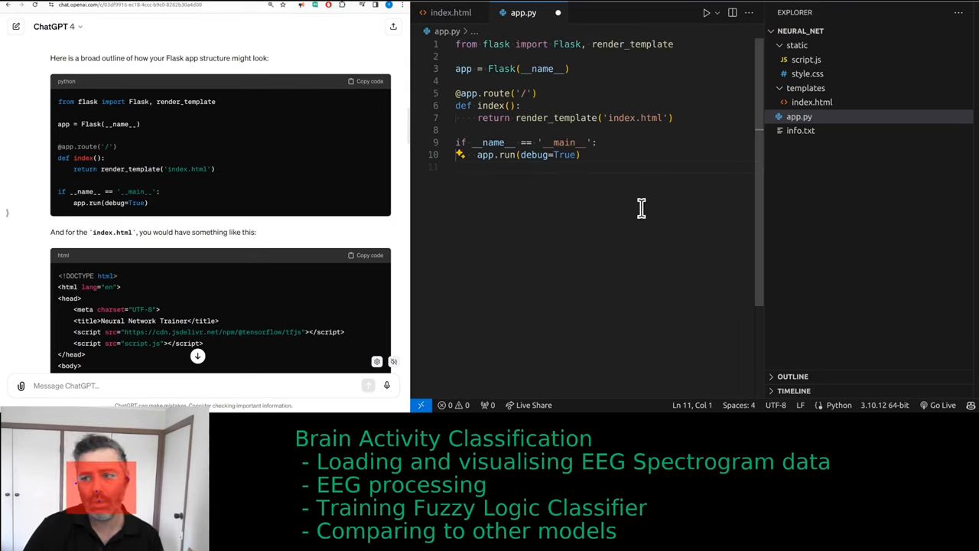
- Scroll ChatGPT's reply and copy its index.html code block
scroll("down", 3)
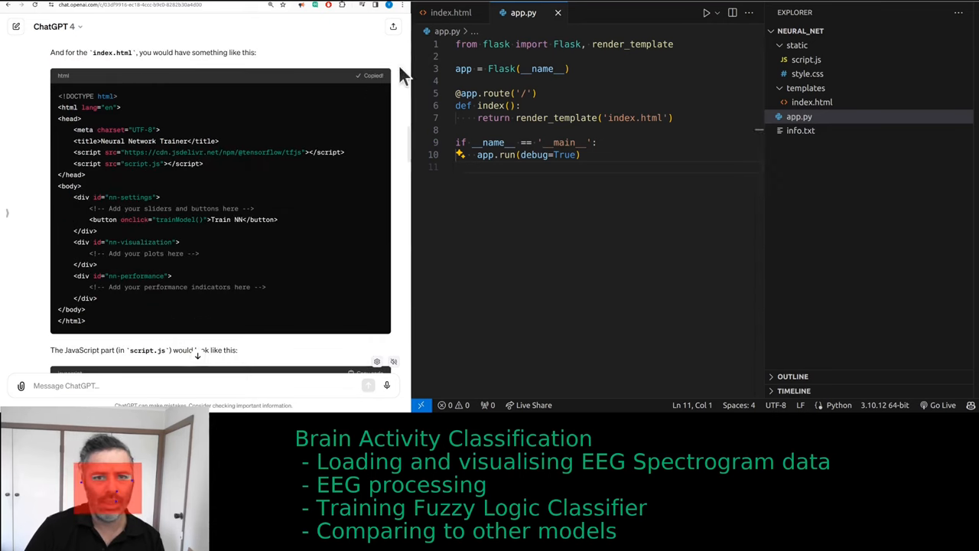
left_click(811, 101)
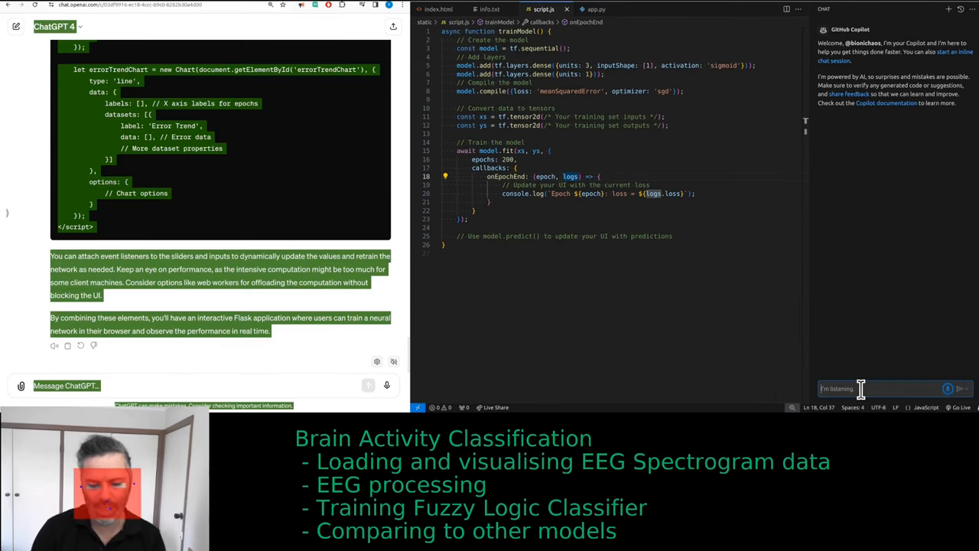
- Tell Copilot there are code snippets to integrate and ask for help merging them
type("We have snippets")
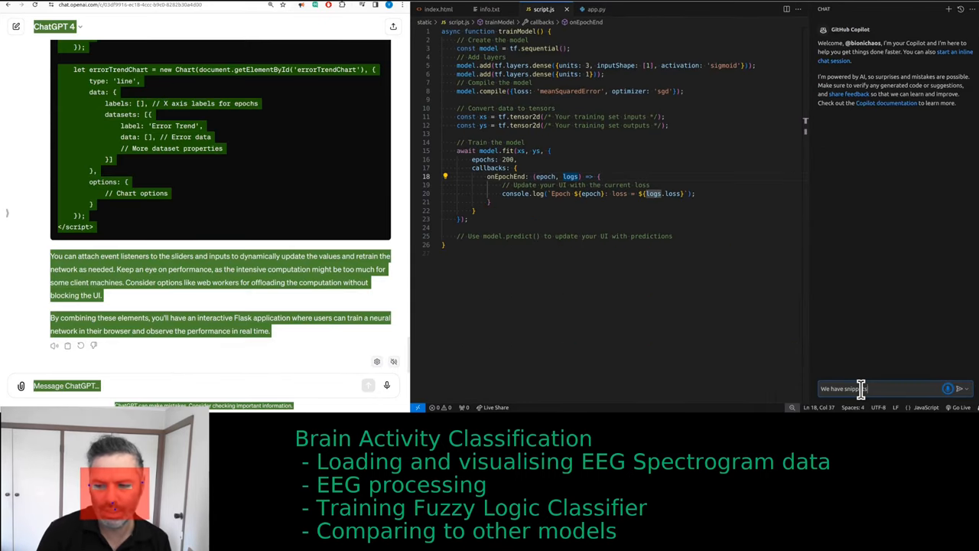
type("of the code")
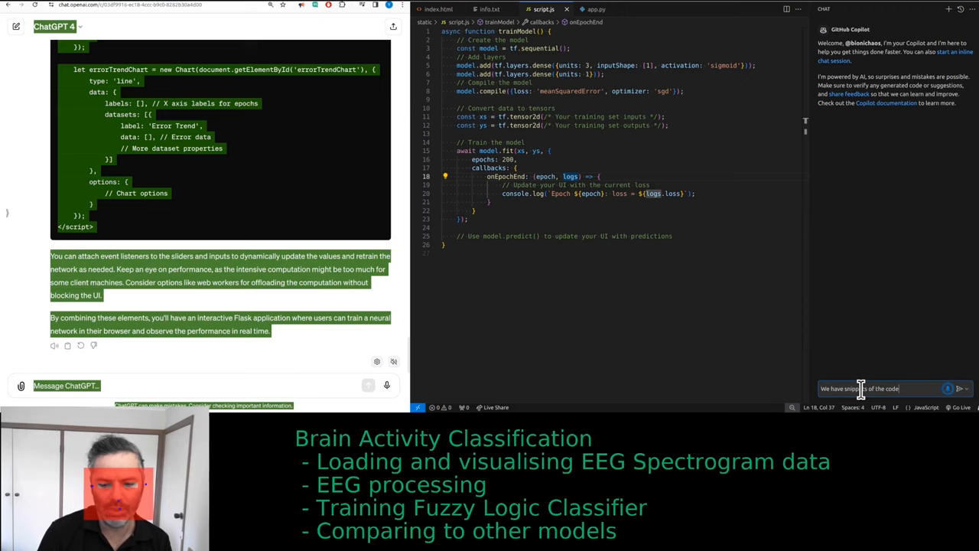
type("that we want")
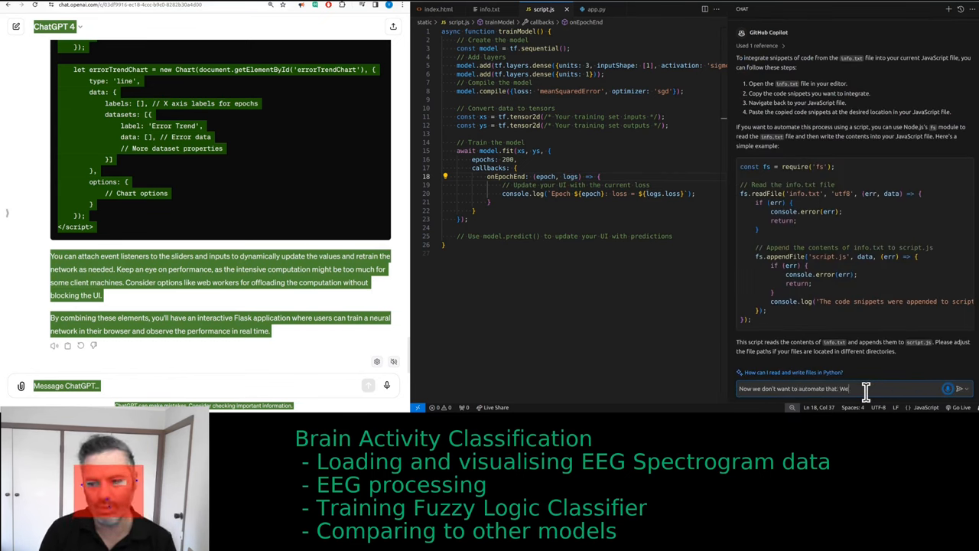
type("want to integrate")
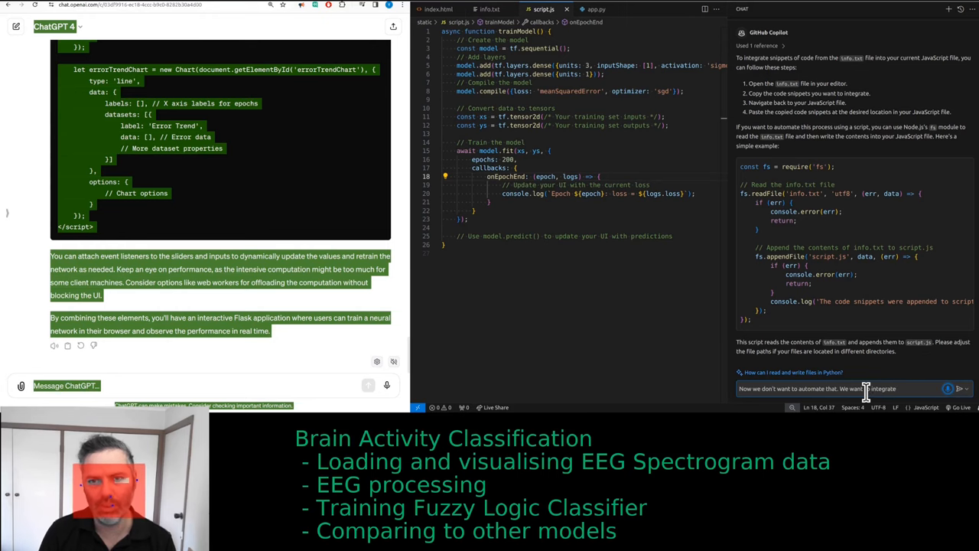
type("the code in")
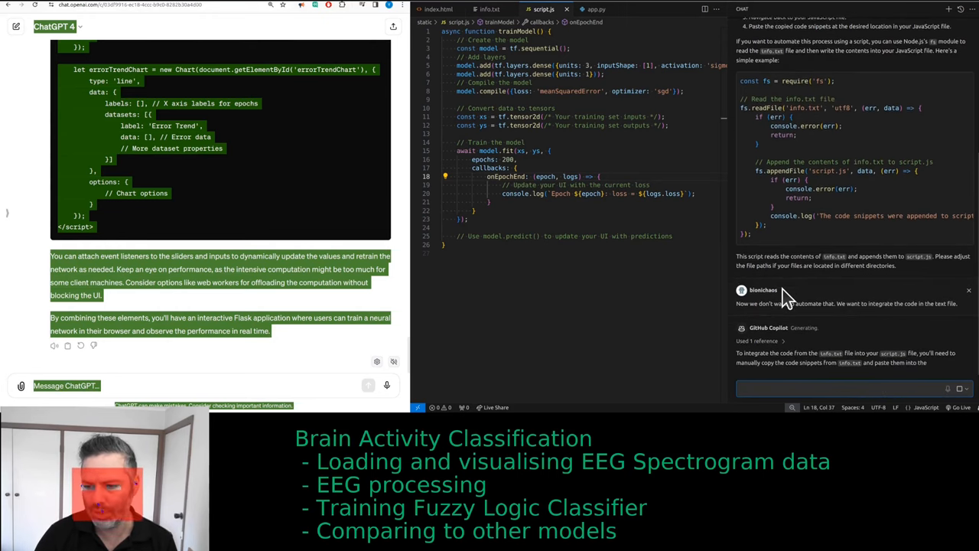
type("can you")
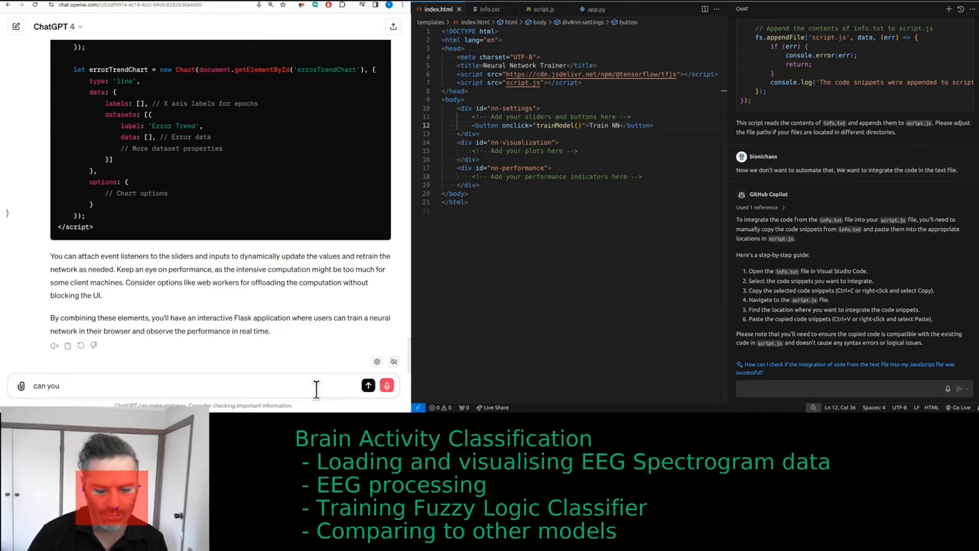
- Ask ChatGPT for the whole HTML script and scroll through its integrated index.html and script.js
type("read generate")
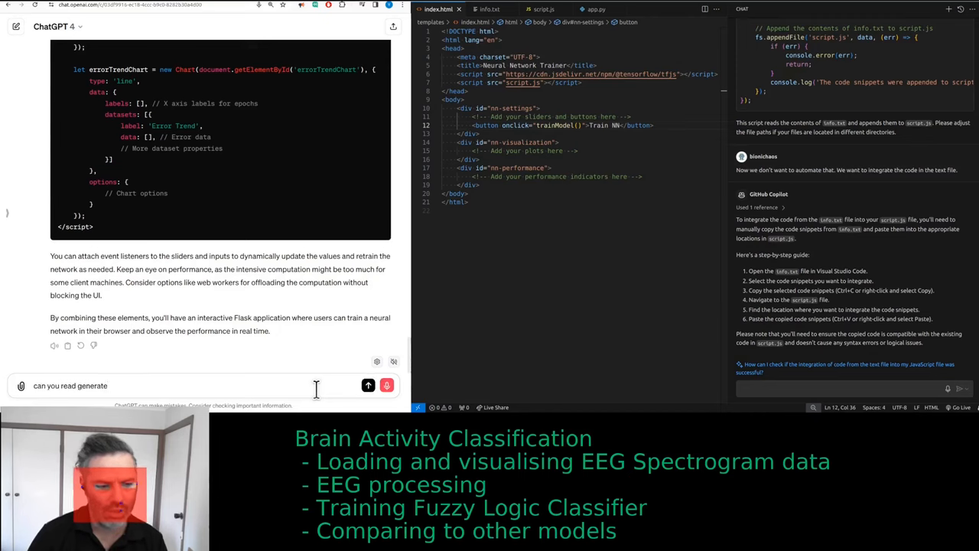
type("the whole")
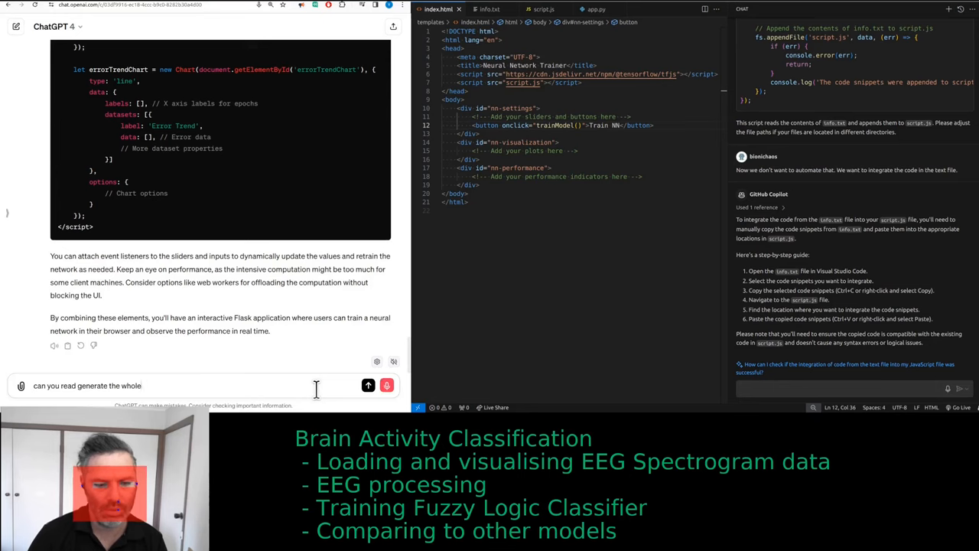
left_click(368, 385)
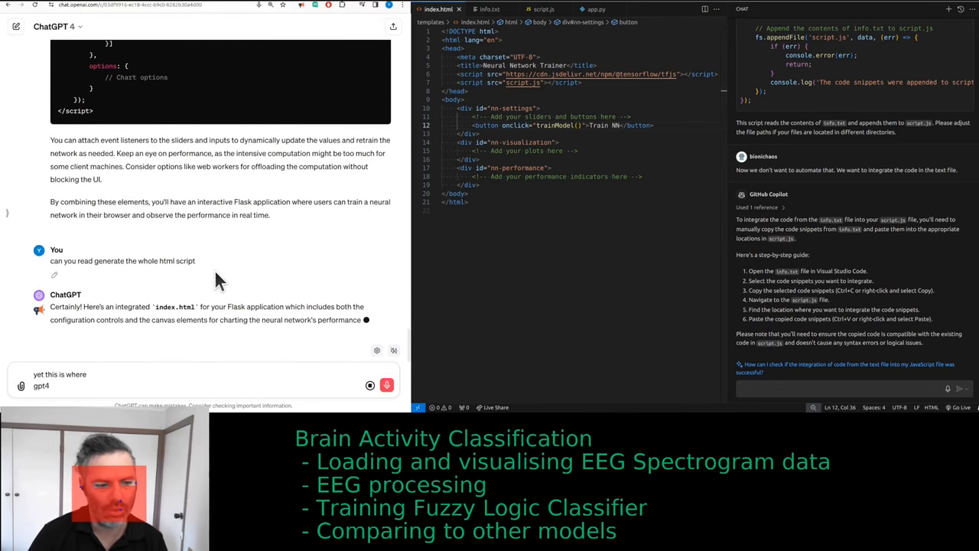
type("opening our website")
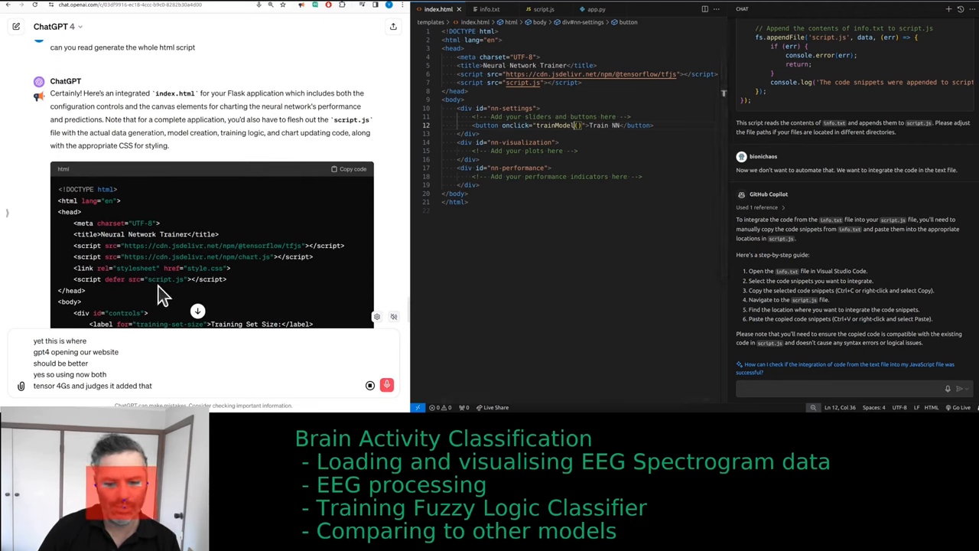
scroll("down", 3)
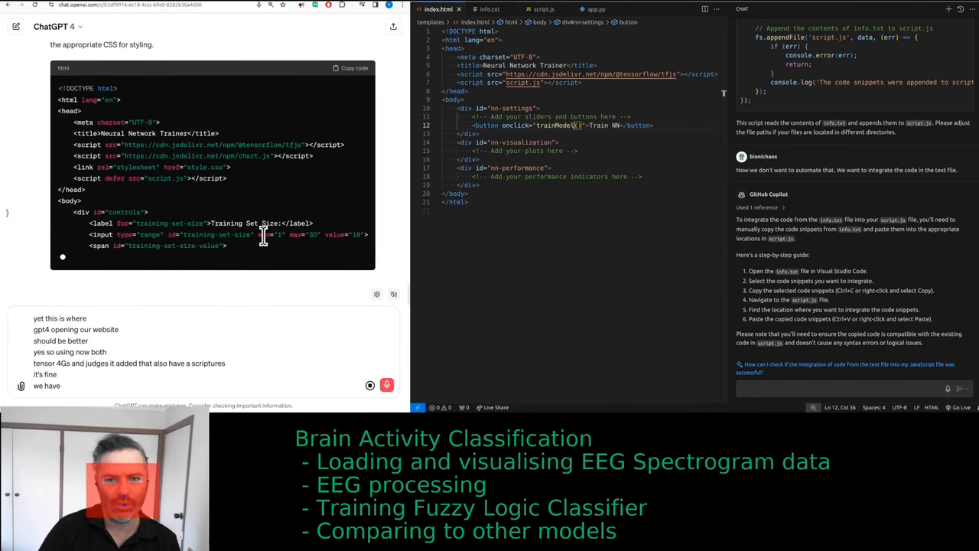
scroll("down", 3)
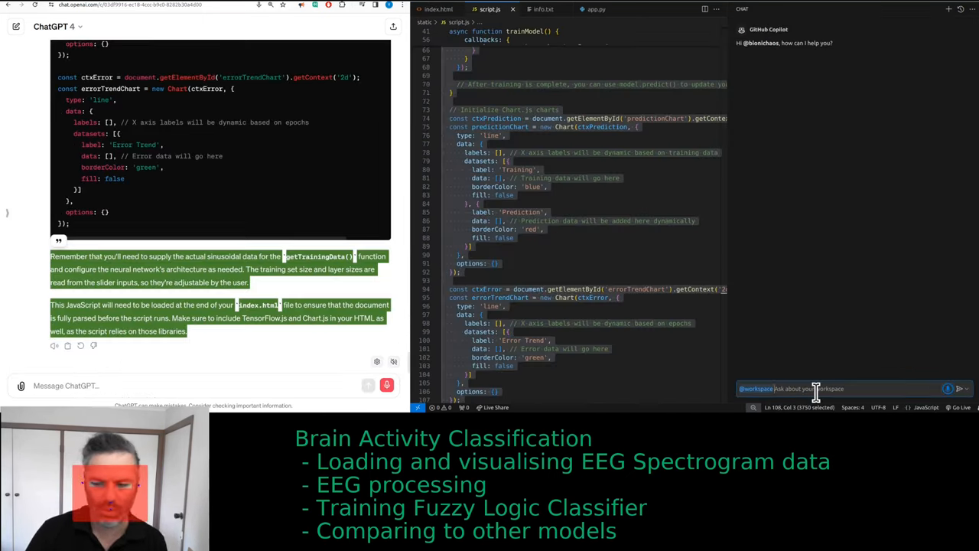
- Start asking Copilot where the sinusoid is being generated
type("where is")
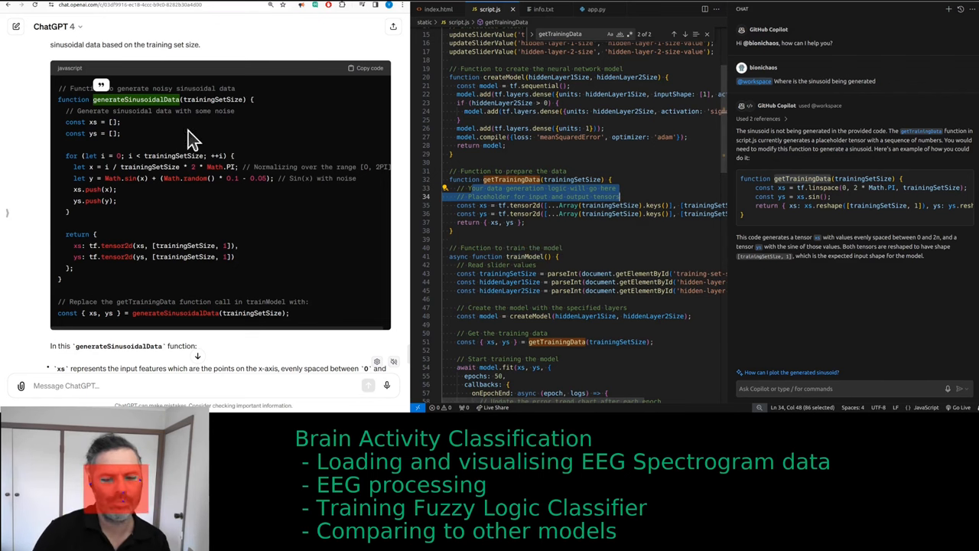
mouse_move(157, 203)
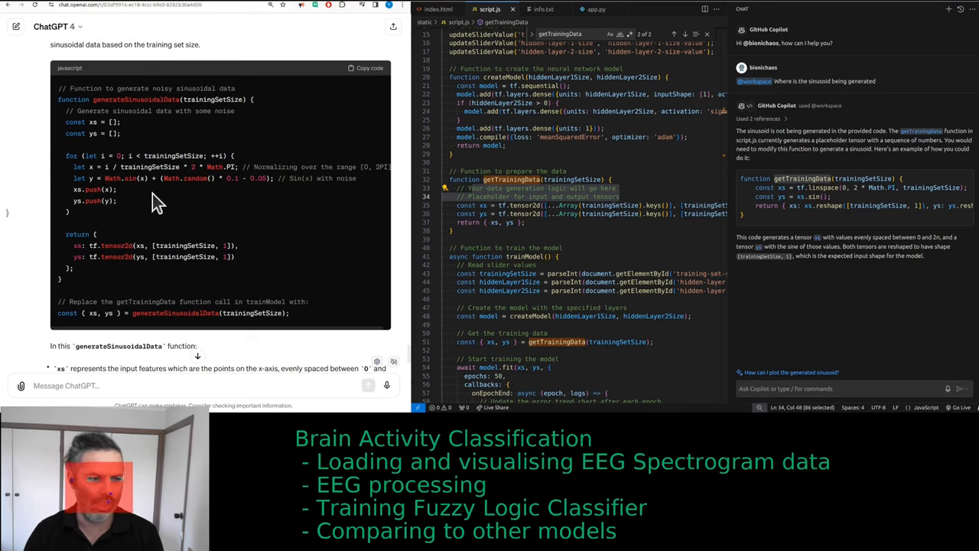
mouse_move(318, 226)
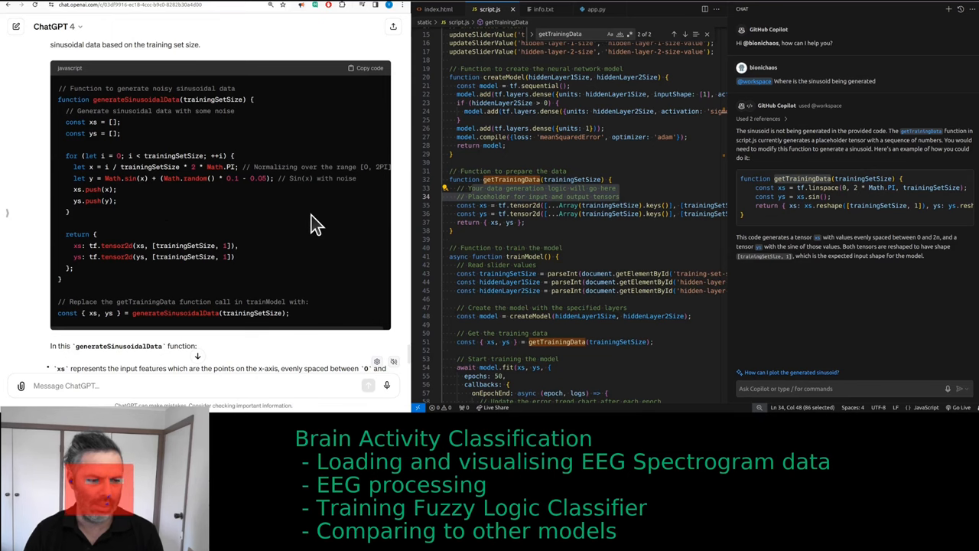
mouse_move(204, 286)
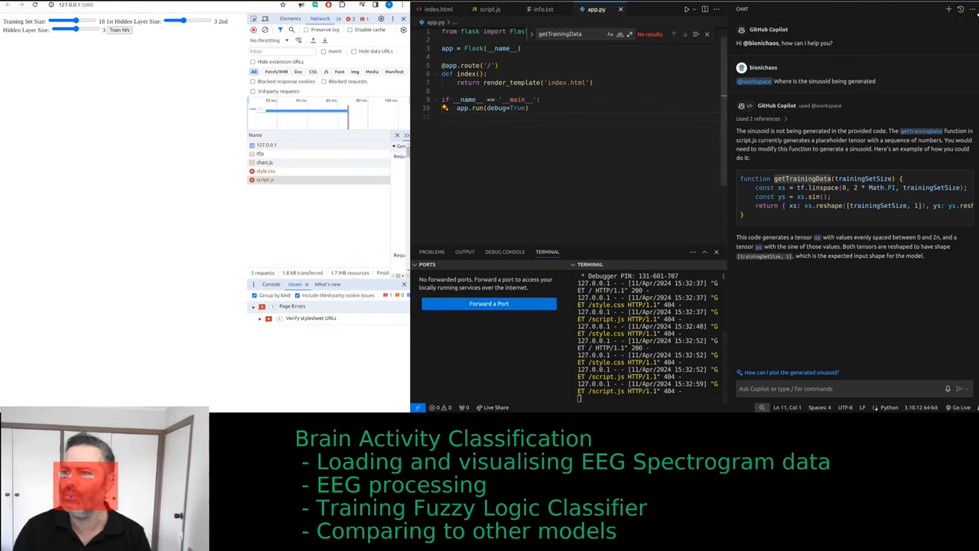
- Open templates/index.html from the Explorer, then run Train NN to draw the error-trend chart
left_click(965, 9)
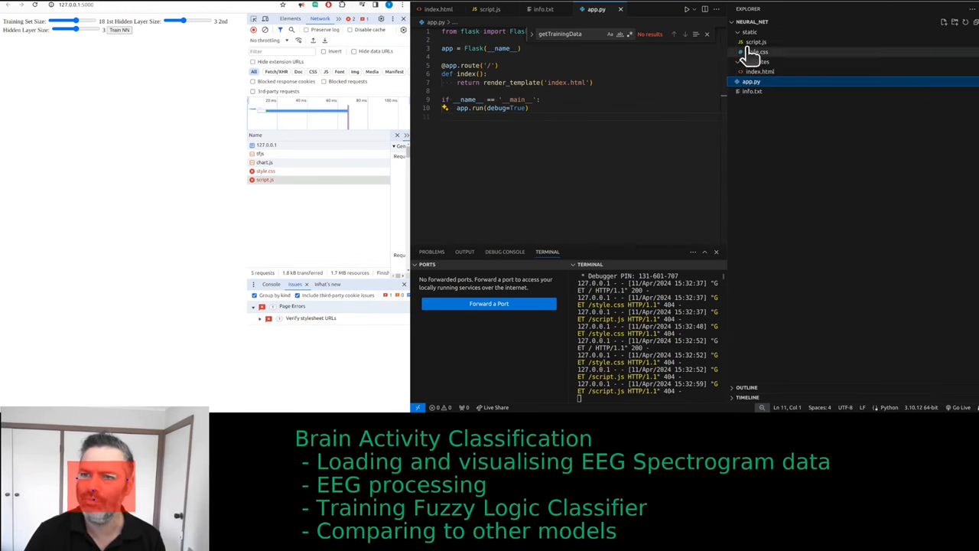
left_click(761, 71)
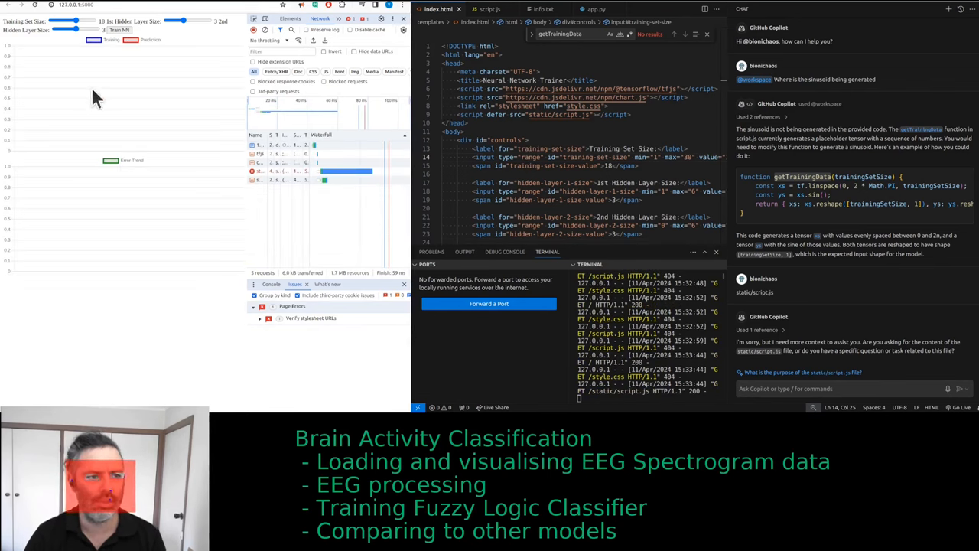
left_click(120, 29)
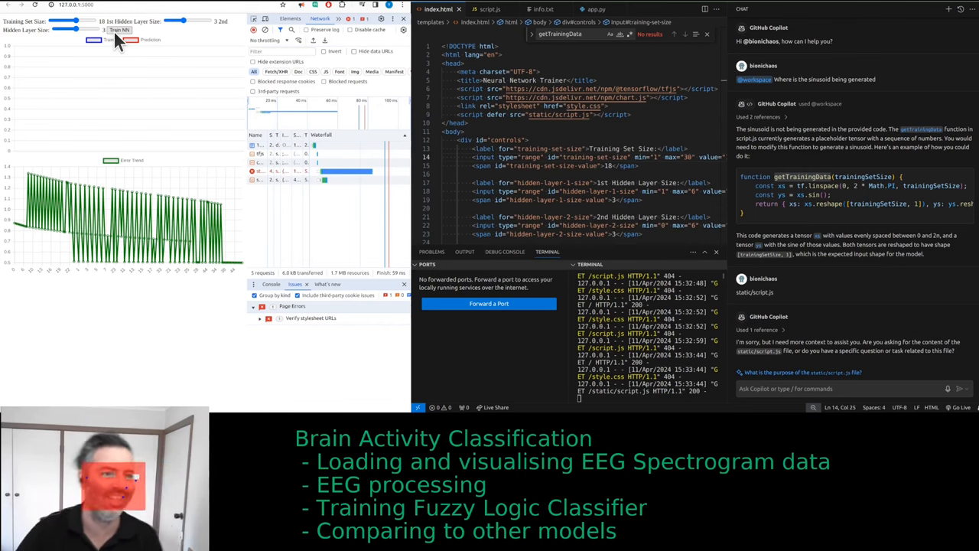
mouse_move(134, 39)
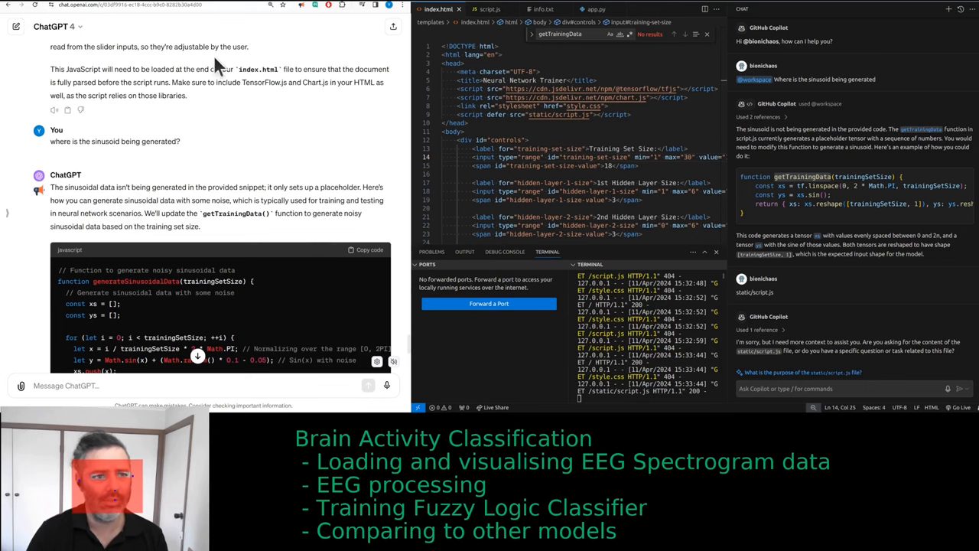
scroll("down", 3)
type("style")
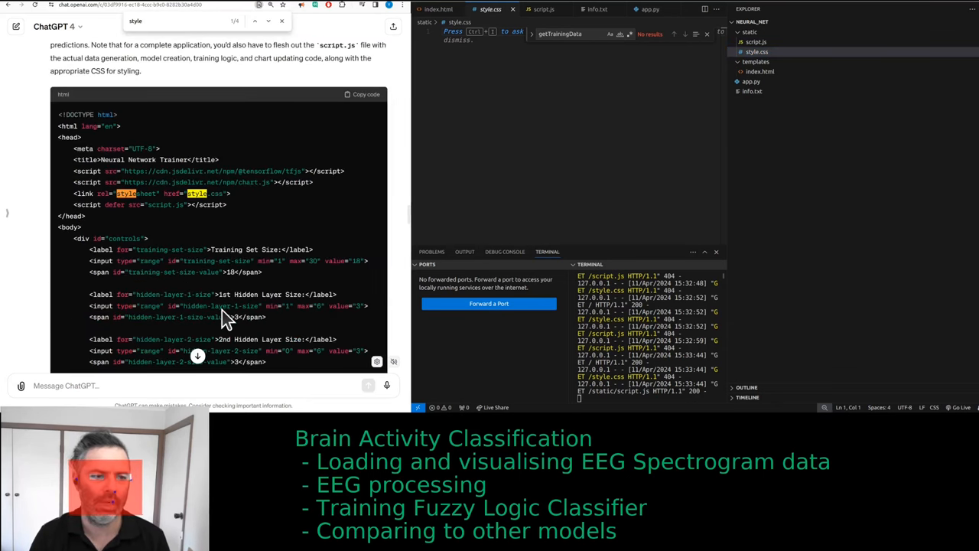
scroll("down", 3)
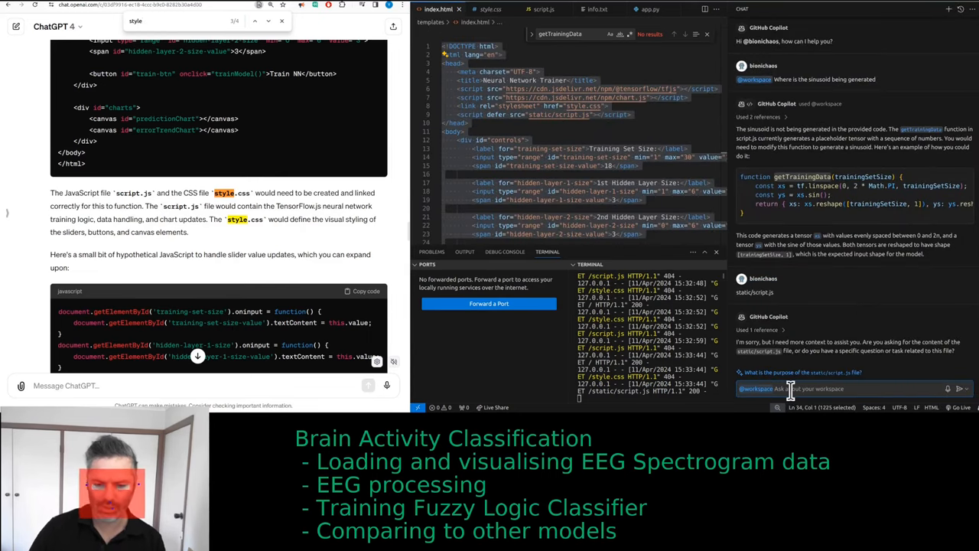
type("generate sc")
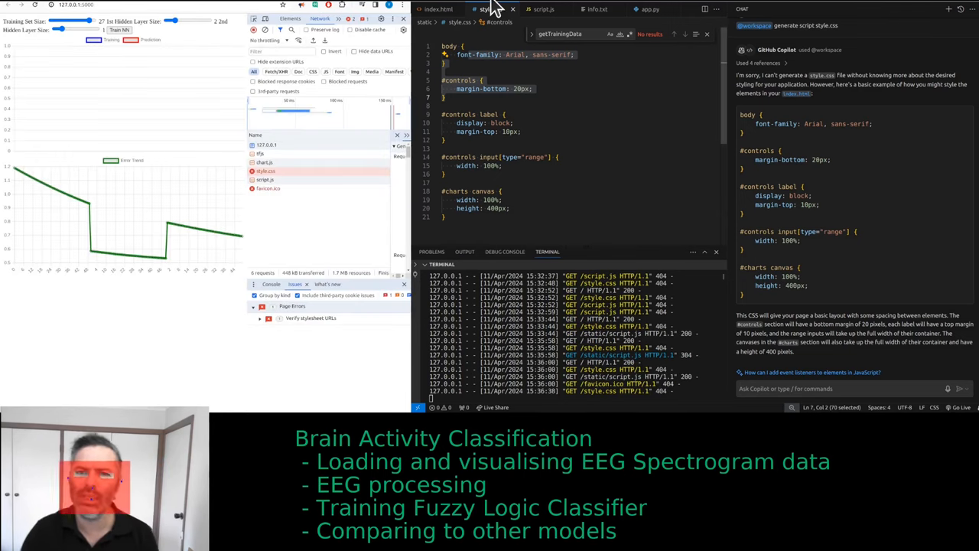
- Point index.html's stylesheet link to static/style.css and raise Training Set Size to 30
left_click(437, 8)
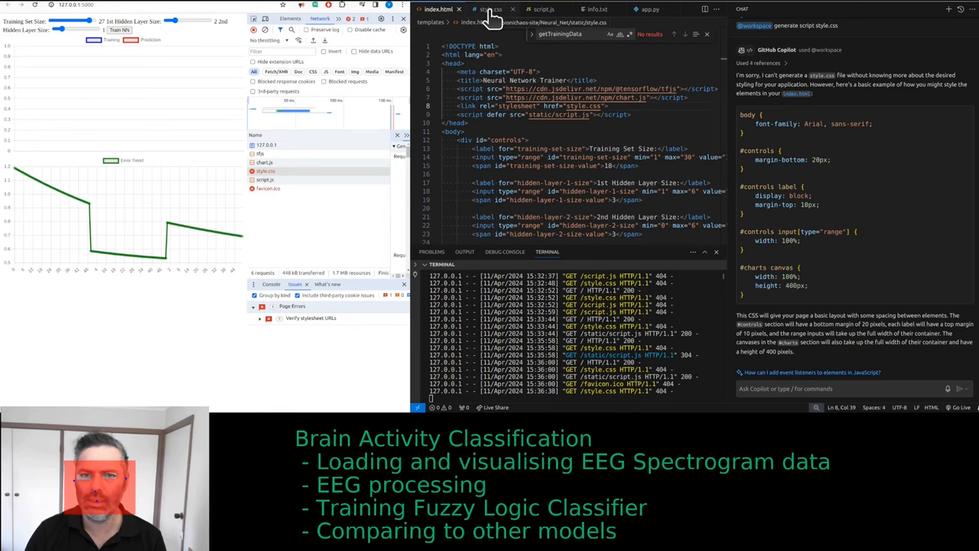
left_click(973, 9)
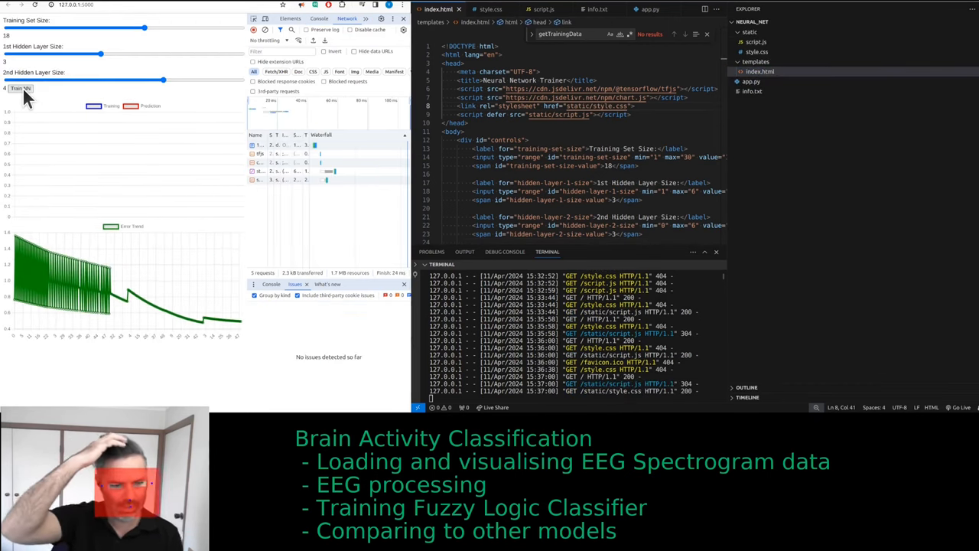
mouse_move(191, 199)
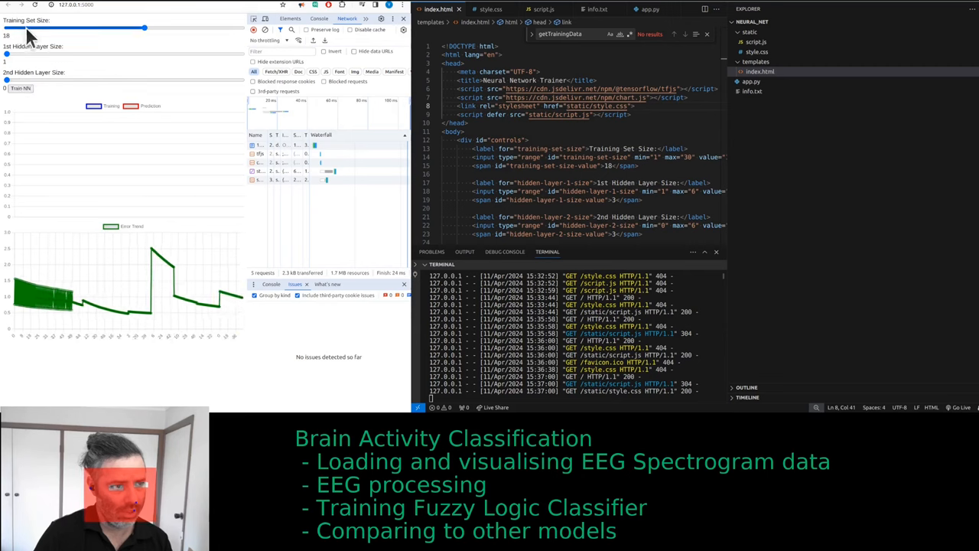
left_click_drag(144, 28, 176, 28)
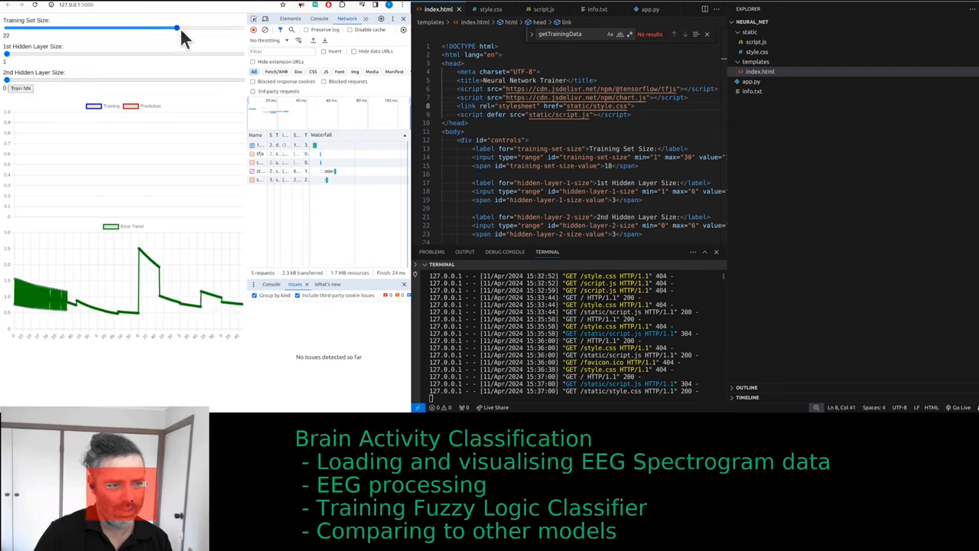
left_click_drag(176, 27, 241, 28)
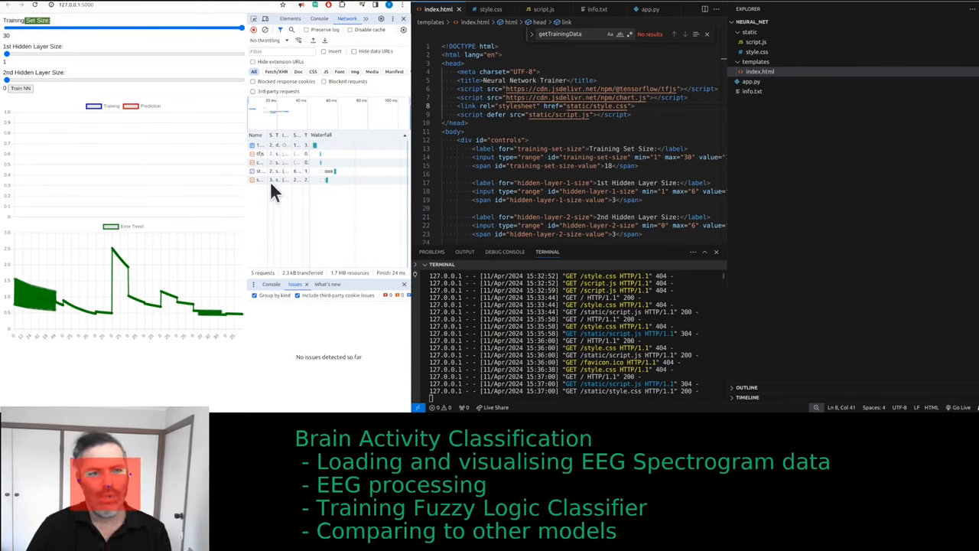
left_click(319, 18)
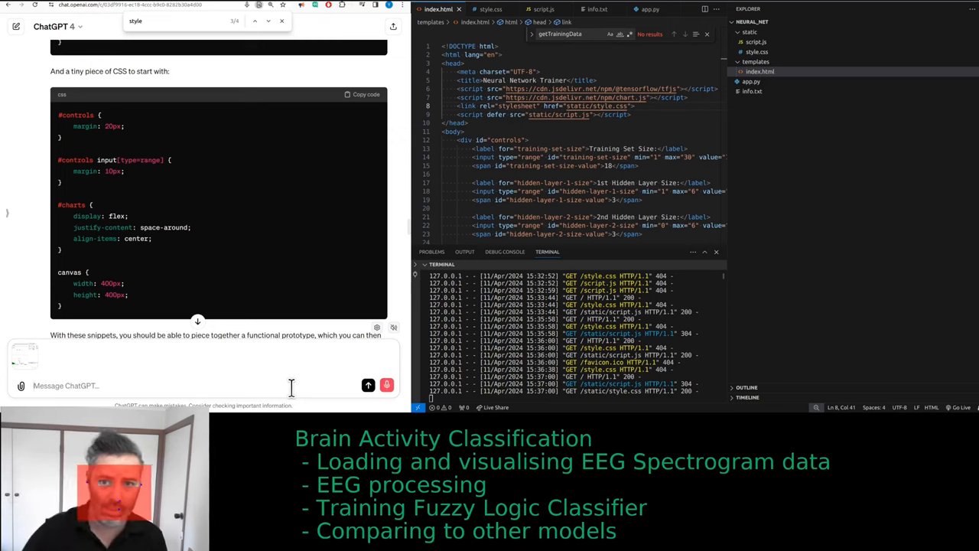
- Ask ChatGPT about front-end issues, explaining that the first chart isn't showing
type("any")
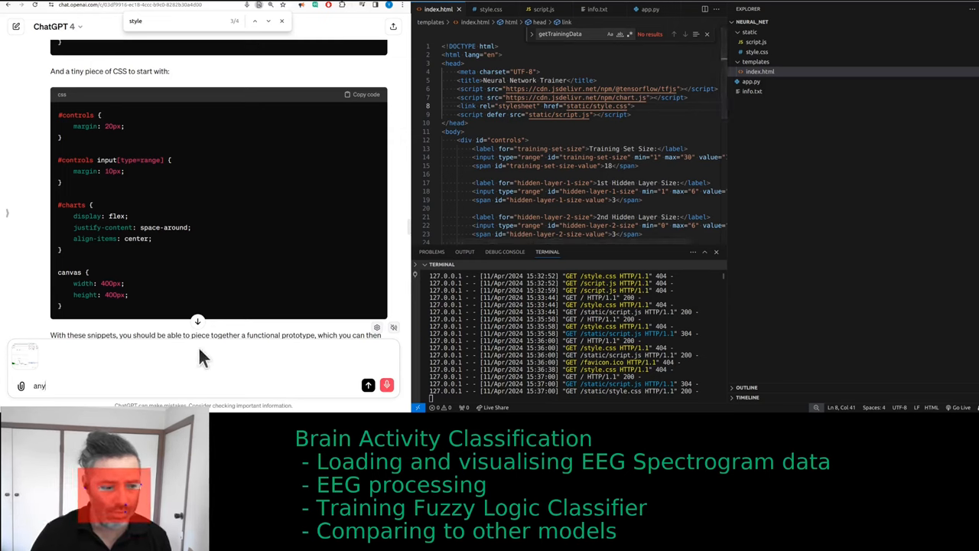
type("issues with")
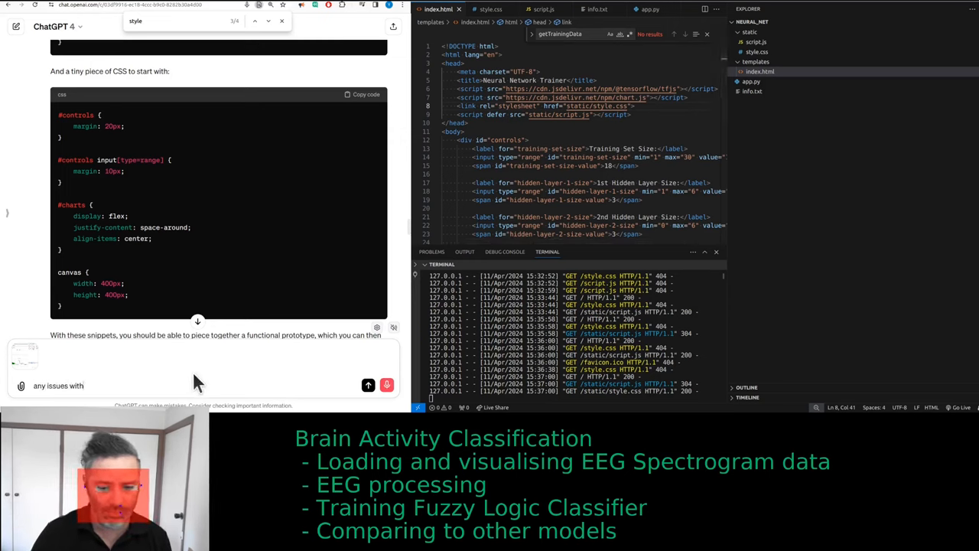
type("the front")
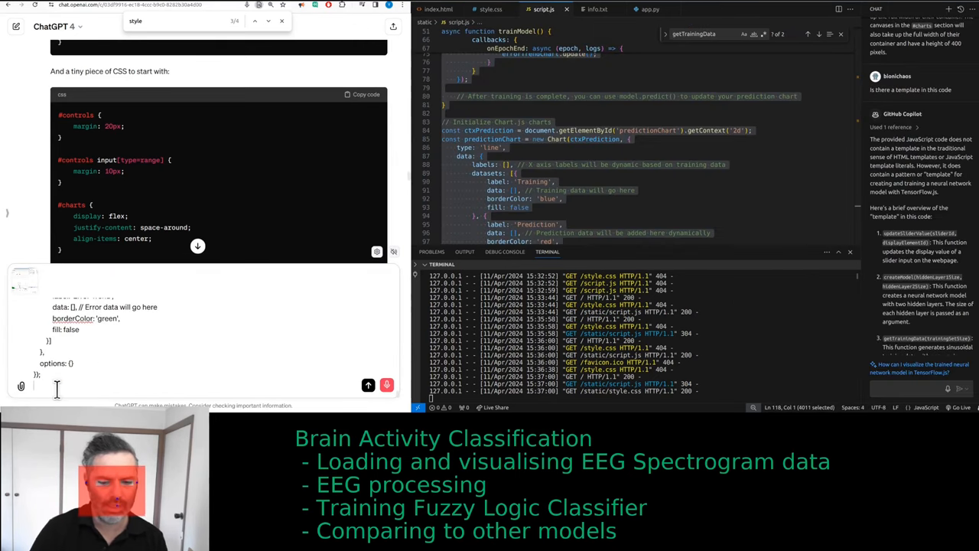
type("is the")
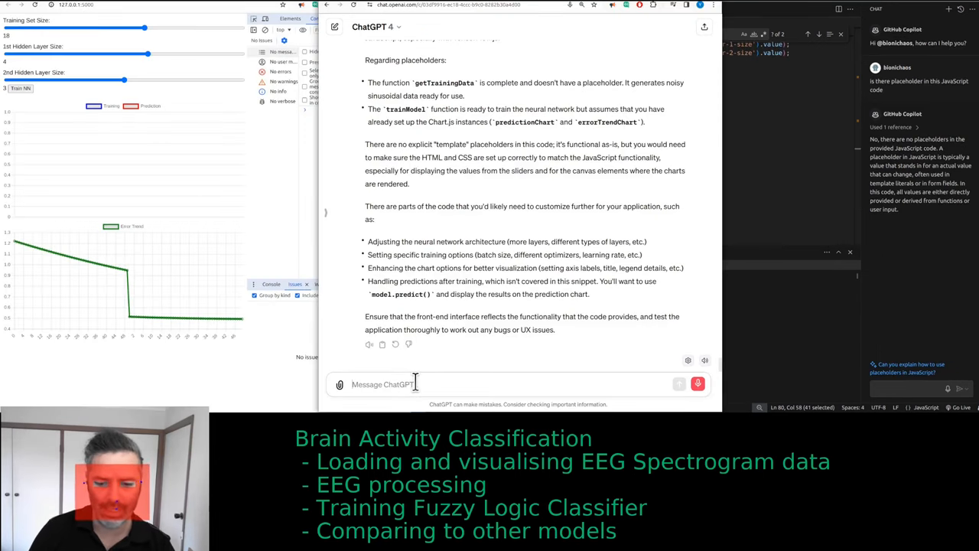
type("okay the main issue at the moment")
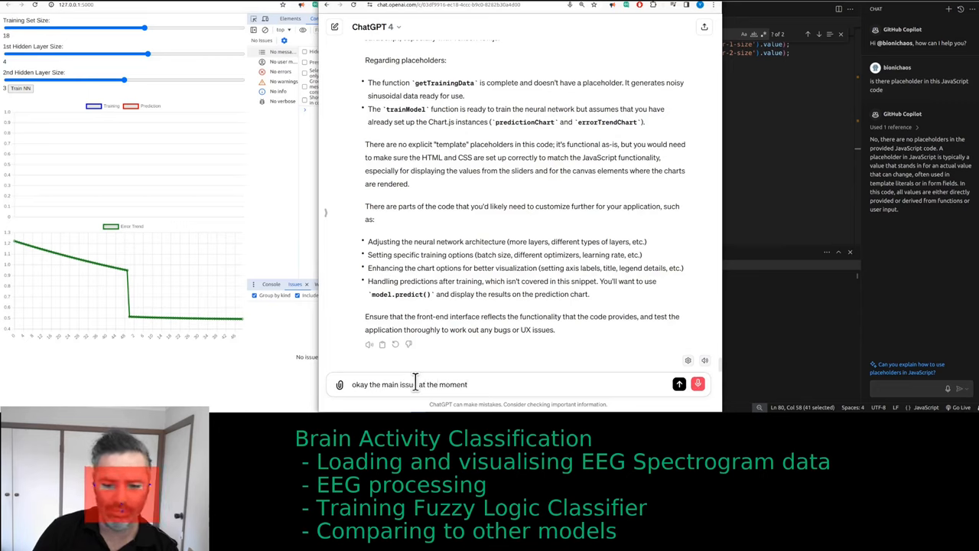
type("is that that the first")
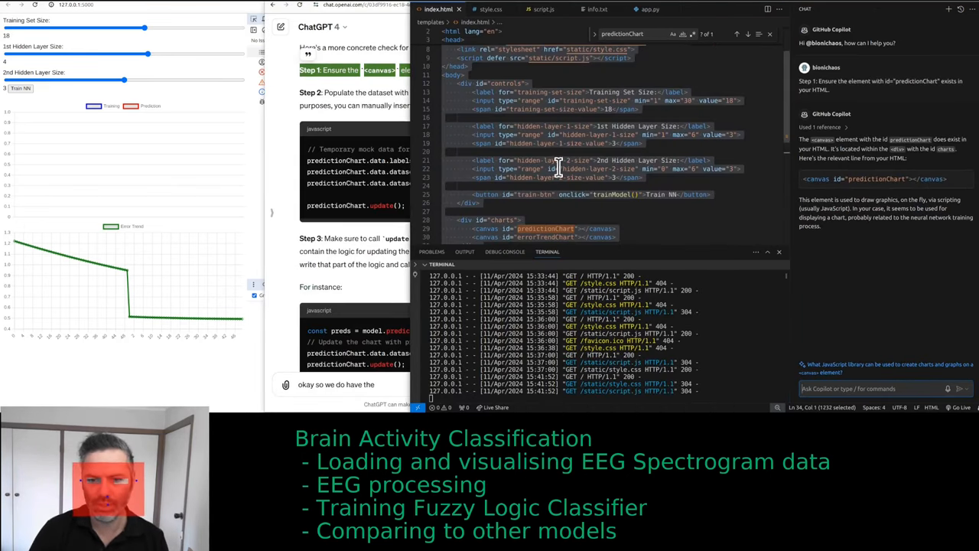
- Search script.js for getTrainingData and comment out the mock chart-data lines
left_click(543, 8)
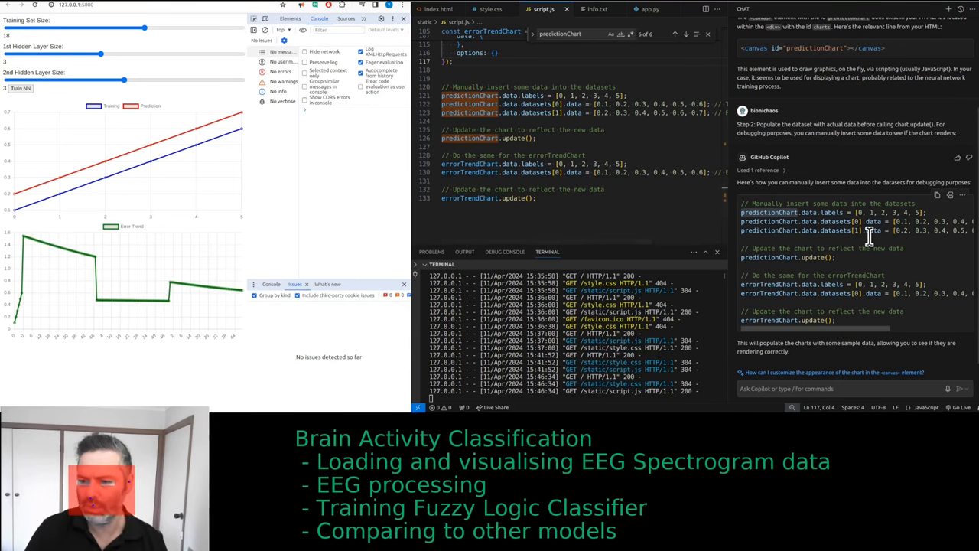
scroll("up", 3)
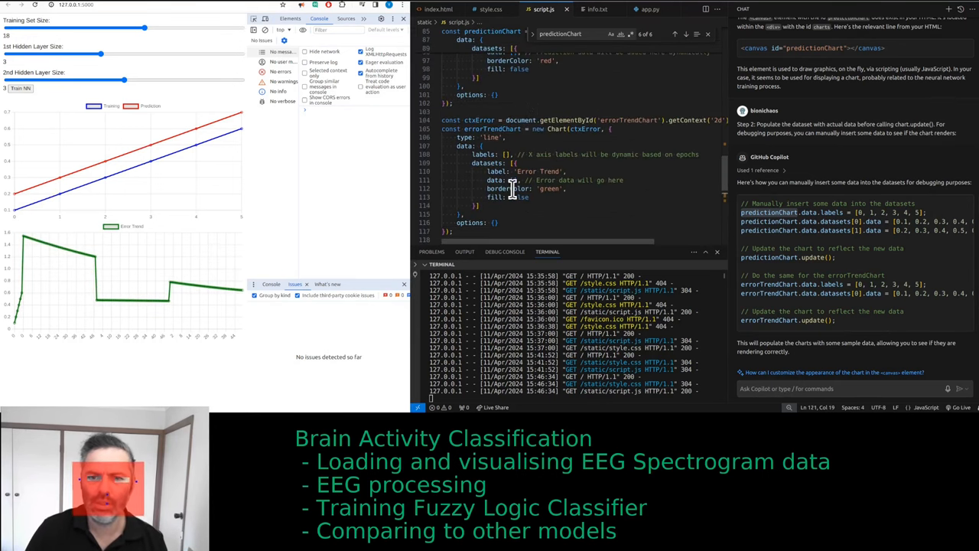
scroll("up", 3)
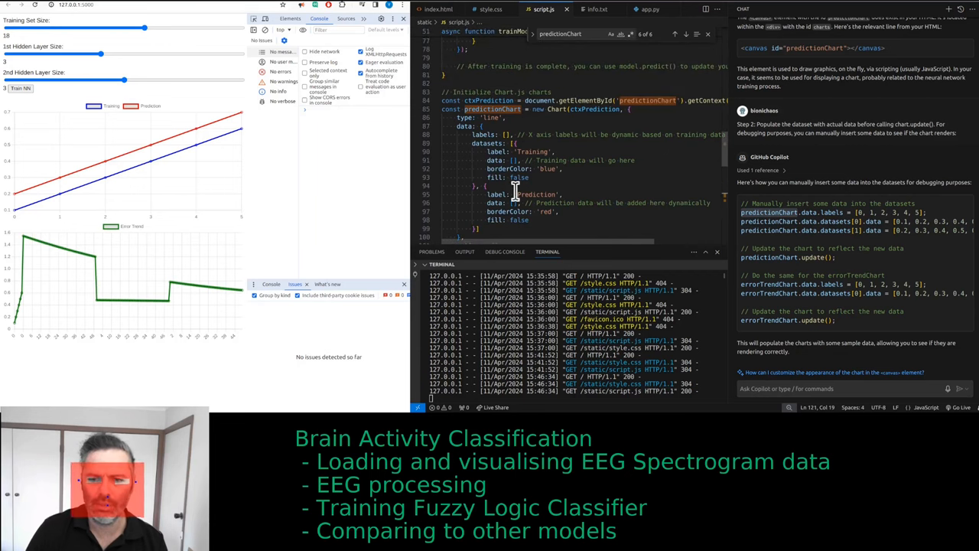
mouse_move(432, 172)
type("2 * Math.PI")
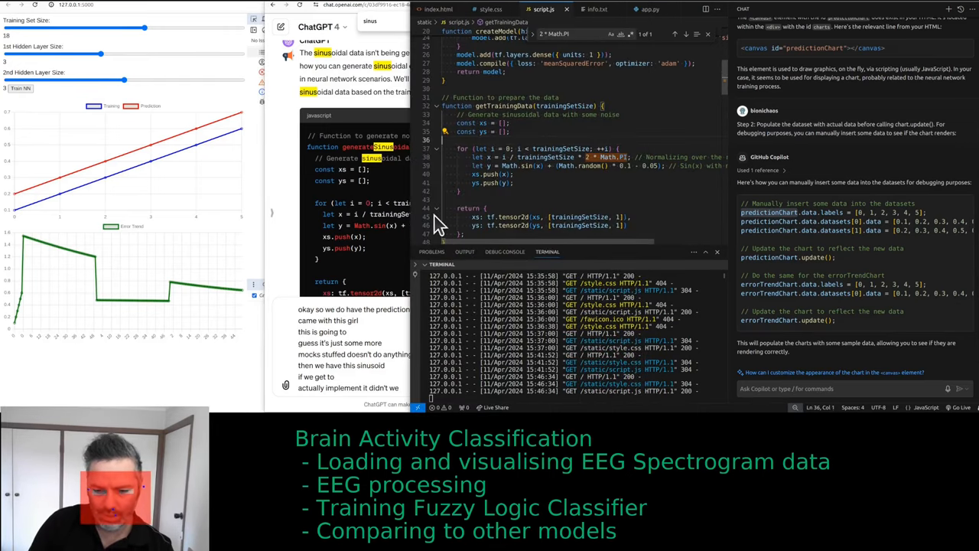
left_click(675, 35)
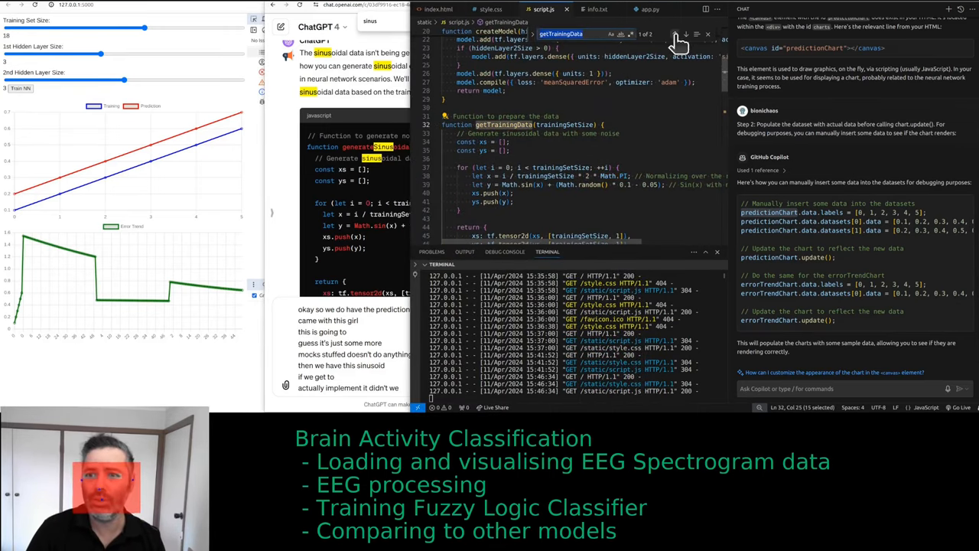
left_click(686, 35)
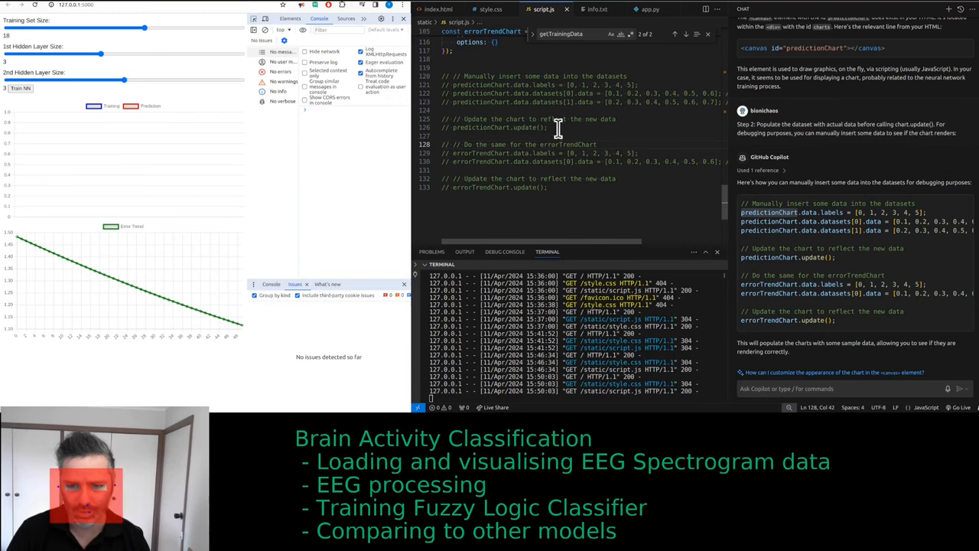
scroll("up", 3)
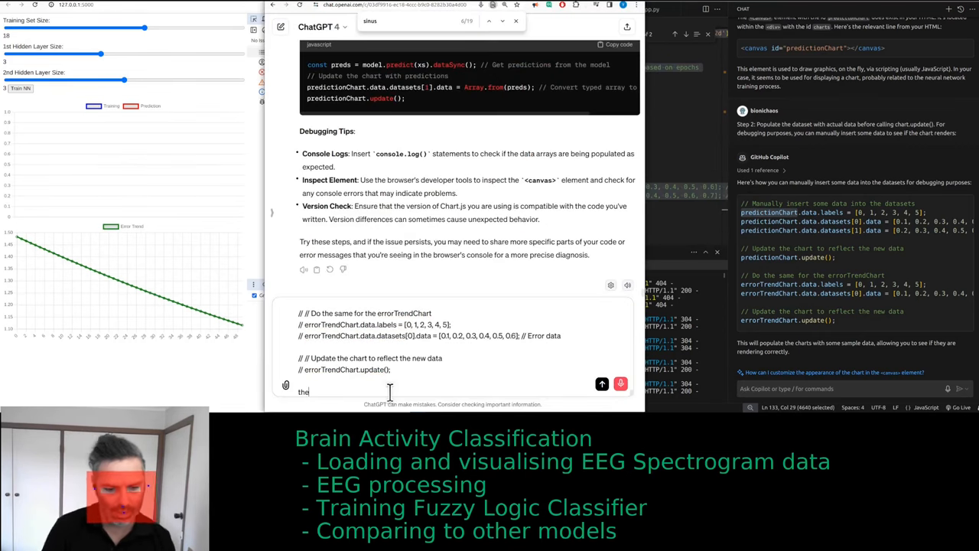
- Draft a ChatGPT message: error trend shows but the first chart's data isn't displayed
type("air trend is there but the data")
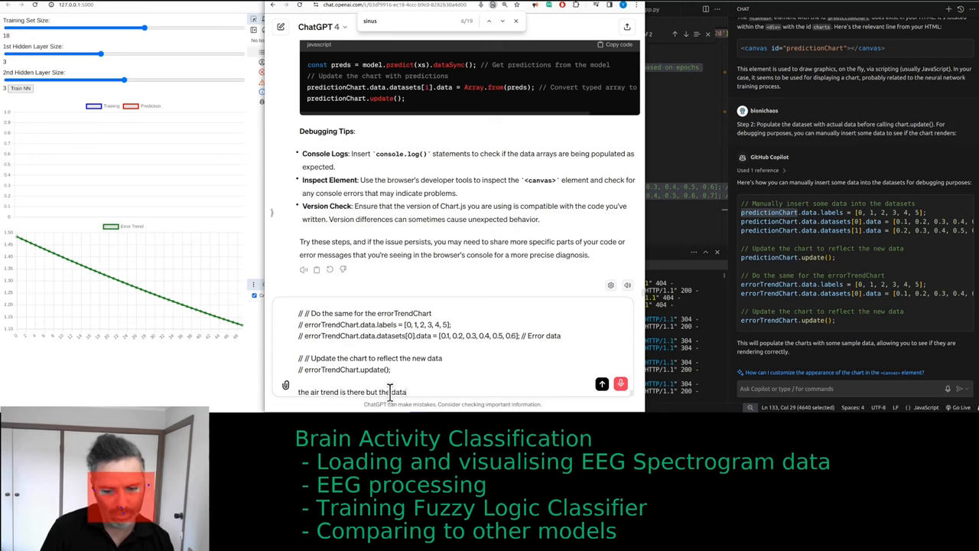
type("is not being properly")
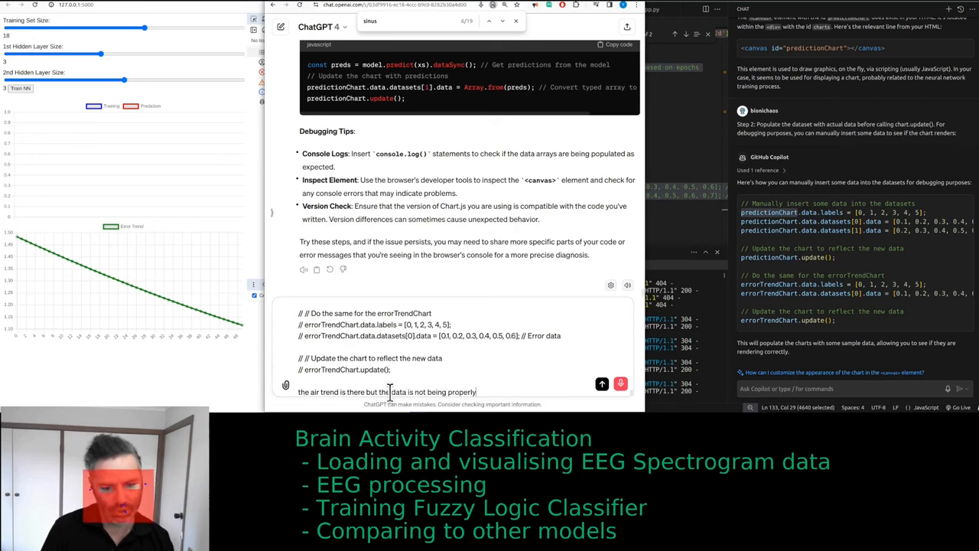
type("displayed on the first chat the chat is working")
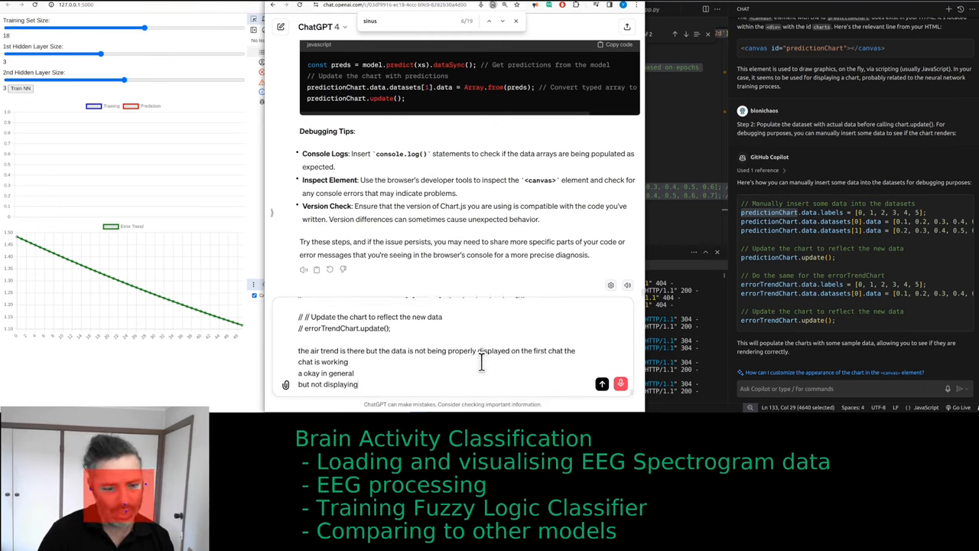
type("the training and")
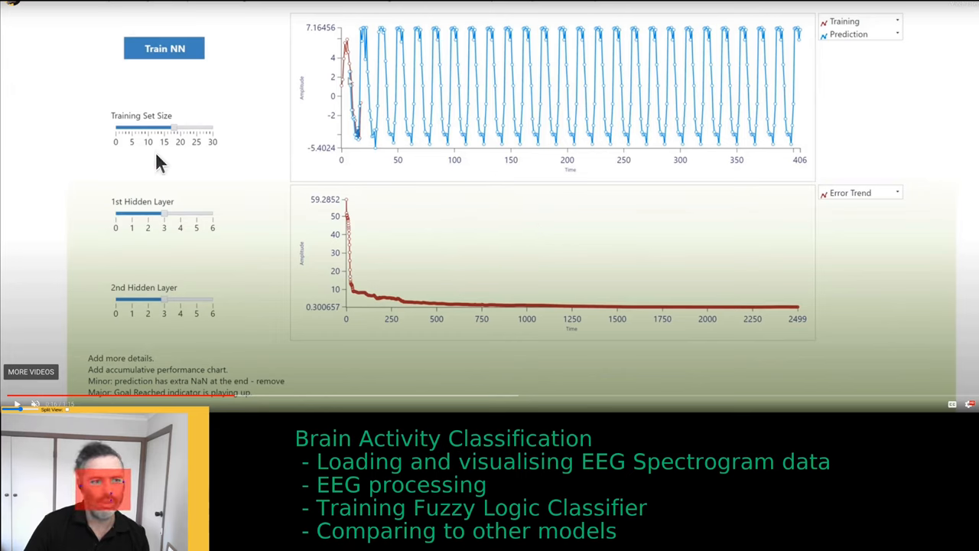
mouse_move(191, 263)
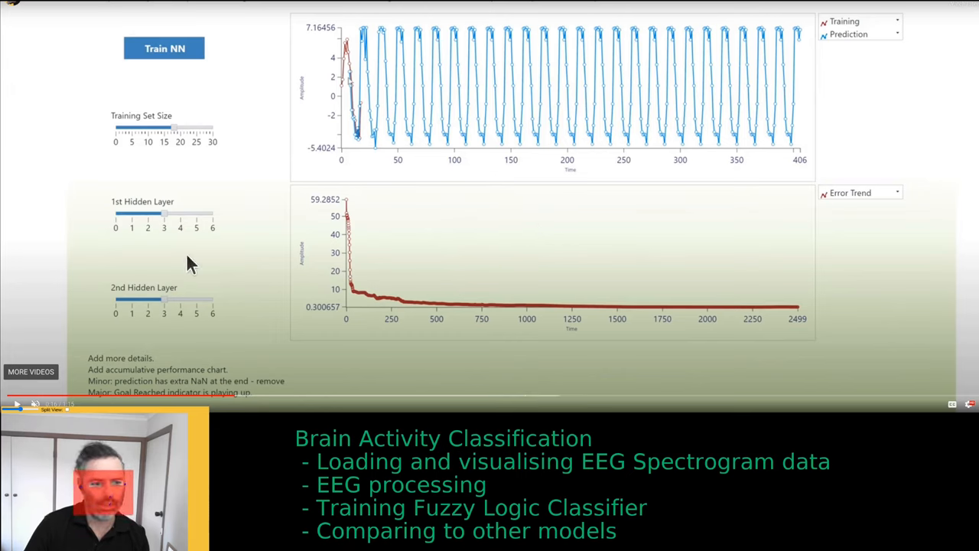
mouse_move(371, 96)
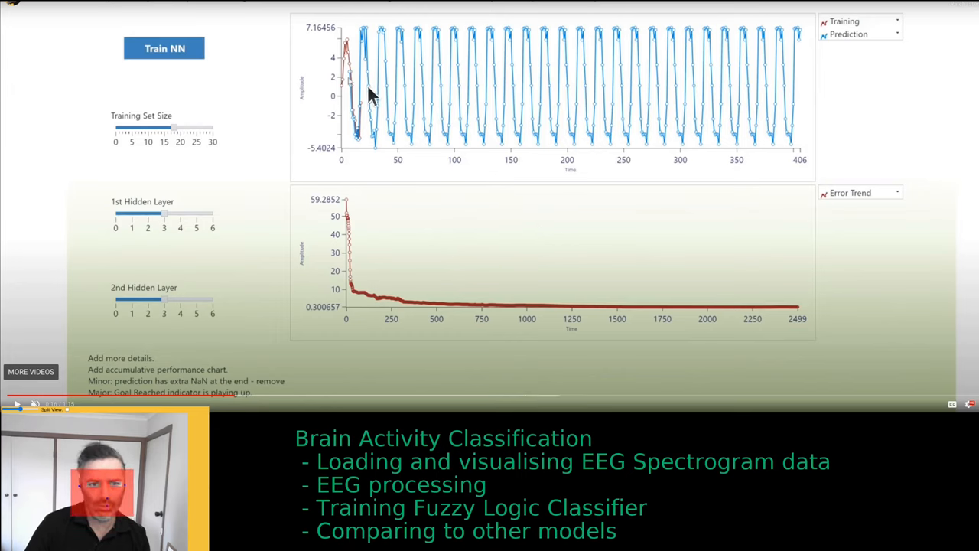
mouse_move(356, 138)
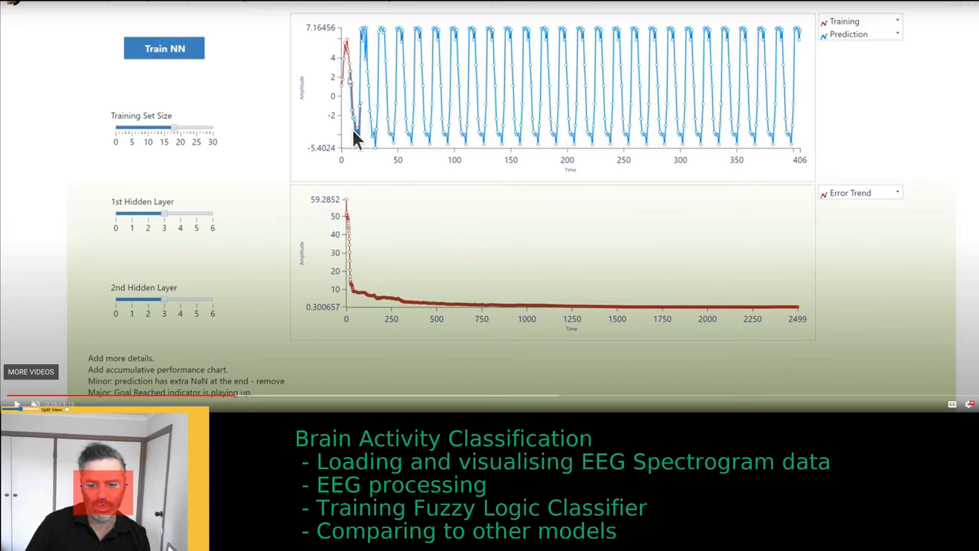
mouse_move(703, 73)
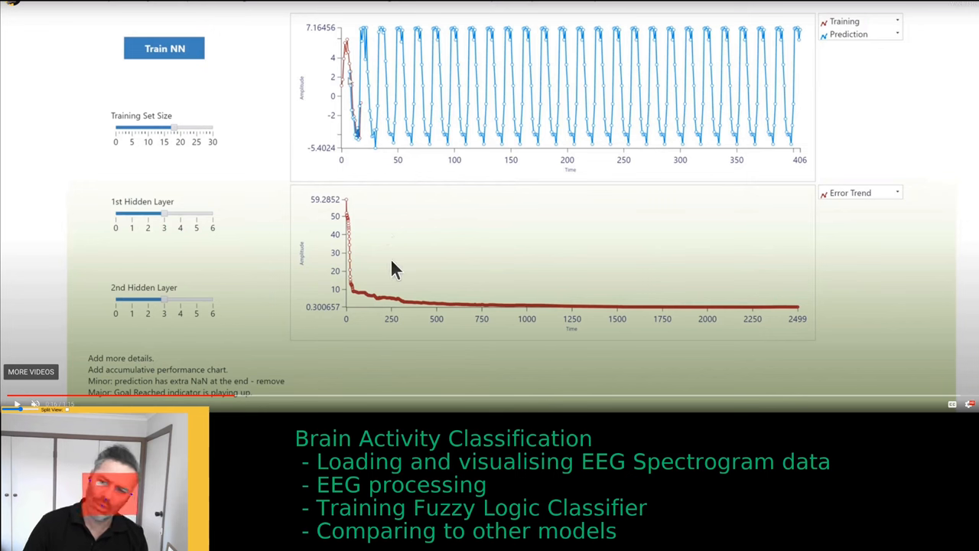
mouse_move(387, 274)
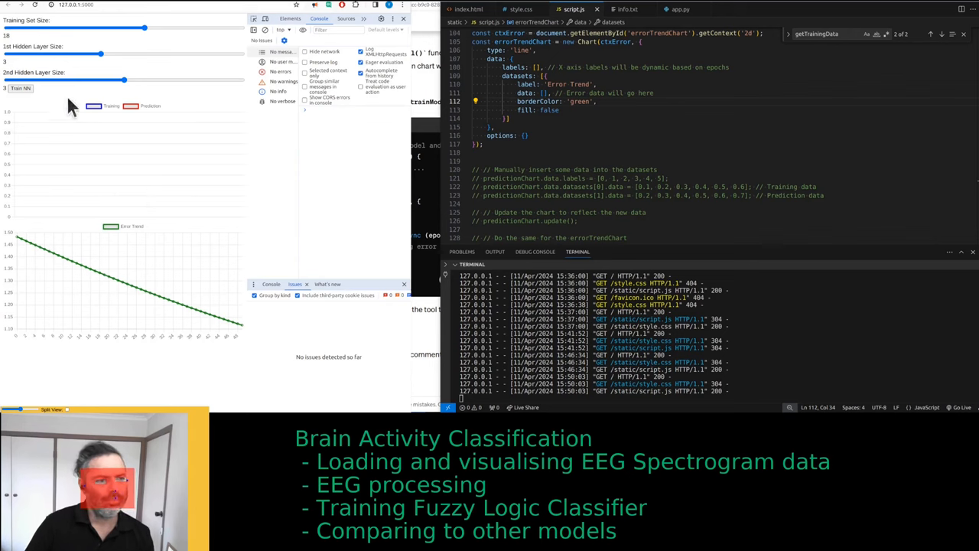
- Adjust the 2nd Hidden Layer Size slider for a second training run
left_click_drag(124, 80, 125, 80)
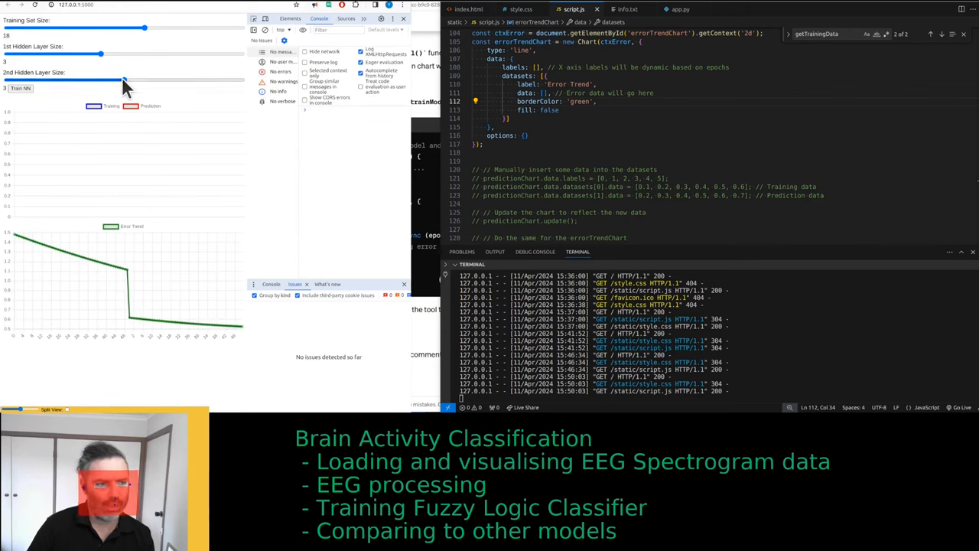
left_click_drag(100, 80, 125, 79)
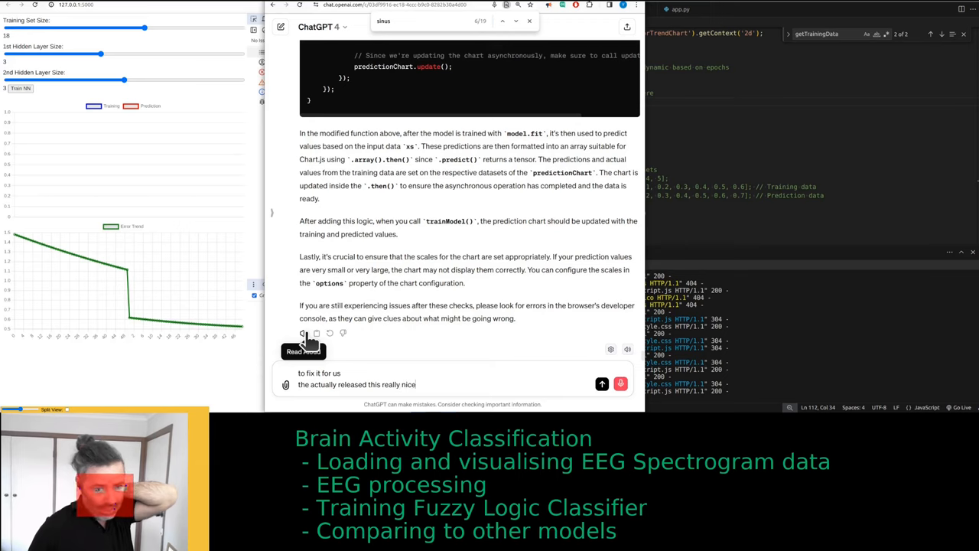
- Dictate a ChatGPT draft about the text-to-speech feature and scroll through the debugging reply
type("text to speech and just having trouble because it's reading")
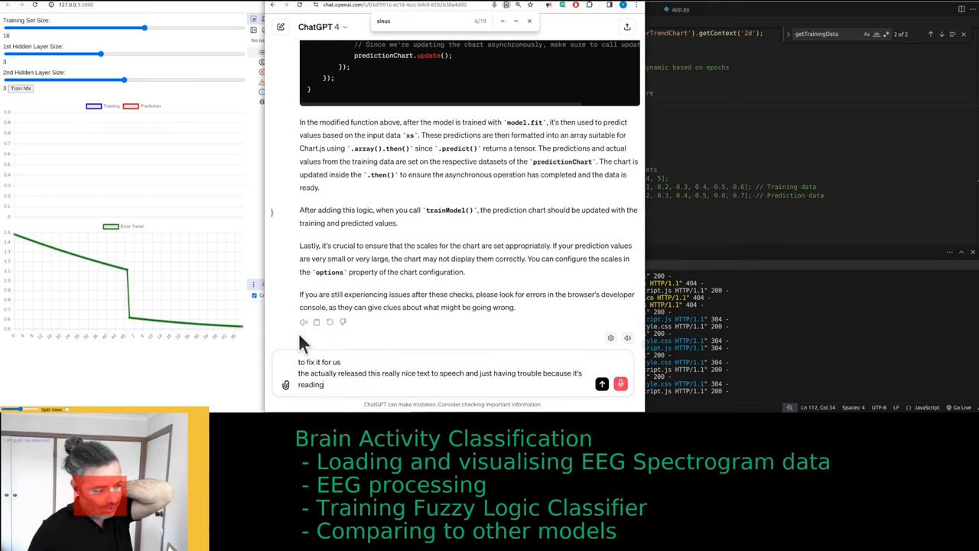
type("everything and instead of")
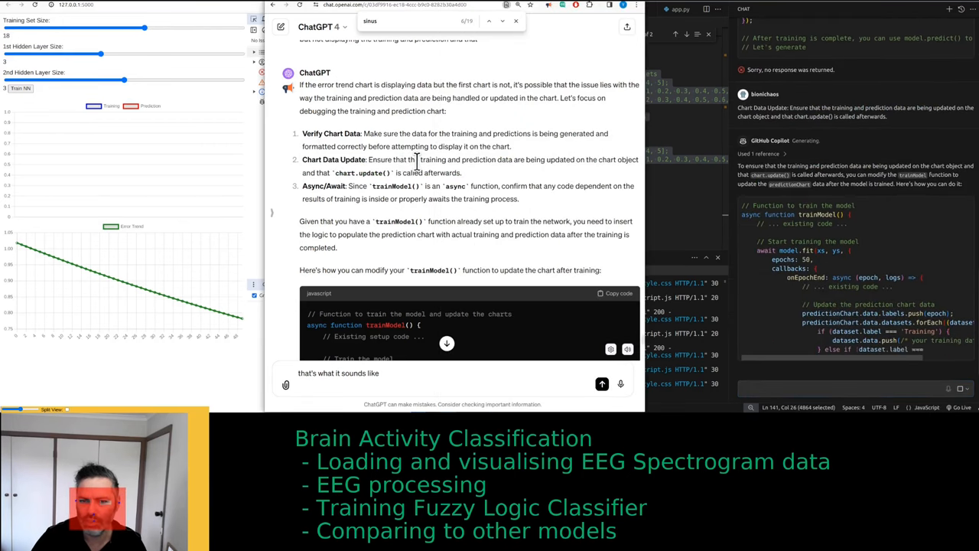
scroll("down", 3)
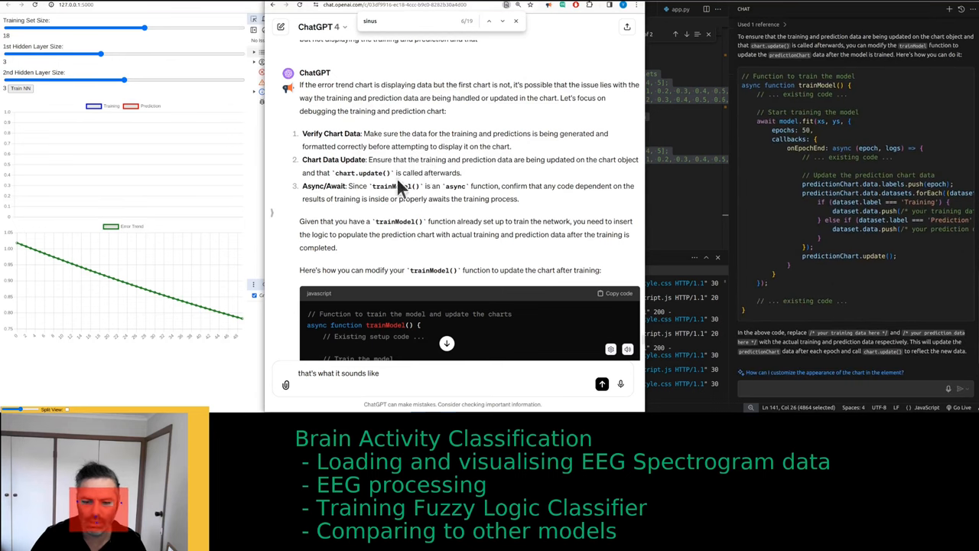
mouse_move(669, 180)
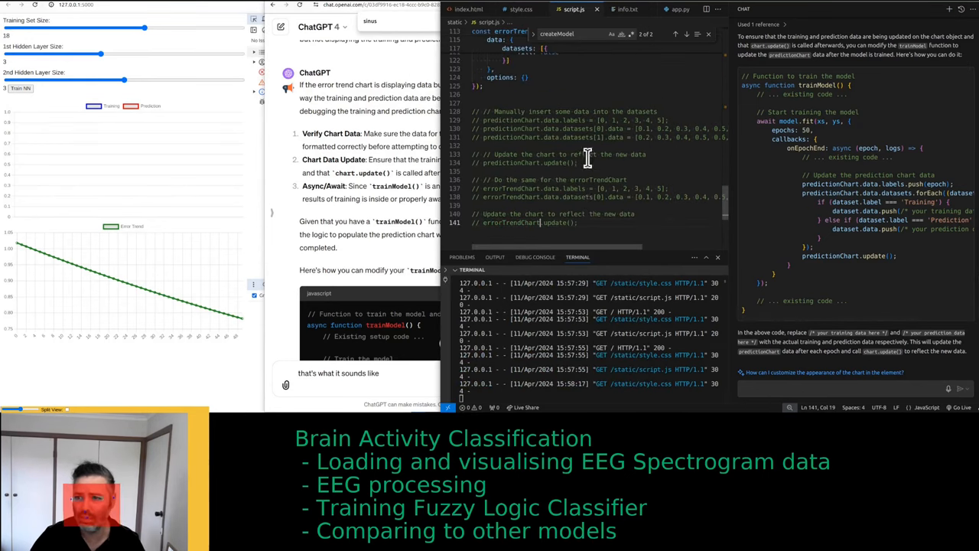
- Scroll up through script.js to bring its chart code into view
scroll("up", 3)
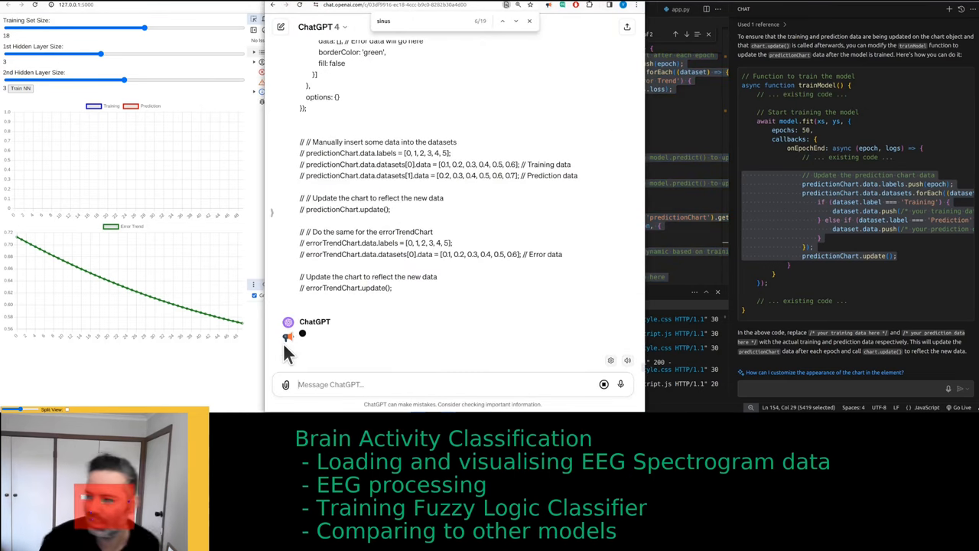
mouse_move(397, 336)
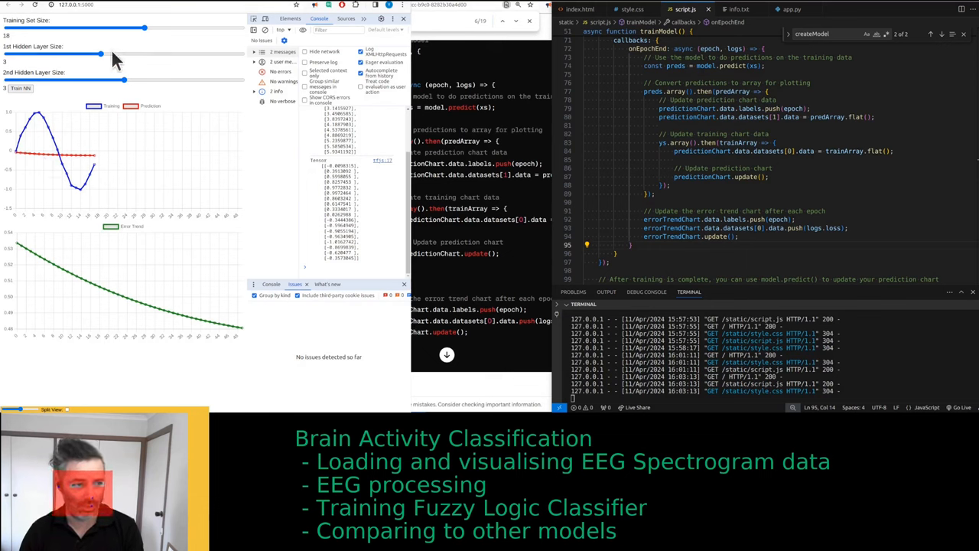
- Set Training Set Size to about 30, read ChatGPT's onEpochEnd advice, and open app.py
left_click_drag(146, 28, 234, 28)
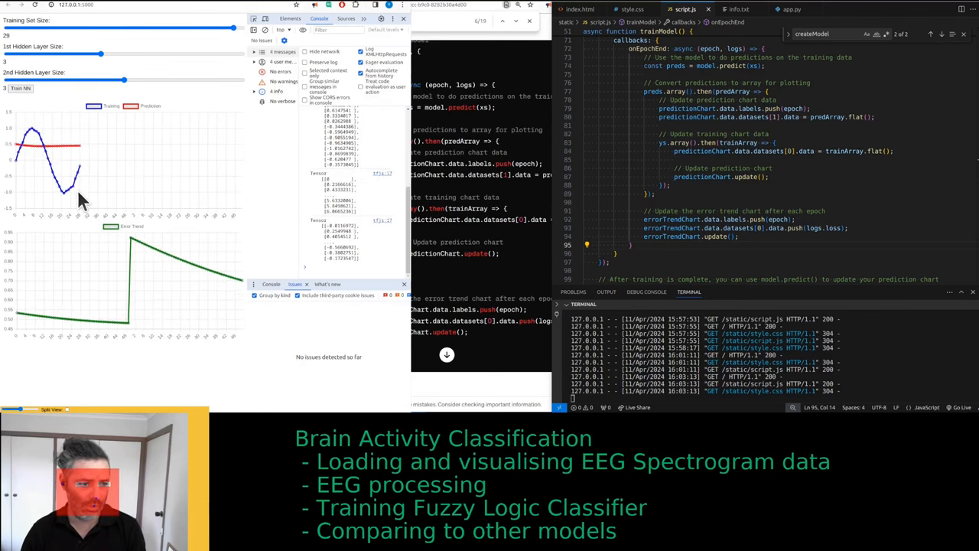
mouse_move(46, 149)
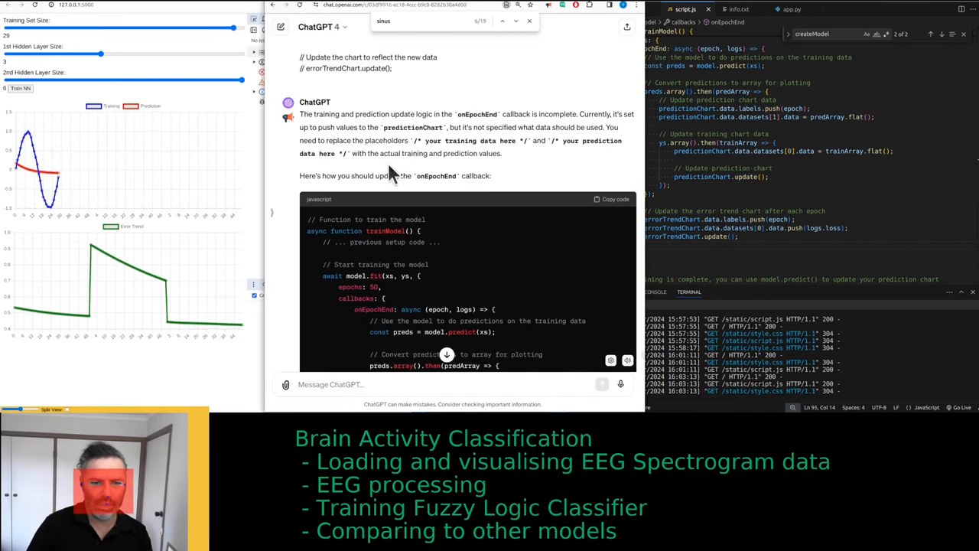
scroll("down", 3)
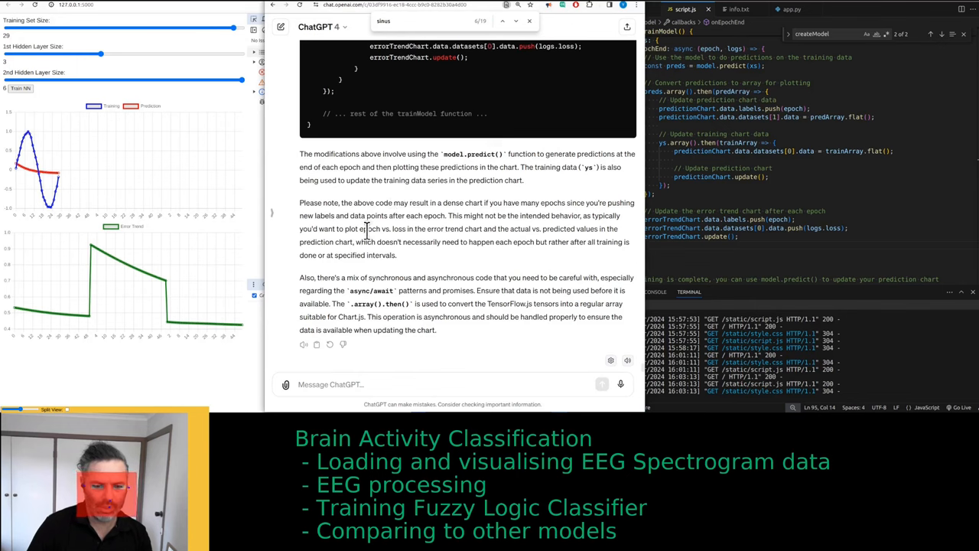
mouse_move(303, 344)
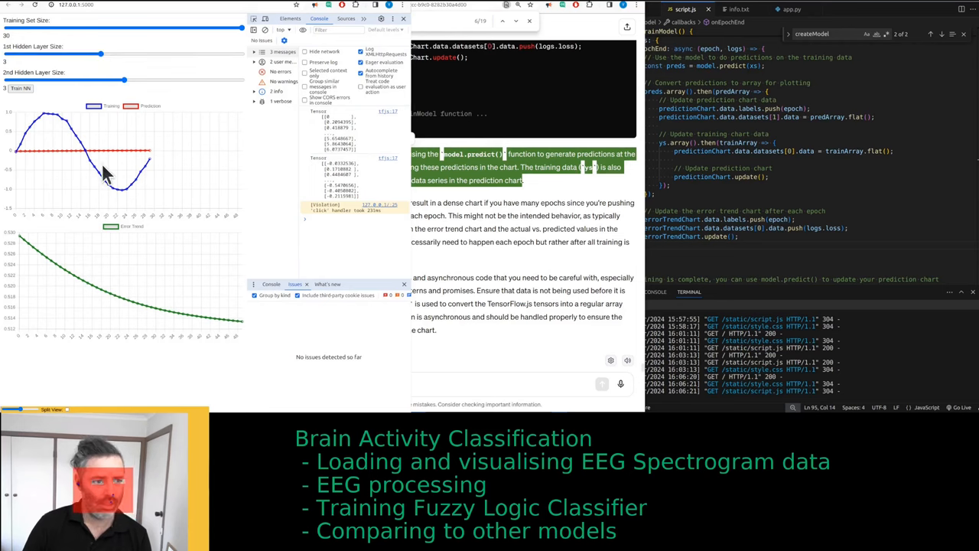
mouse_move(501, 256)
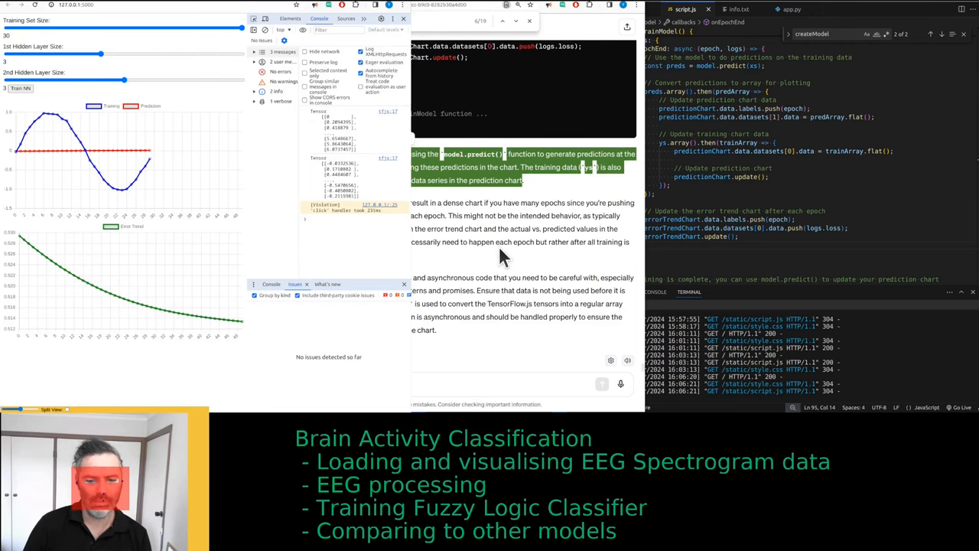
mouse_move(487, 226)
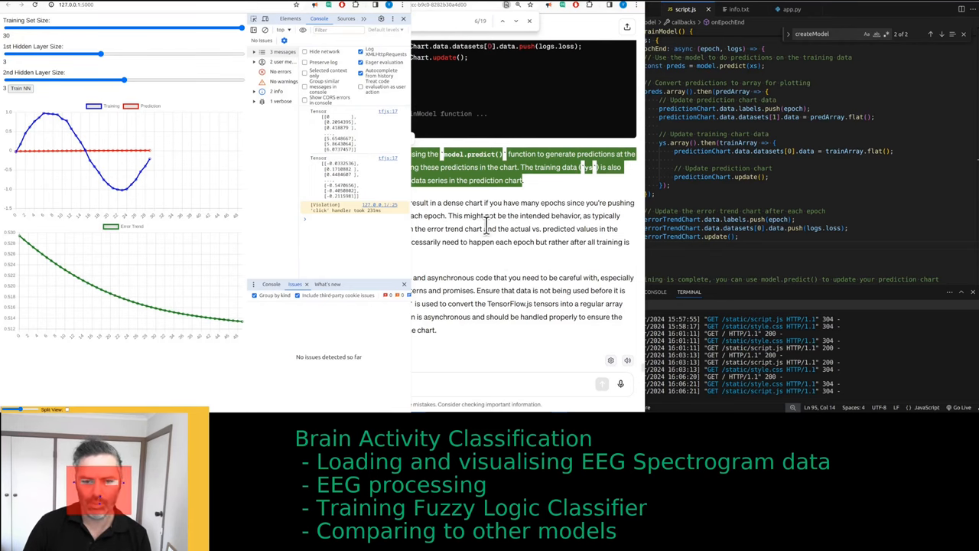
left_click(792, 9)
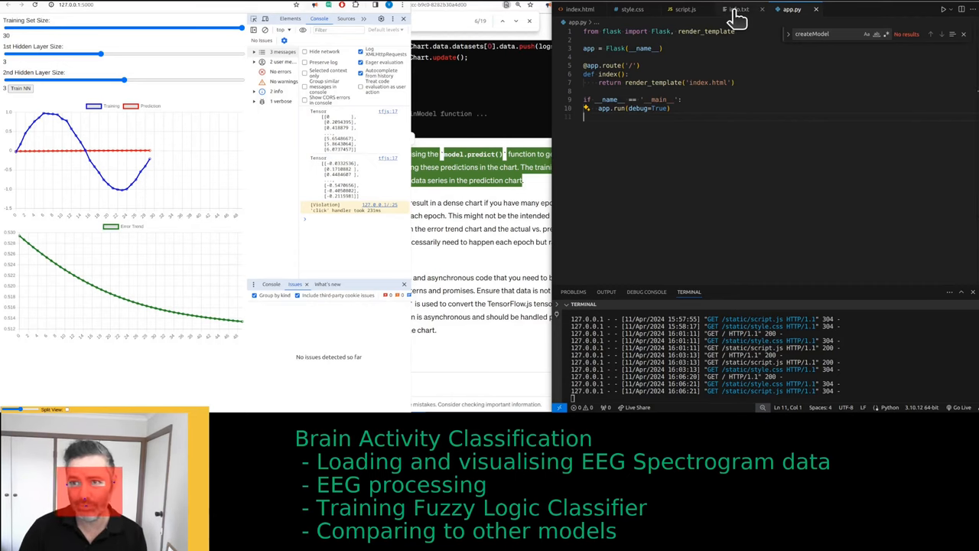
- Switch from the script.js tab to the index.html template tab
left_click(684, 8)
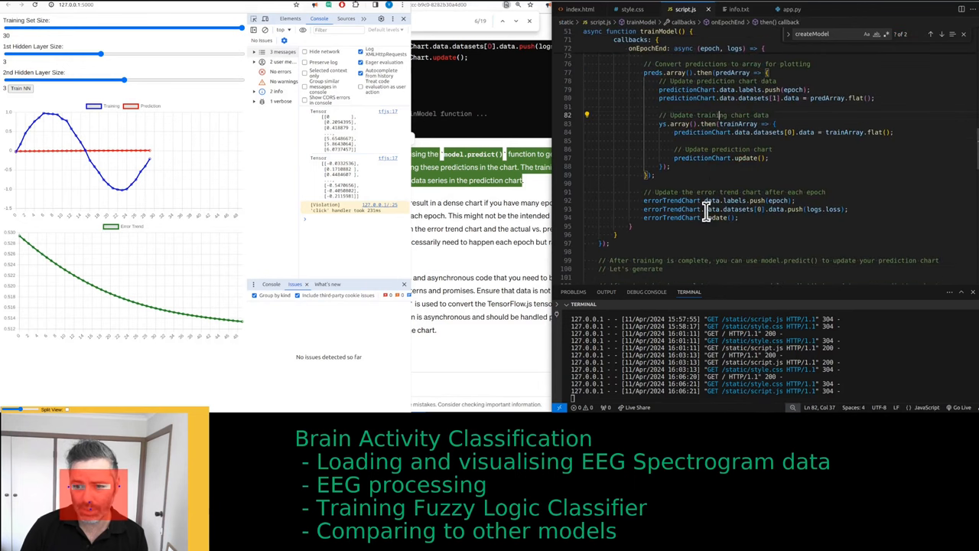
left_click(580, 8)
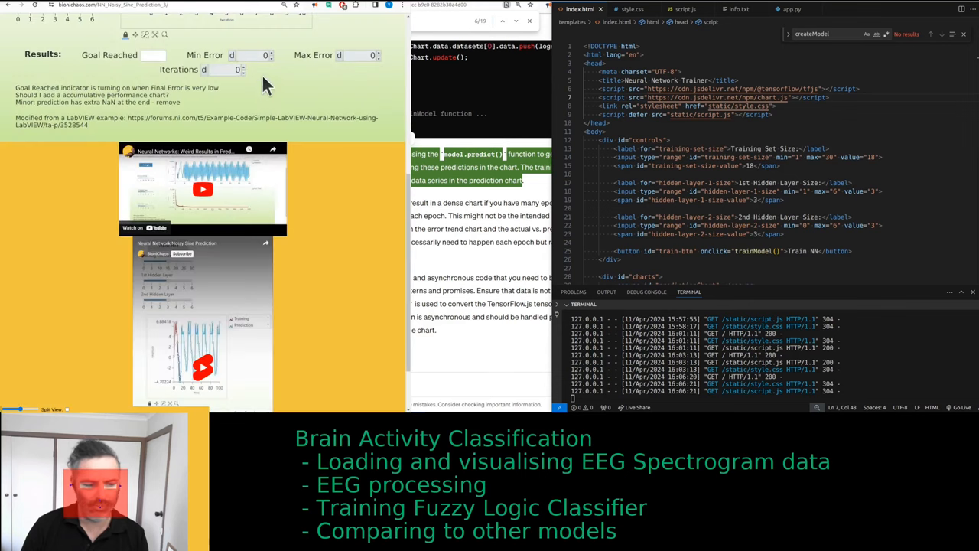
mouse_move(147, 19)
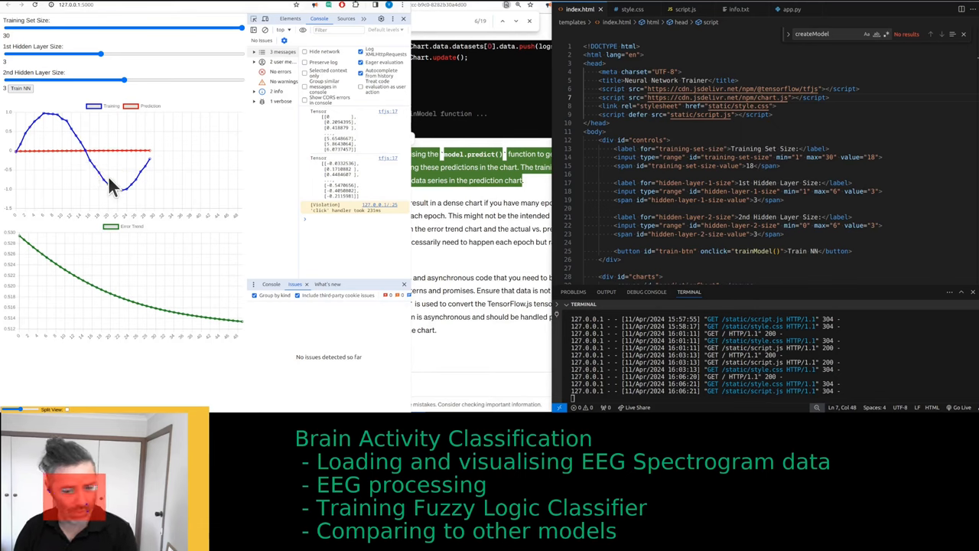
mouse_move(151, 372)
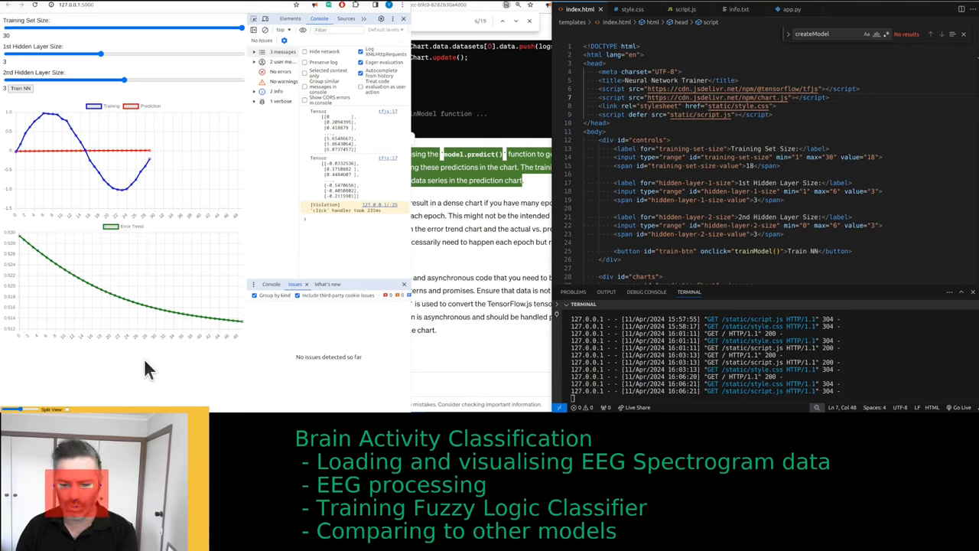
mouse_move(156, 380)
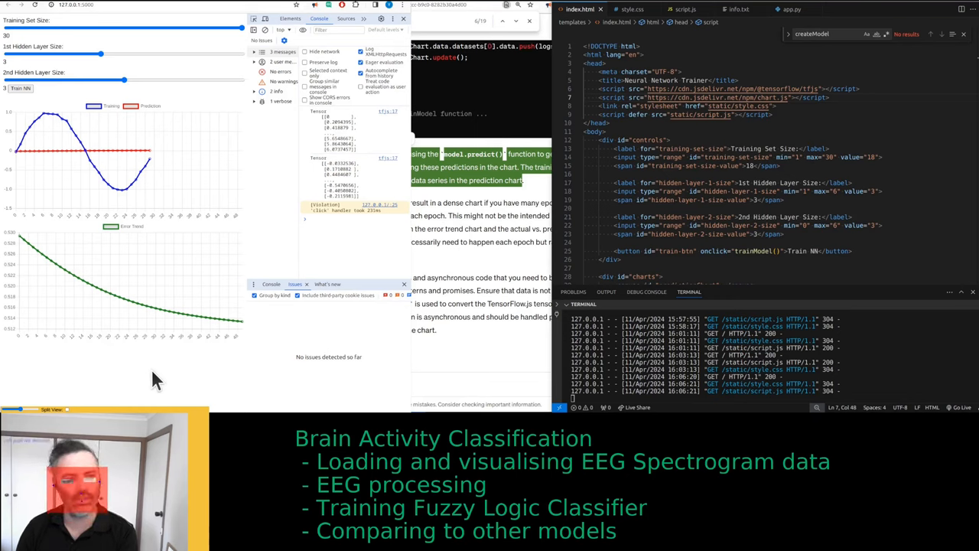
mouse_move(244, 384)
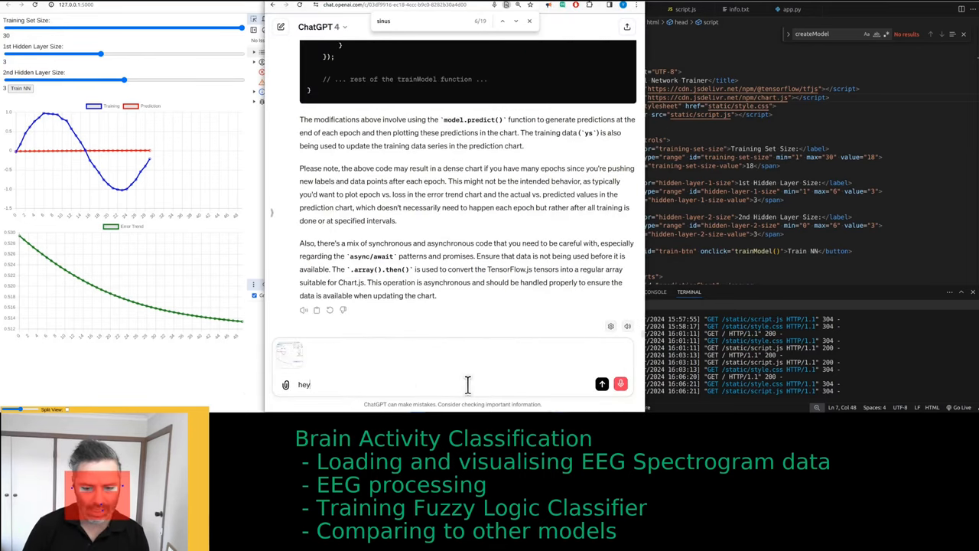
- Ask ChatGPT to explain what is happening in the chart
type("can you explain the chart mainly")
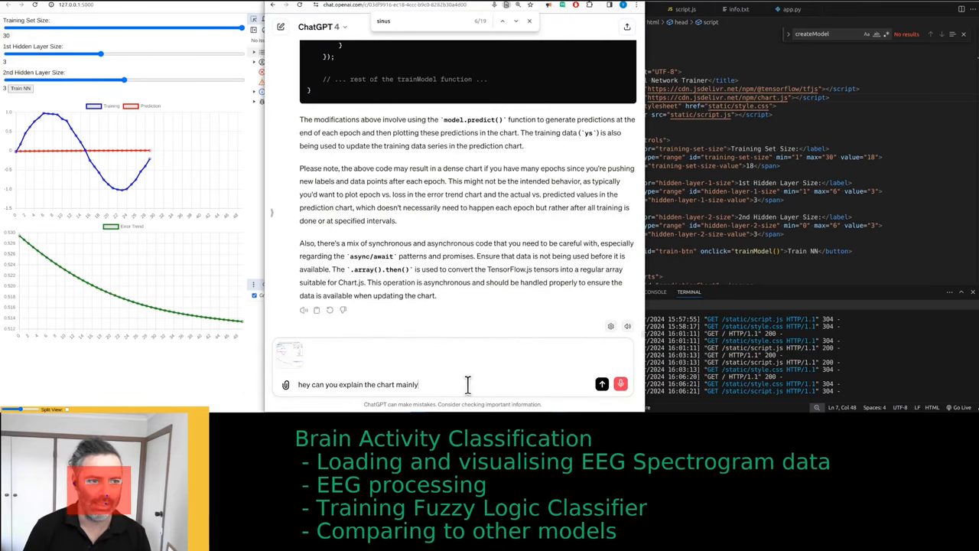
type("what is happening")
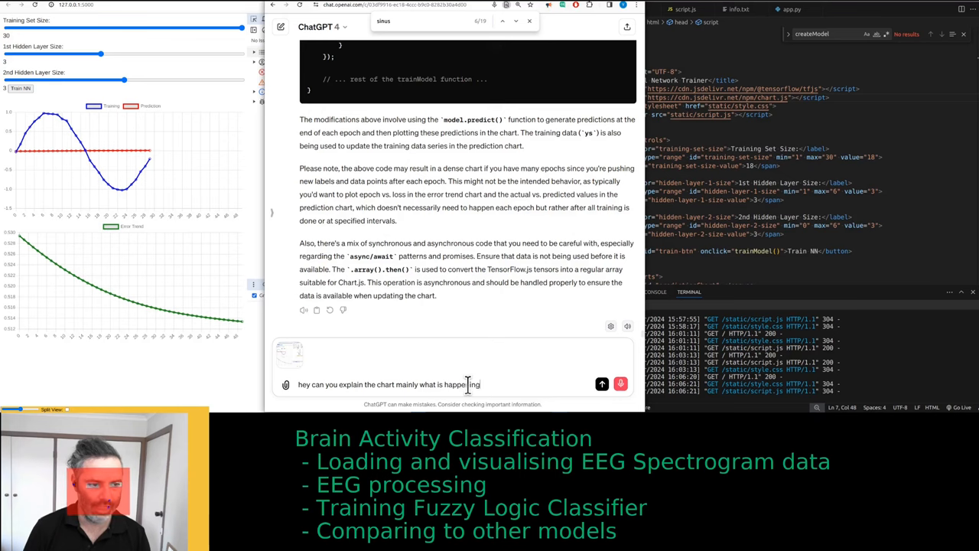
left_click(602, 384)
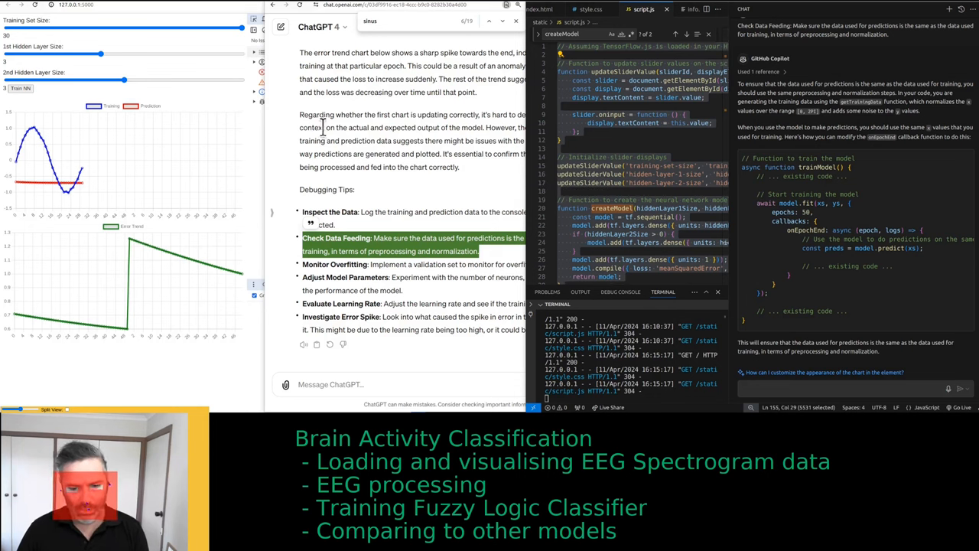
mouse_move(322, 220)
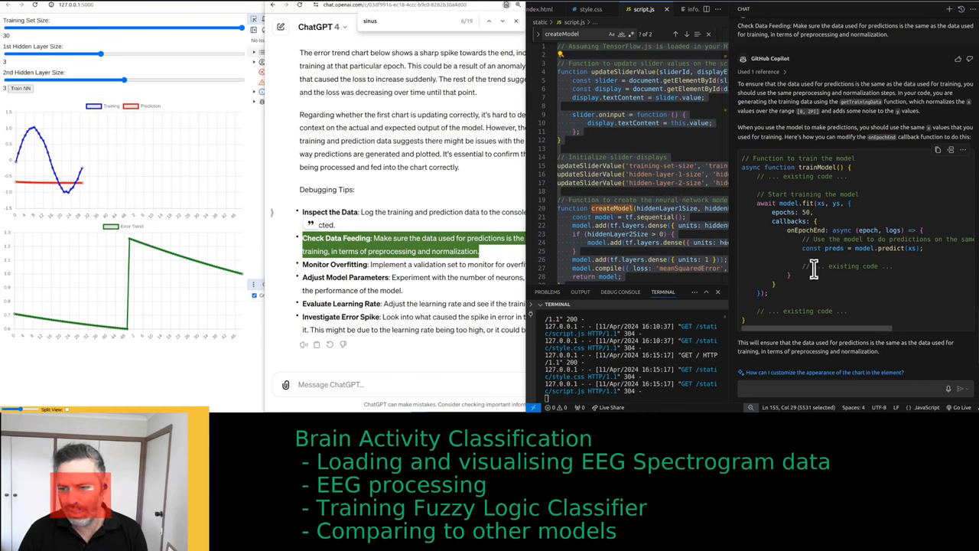
- Start a new message: 'could you regenerate the JavaScript code make sure'
double_click(845, 266)
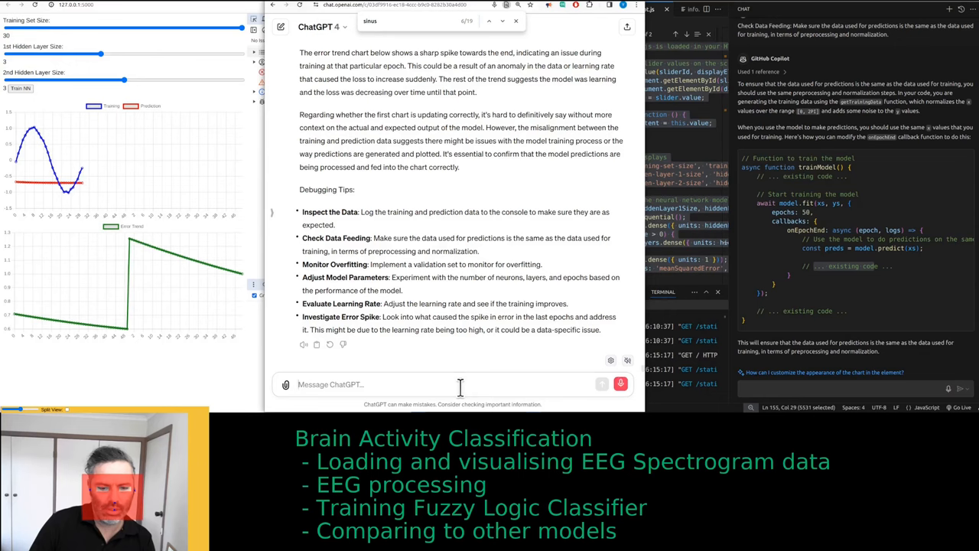
type("could you")
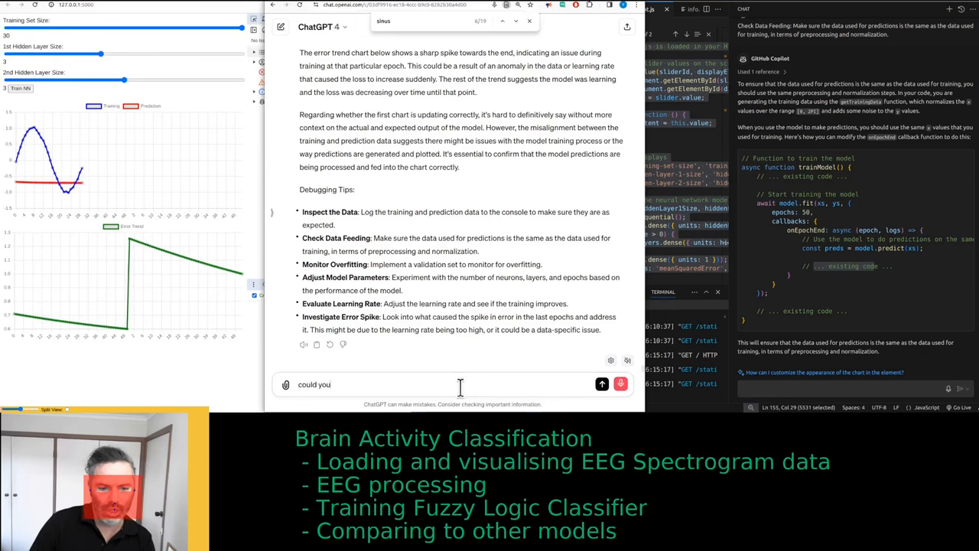
type("regenerate")
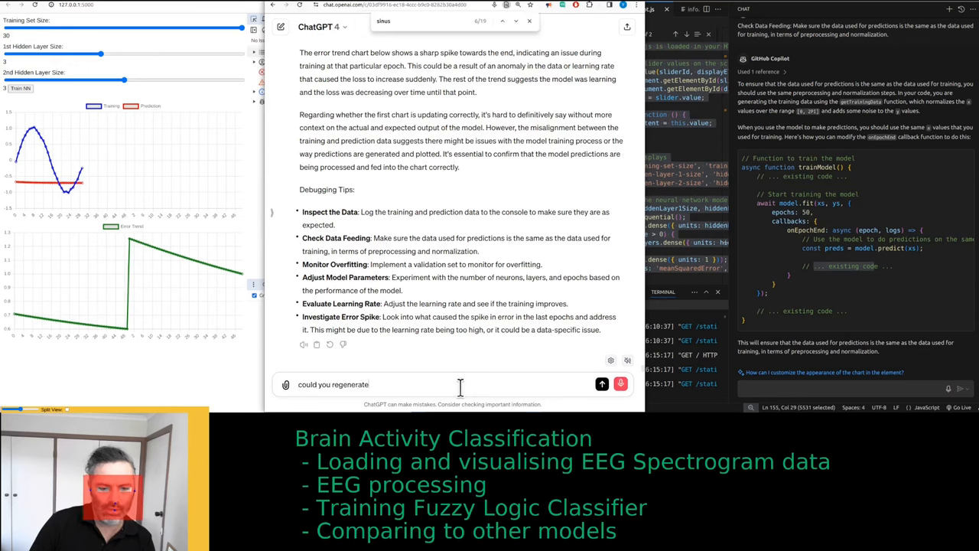
type("the JavaScript")
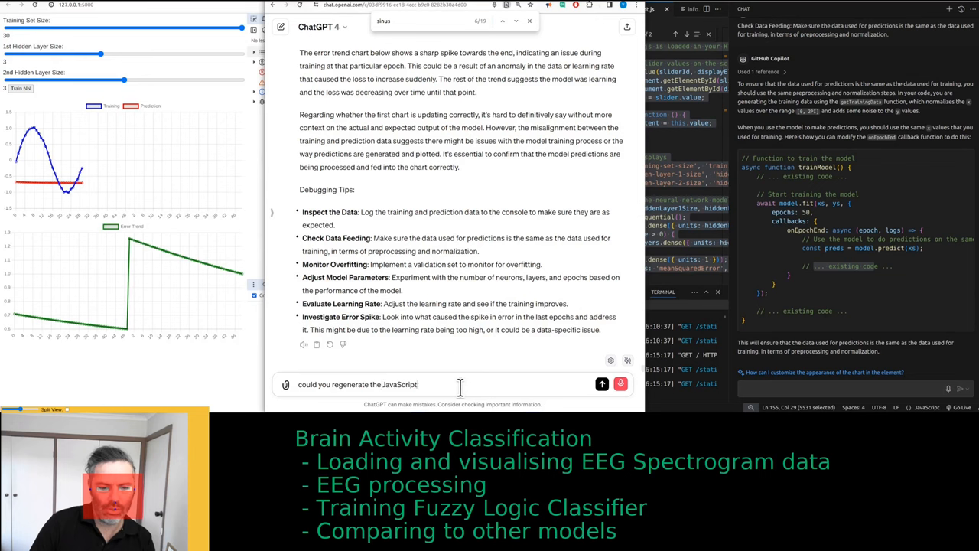
type("code")
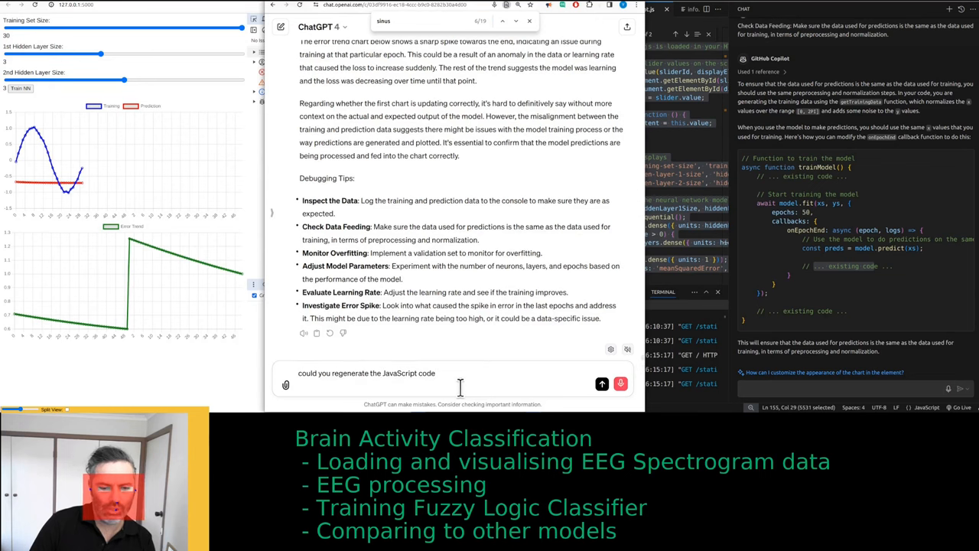
type("make sure")
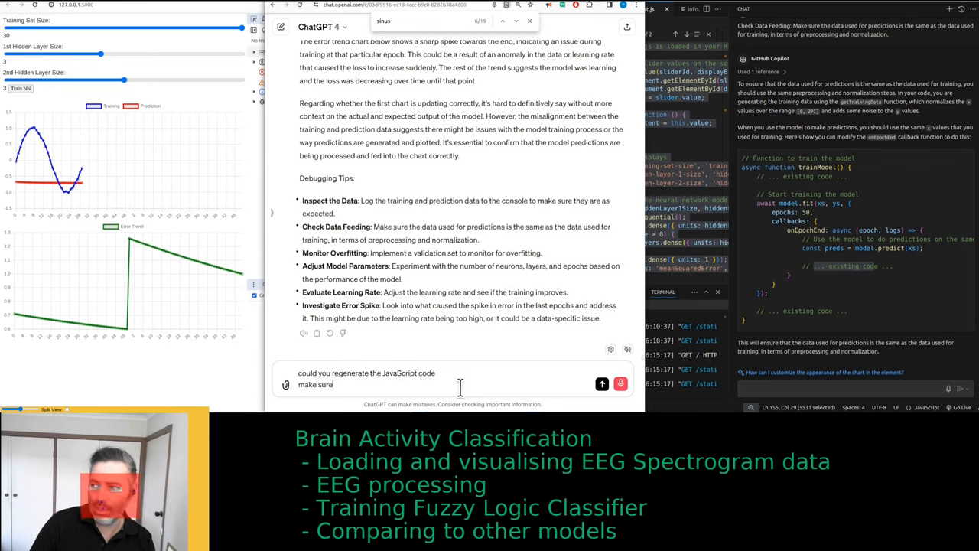
- Finish the request for JavaScript that executes without placeholders, then dictate follow-up remarks
type("it can be")
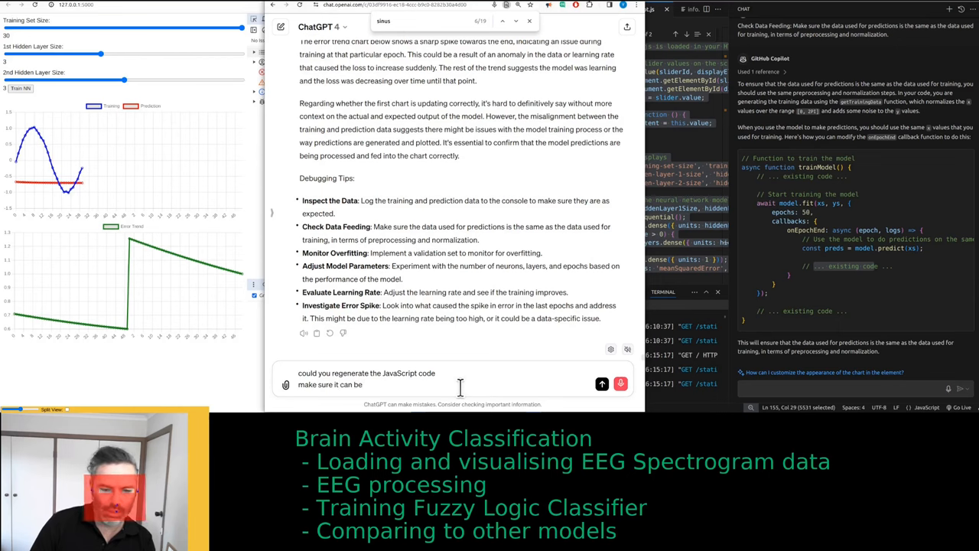
type("executed without")
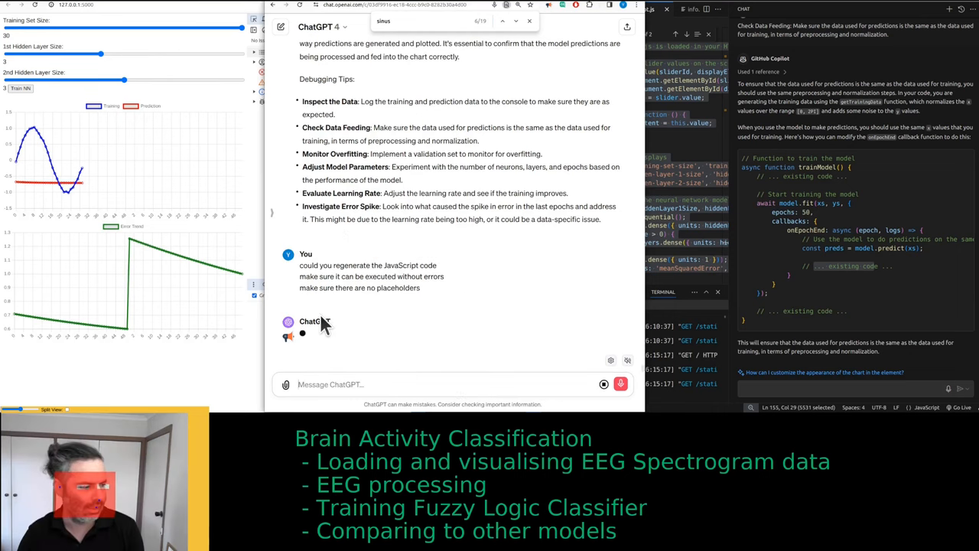
type("so an example of a neural network building in neural network")
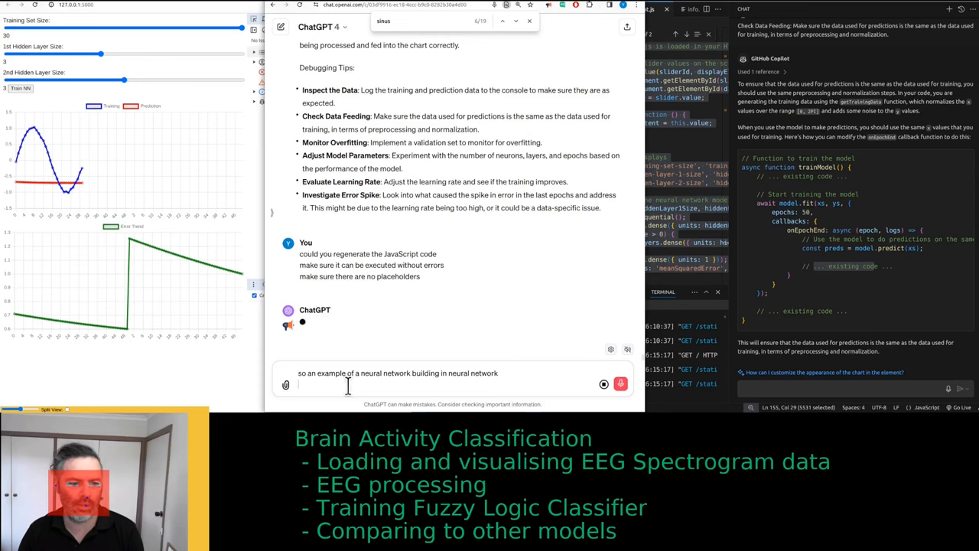
type("yeah when that's")
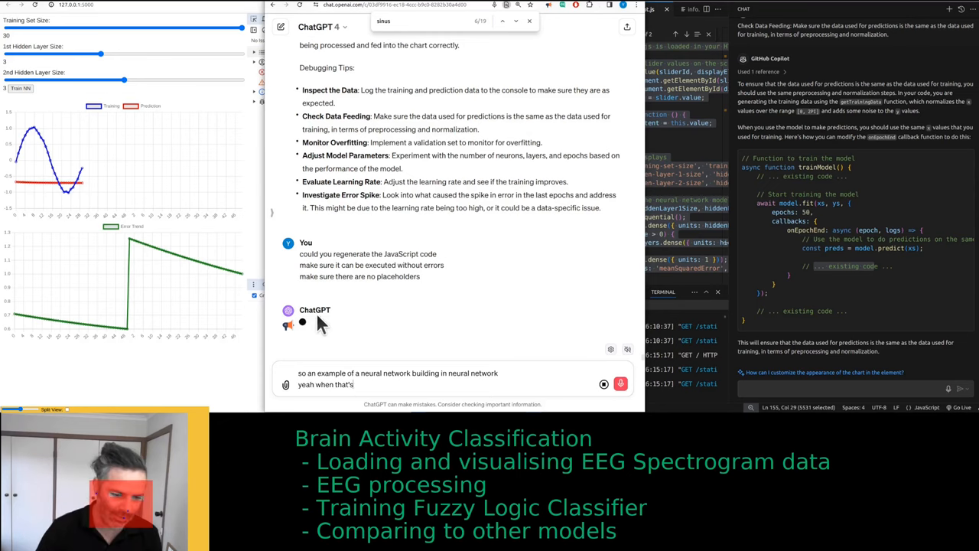
type("thinking for a long time like that")
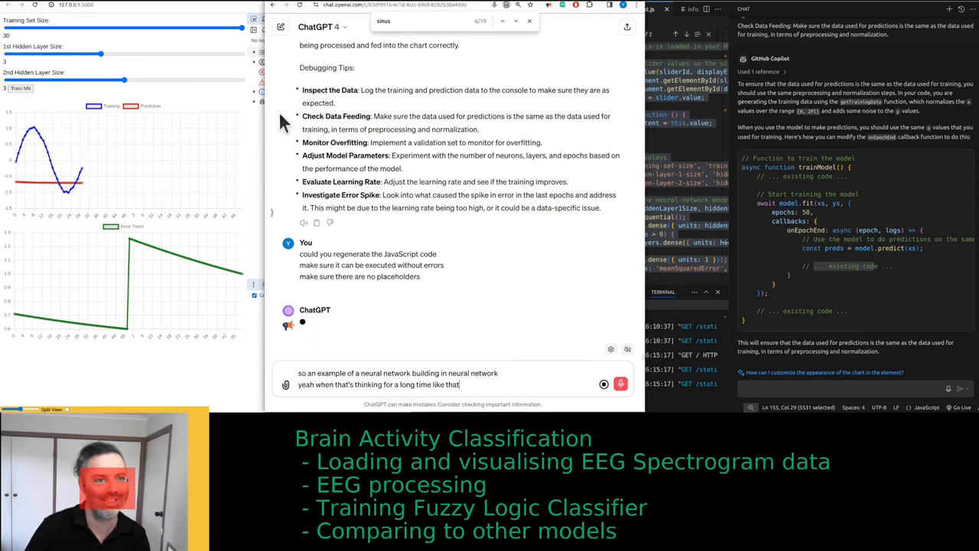
type("it's not a good fresh chef")
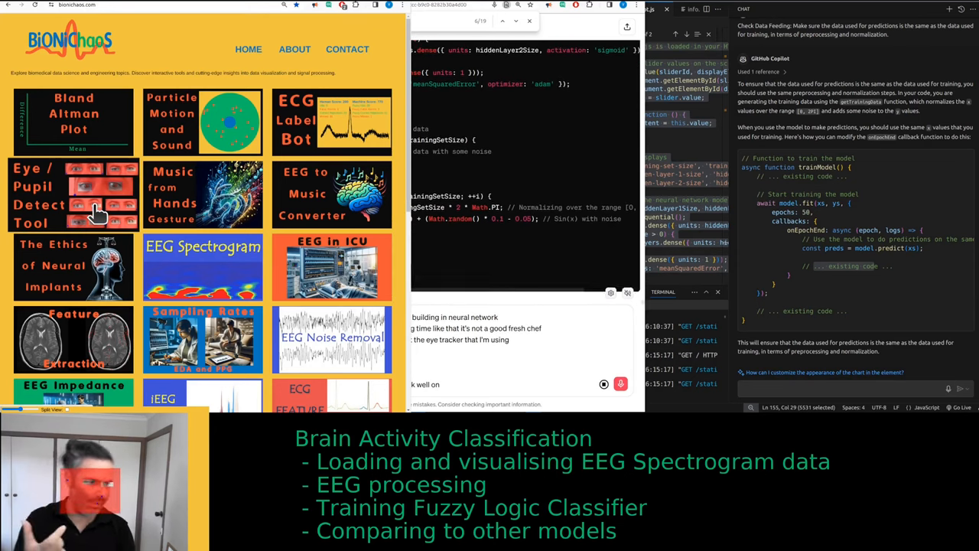
- Scroll the BioniChaos tool grid and type 'again access to this'
scroll("down", 3)
type("ly")
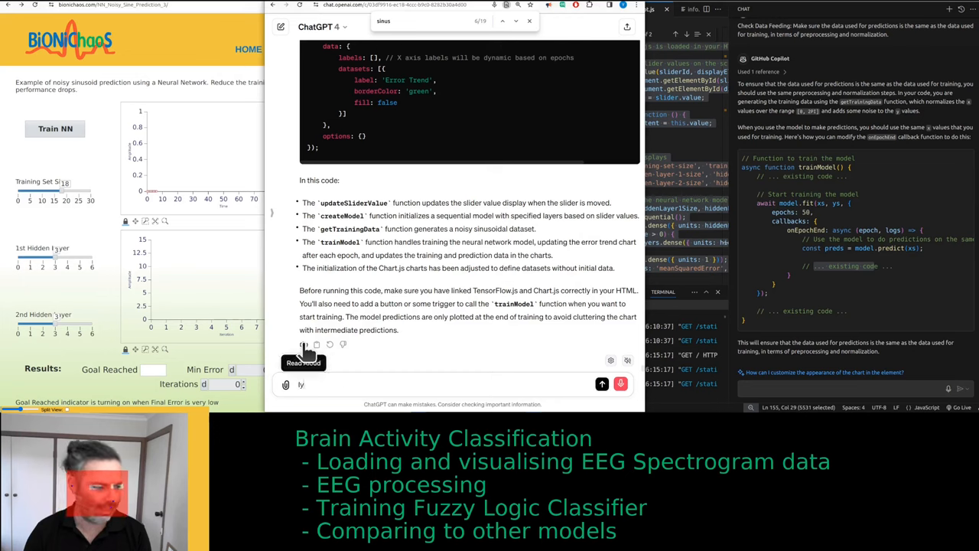
type("again access to this")
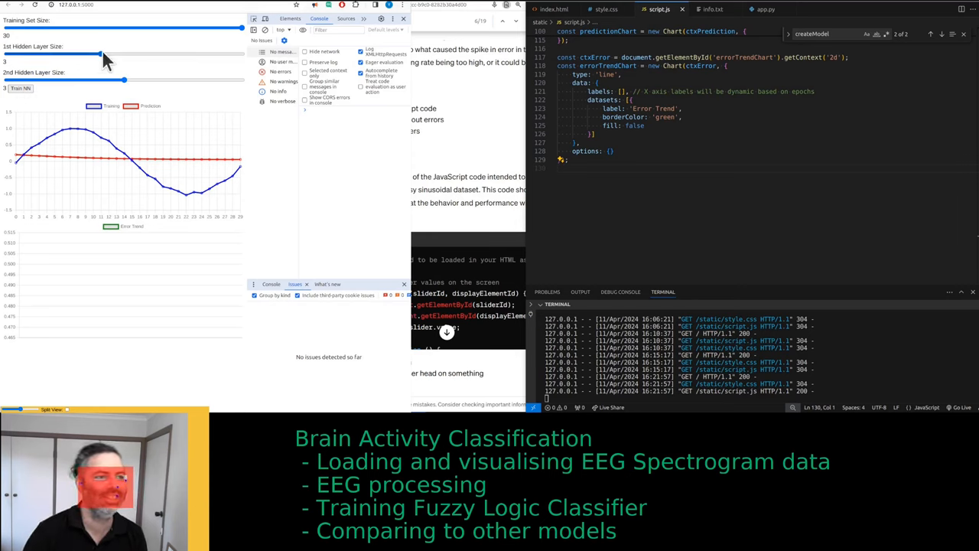
- Drag the 1st Hidden Layer Size slider up and scroll down the trainer page
left_click_drag(100, 55, 195, 54)
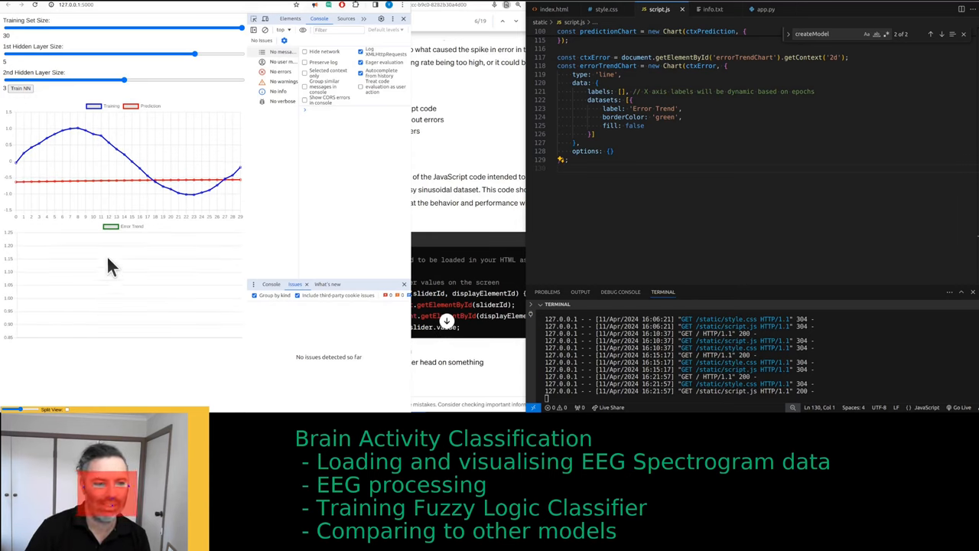
mouse_move(149, 122)
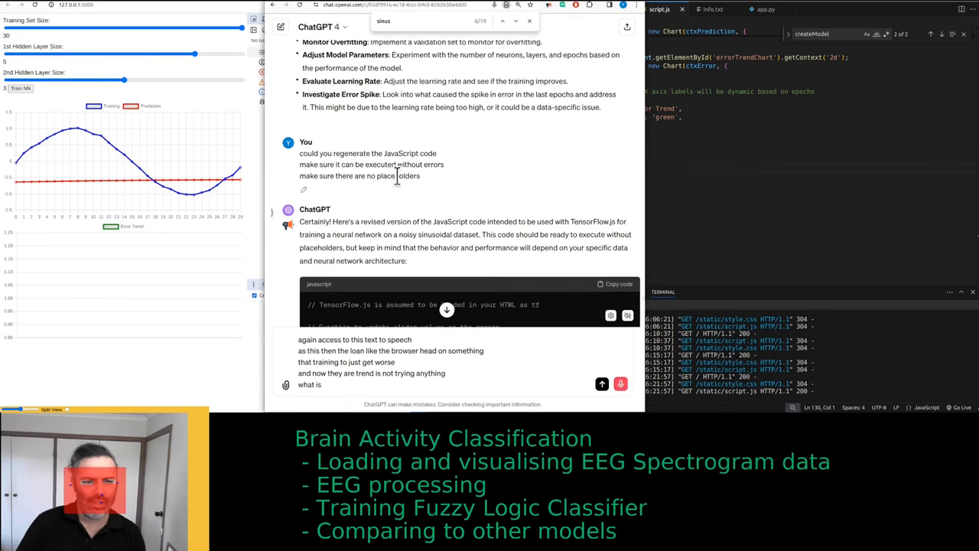
scroll("down", 3)
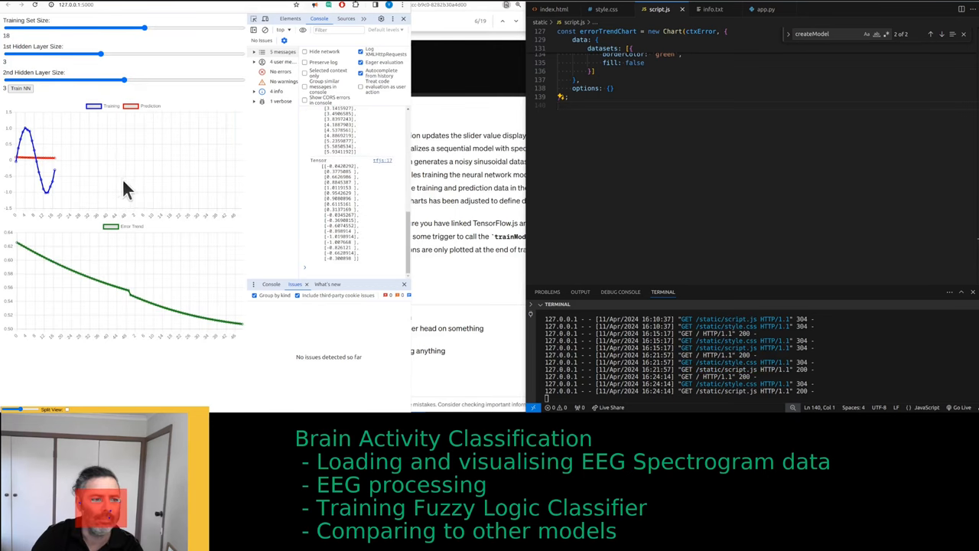
mouse_move(71, 190)
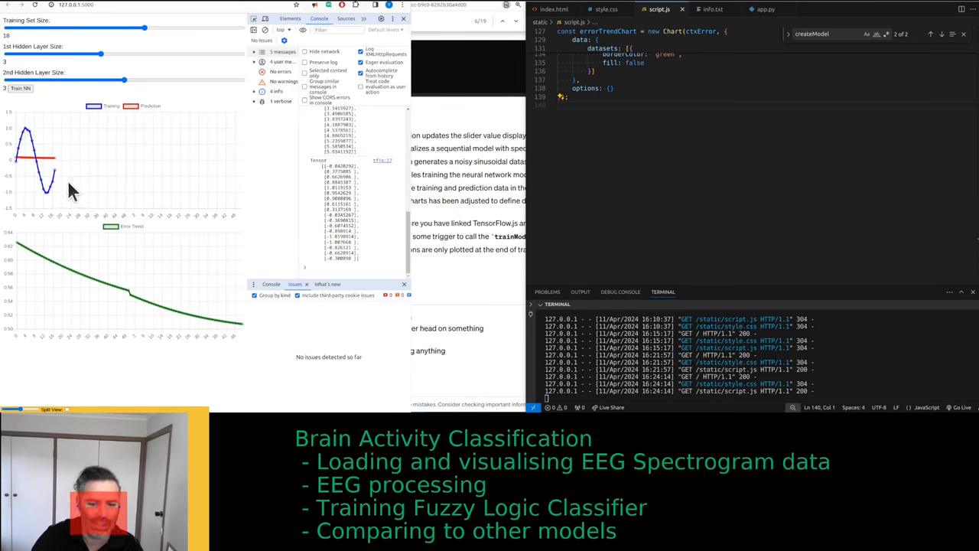
mouse_move(122, 76)
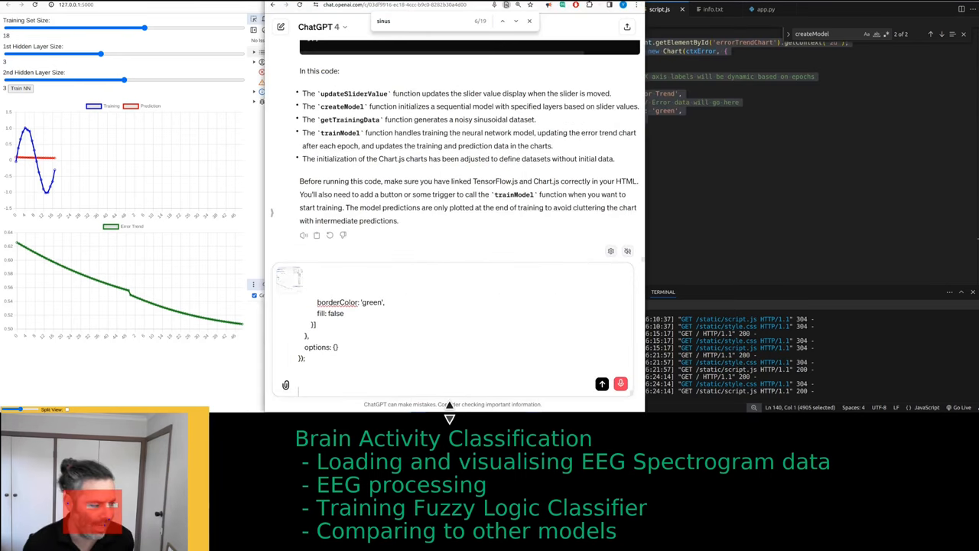
- Tell ChatGPT the first chart still doesn't update with the previous code, and send
type("we went back to the")
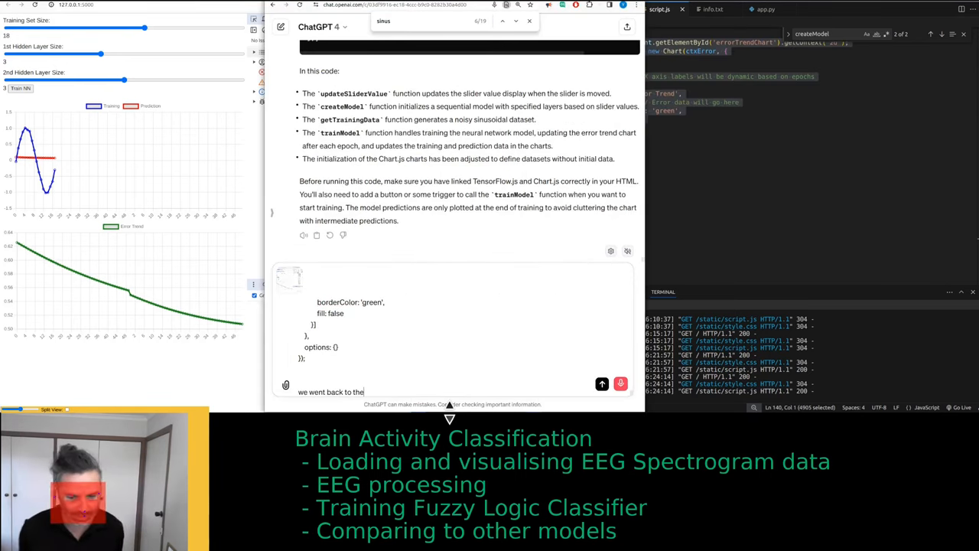
type("previous code is")
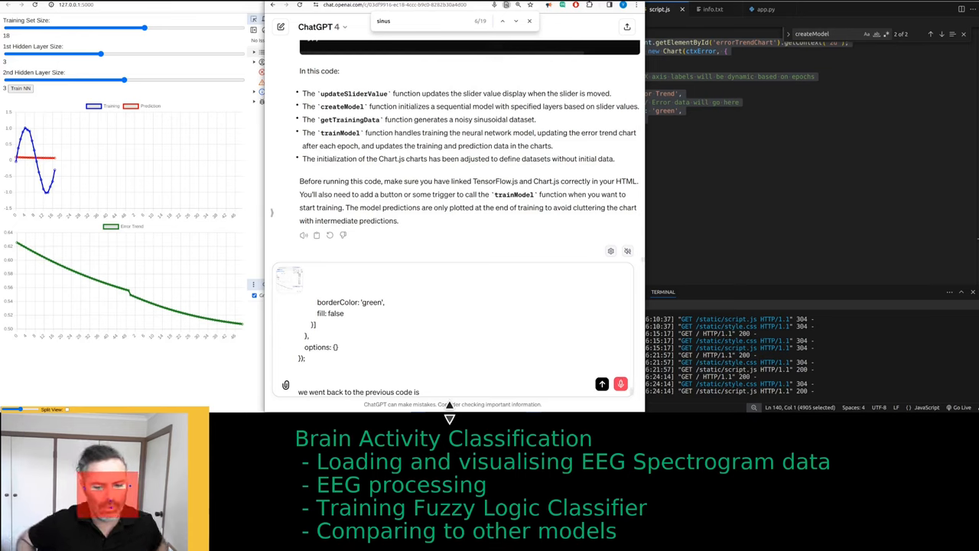
mouse_move(351, 281)
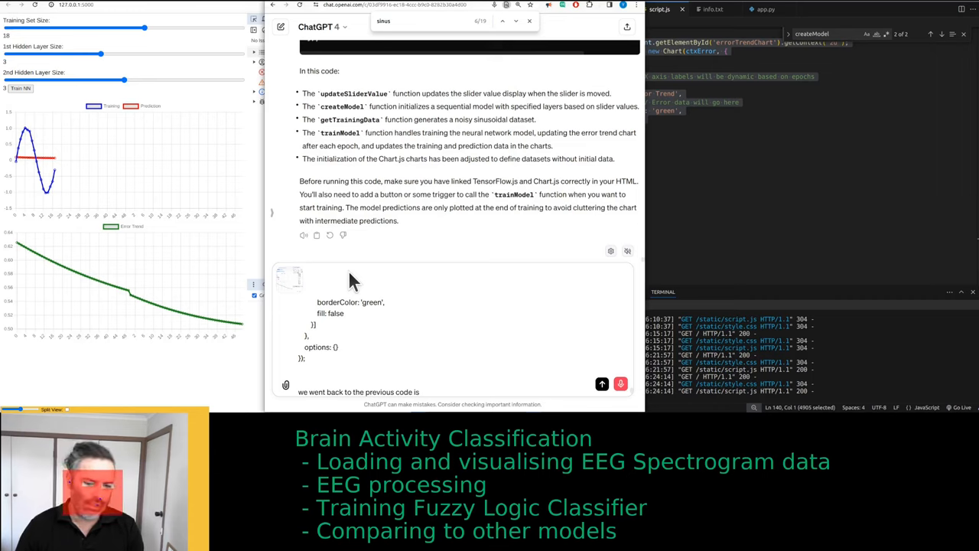
mouse_move(358, 291)
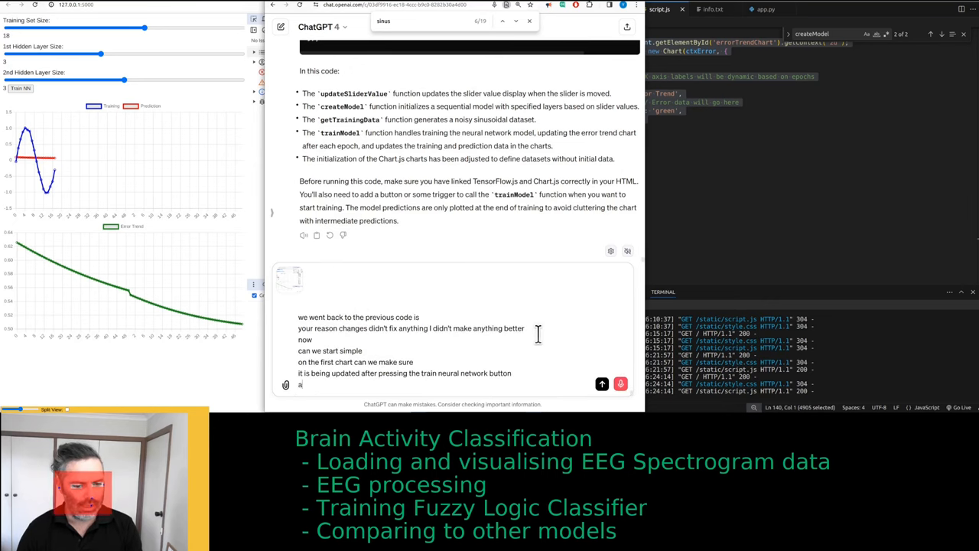
type("currently that not")
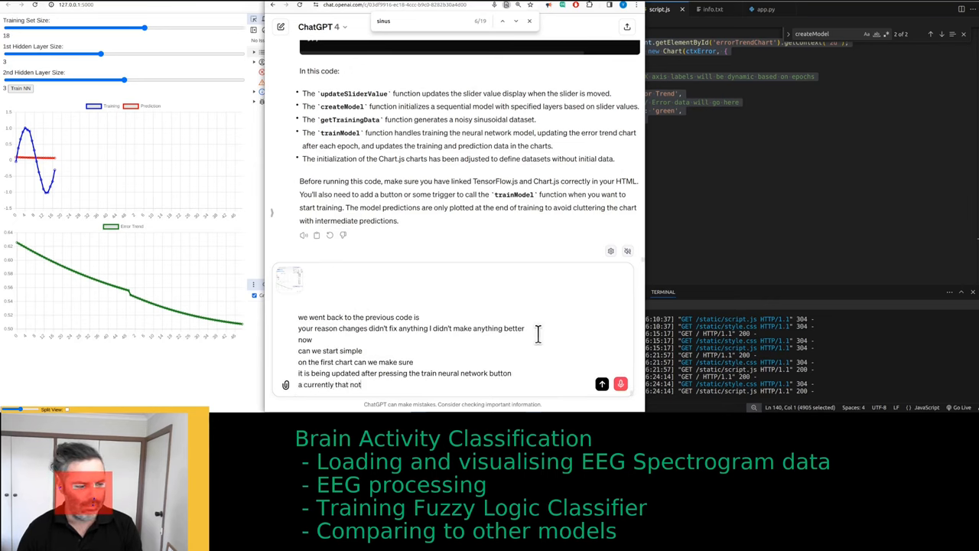
type("seem to be")
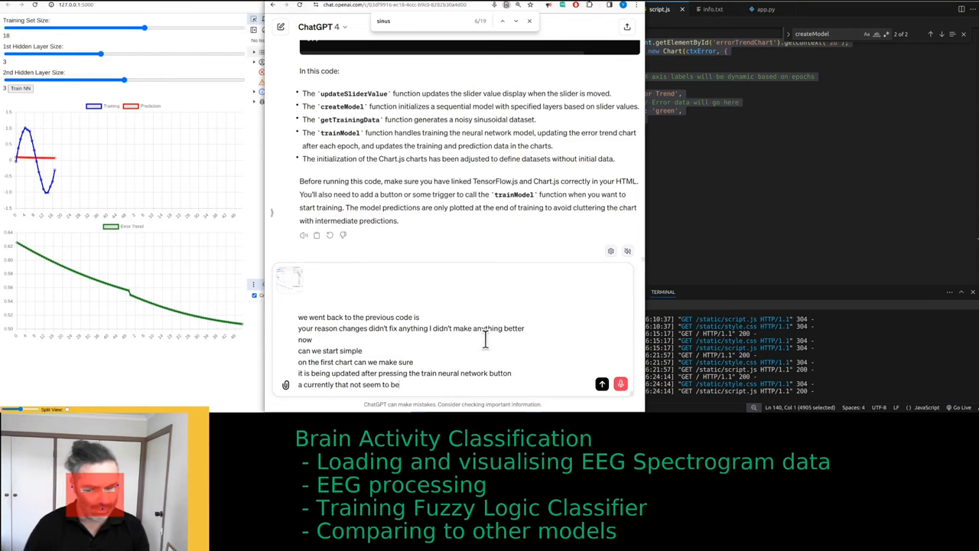
left_click(602, 383)
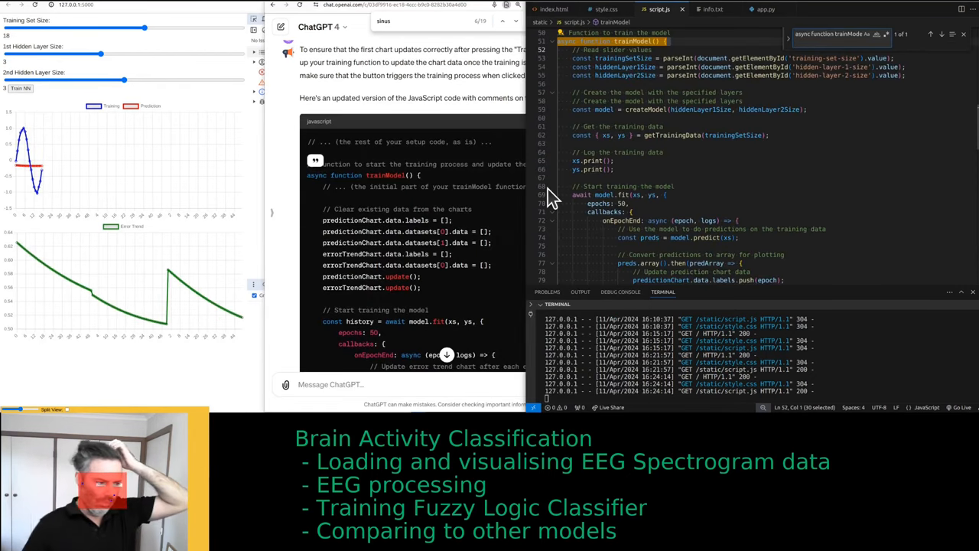
- Ask ChatGPT whether the first chart should clear or add new predictions, like the second
type("do we want to clear or add to it")
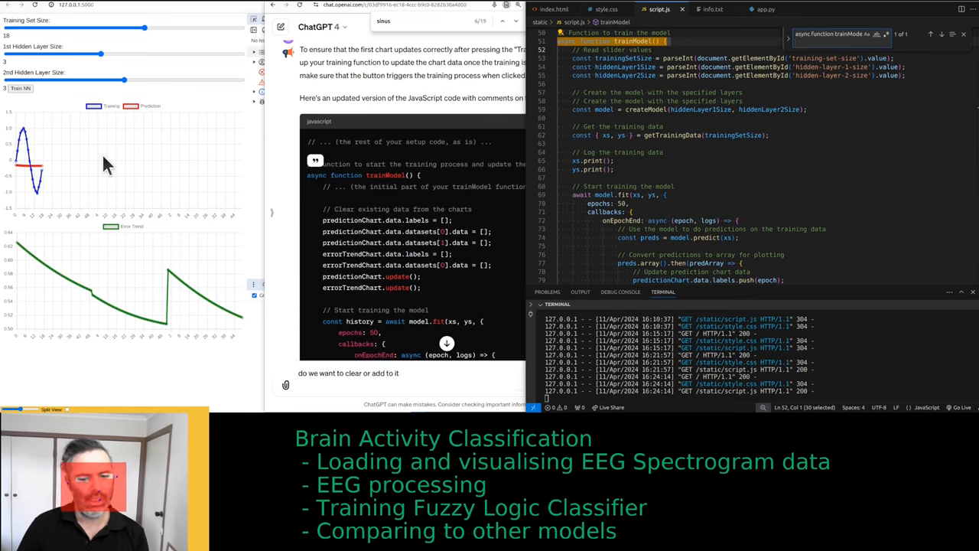
type("in the first chat:")
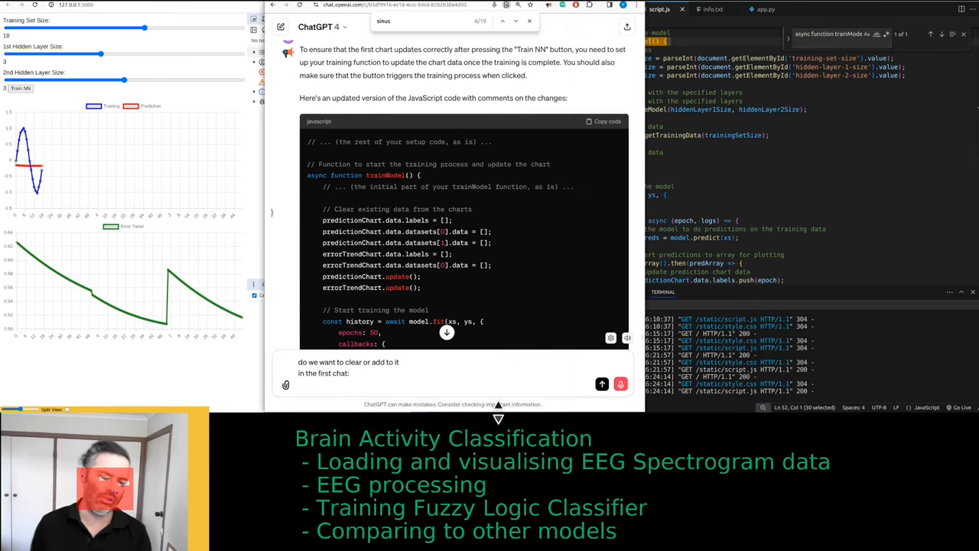
type("do we want")
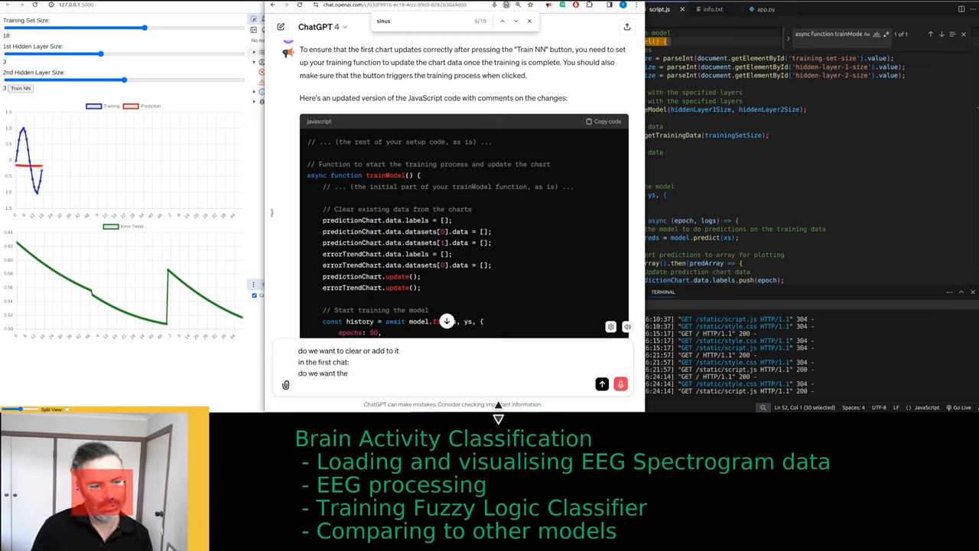
type("the prediction to continue")
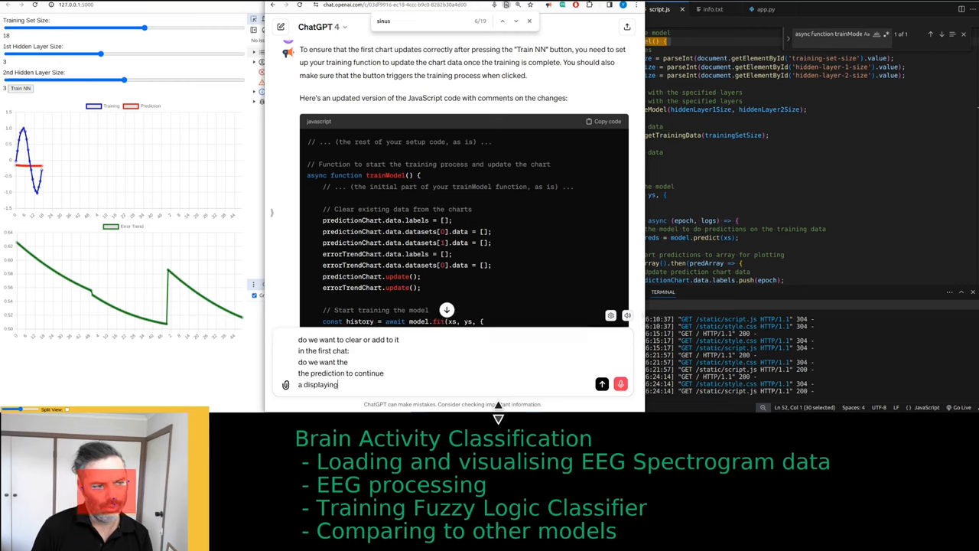
type("so")
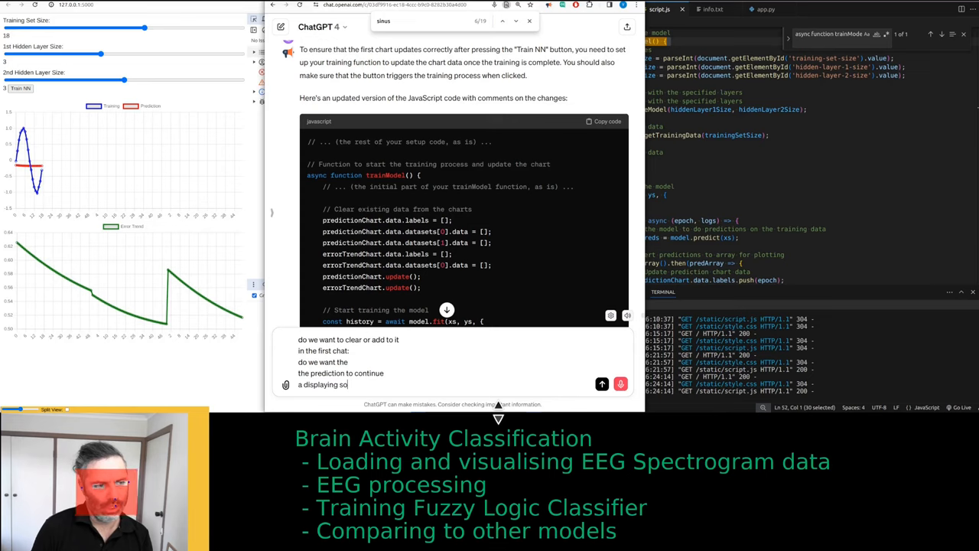
type("the new prediction edit to the chat")
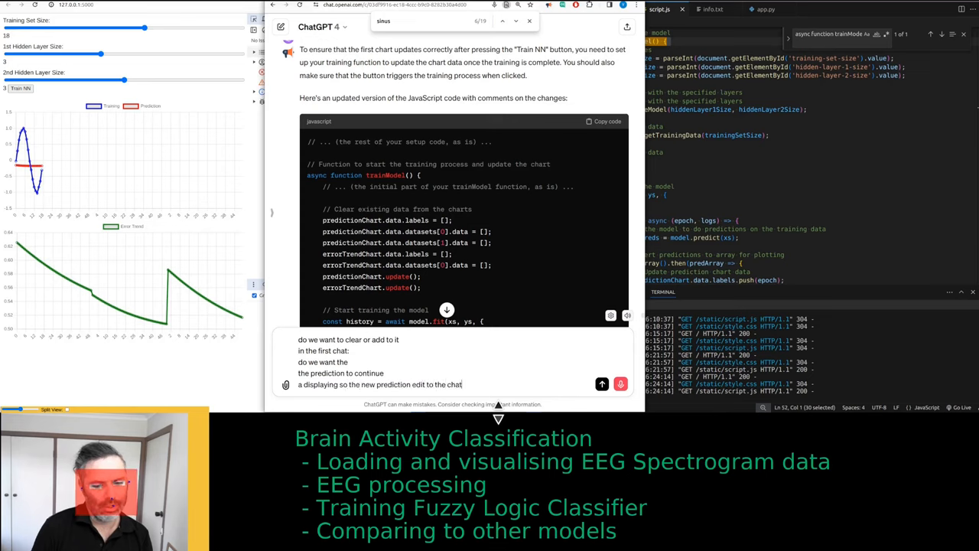
type("similar to the")
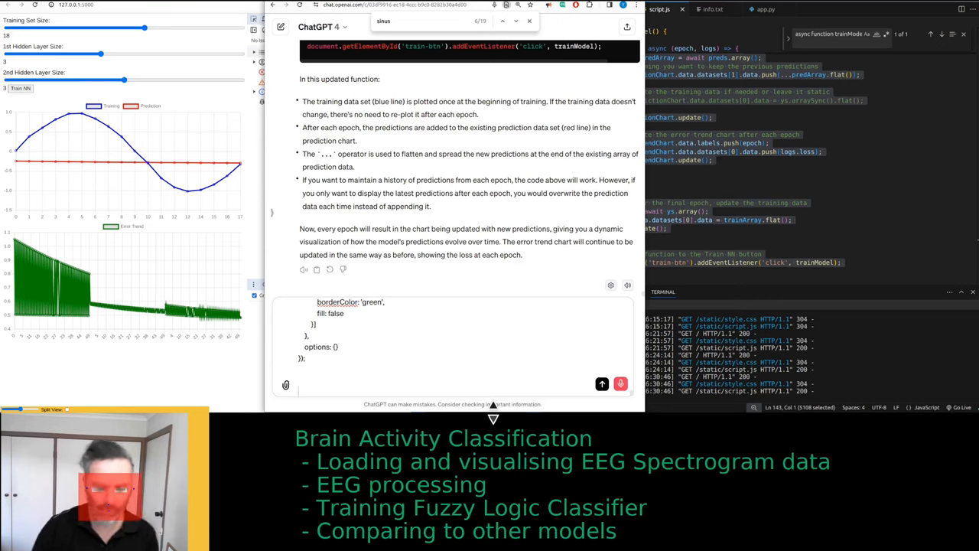
- Write that the first chart should behave the same way as the second one
type("what we")
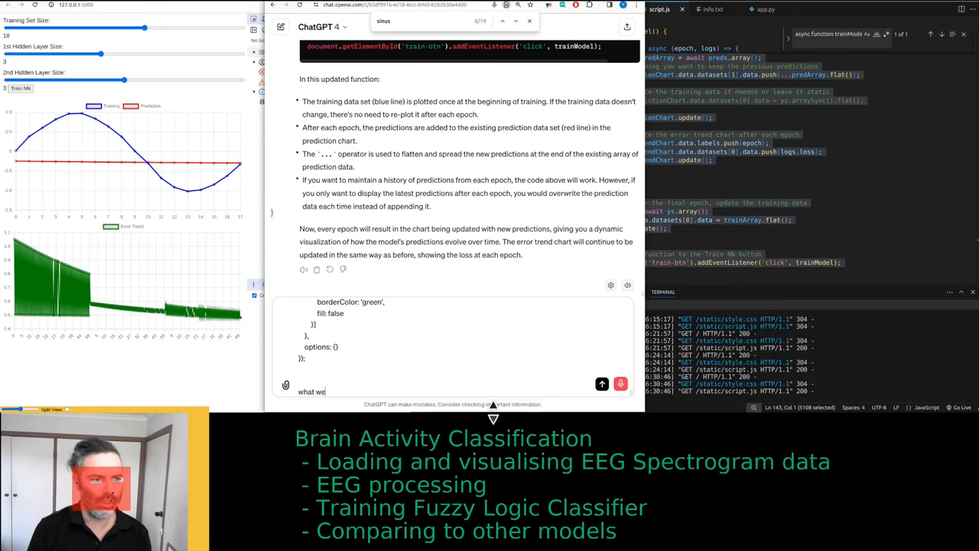
type("said we want the")
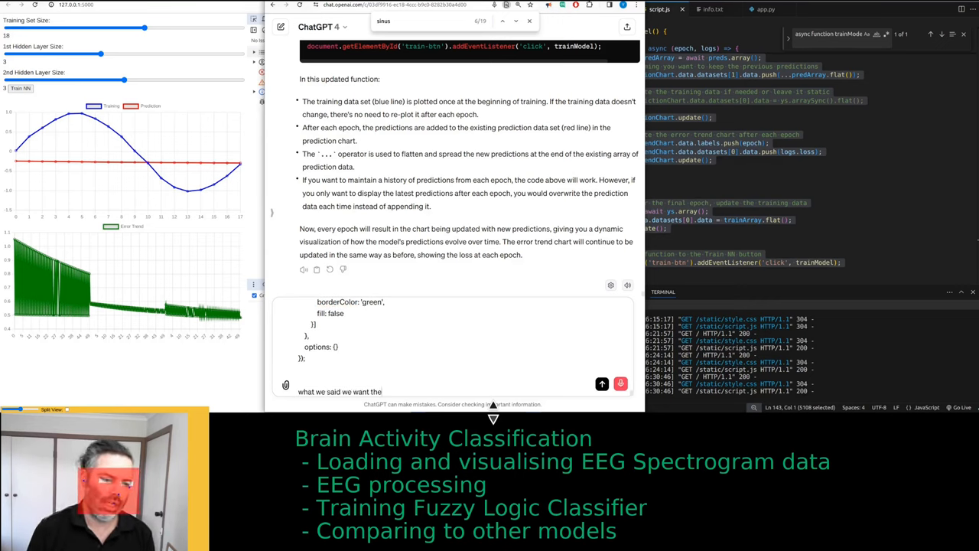
type("first chat to")
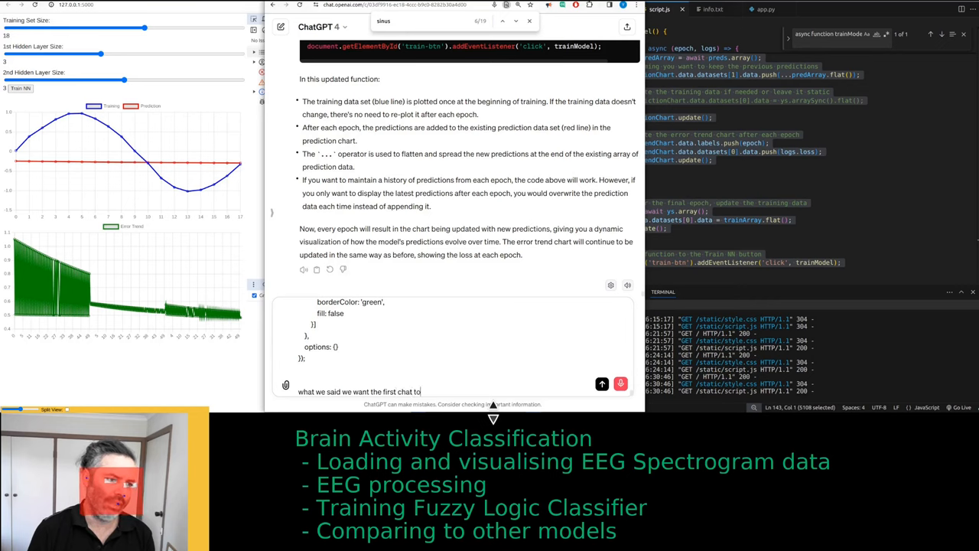
type("behave in the same")
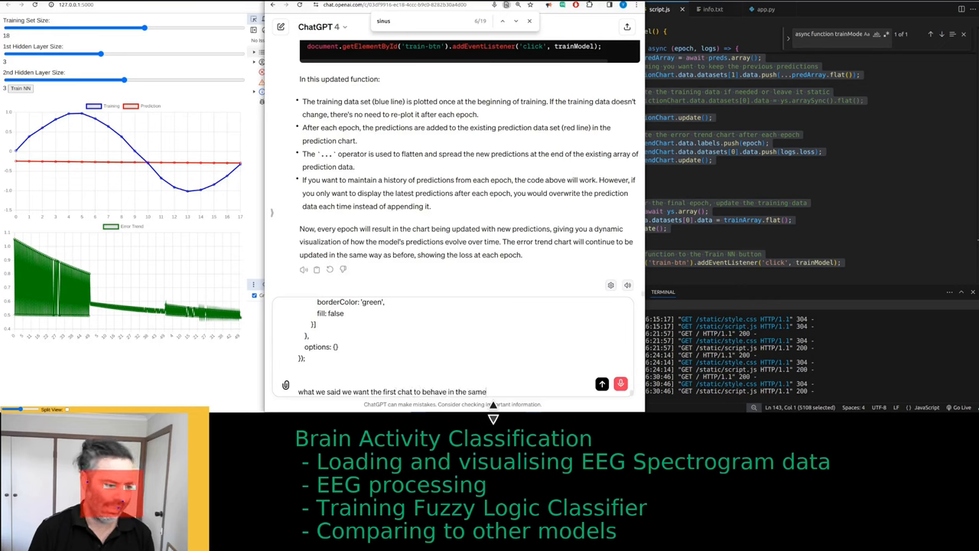
type("way as the second one")
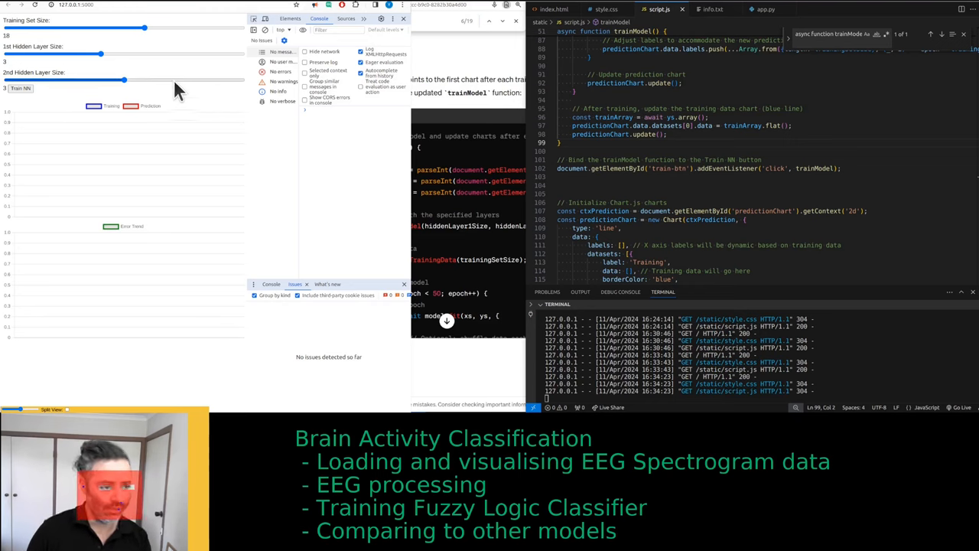
- Train the network twice with Training Set Size 30, then drag the slider back down
left_click_drag(144, 28, 241, 28)
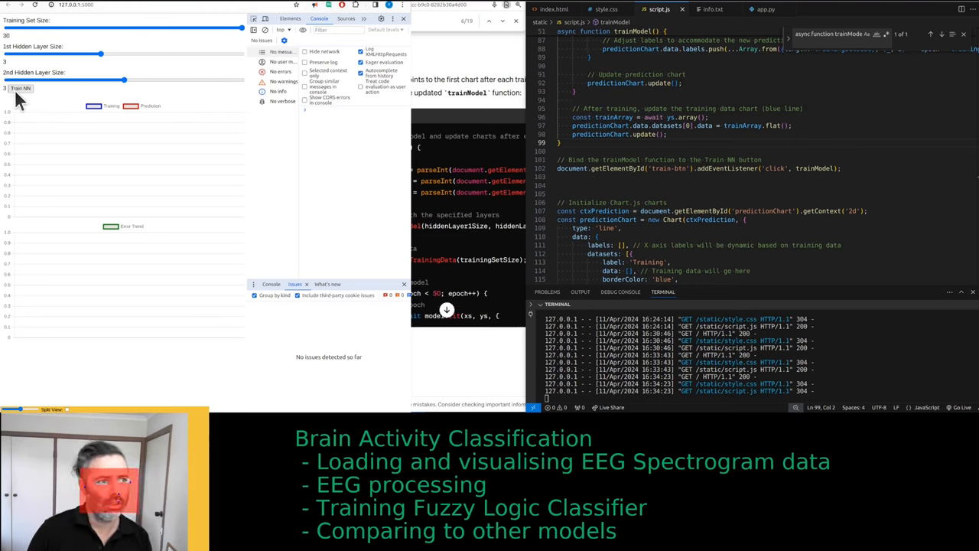
left_click(20, 88)
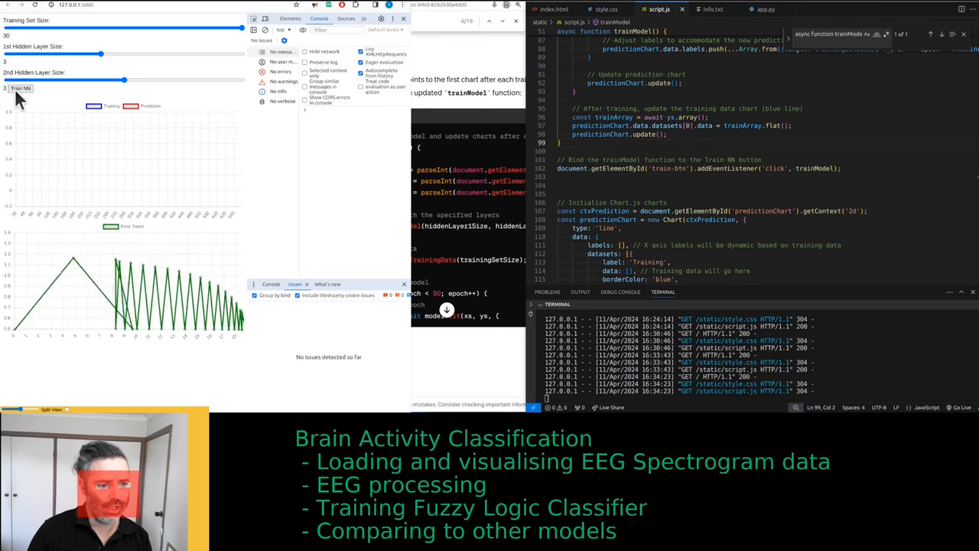
left_click(21, 88)
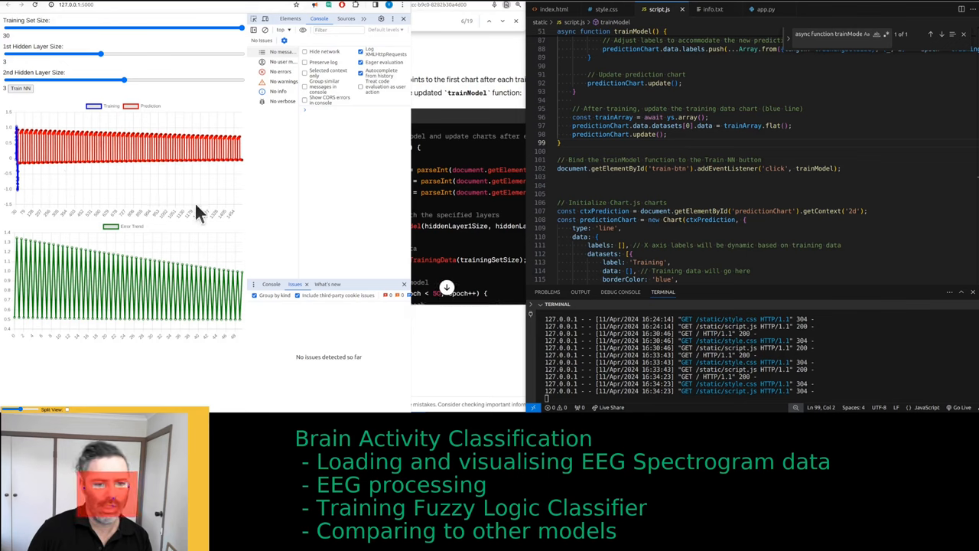
mouse_move(341, 31)
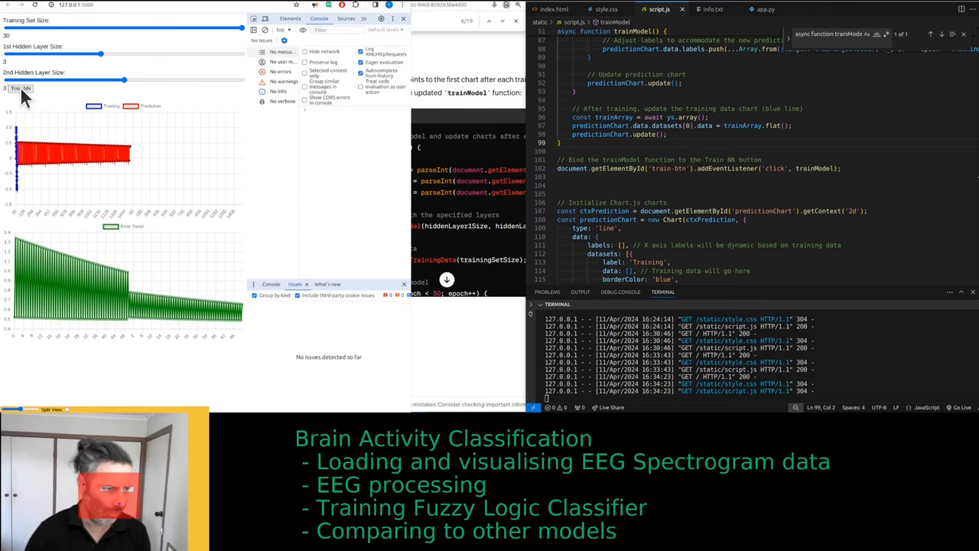
left_click_drag(241, 28, 146, 28)
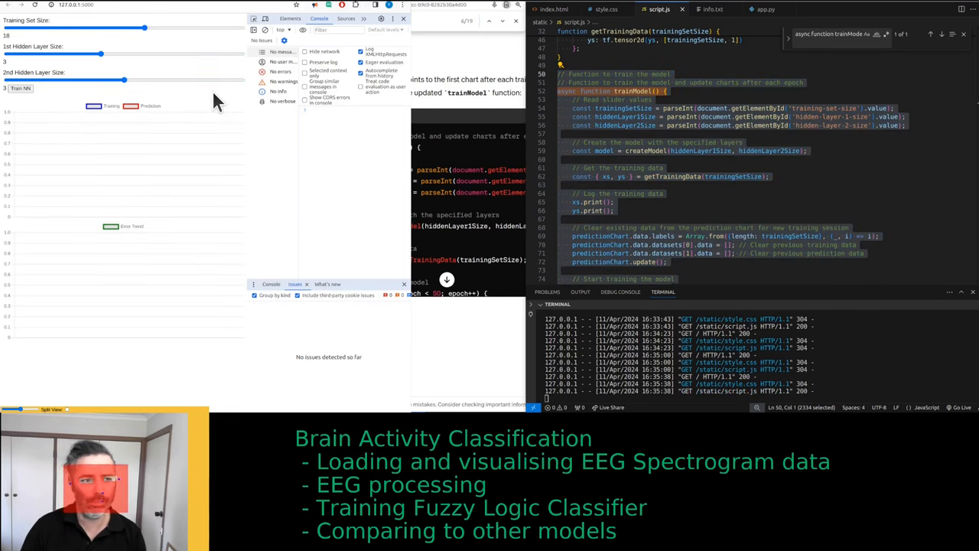
- Run Train NN with the updated trainModel code
left_click(20, 88)
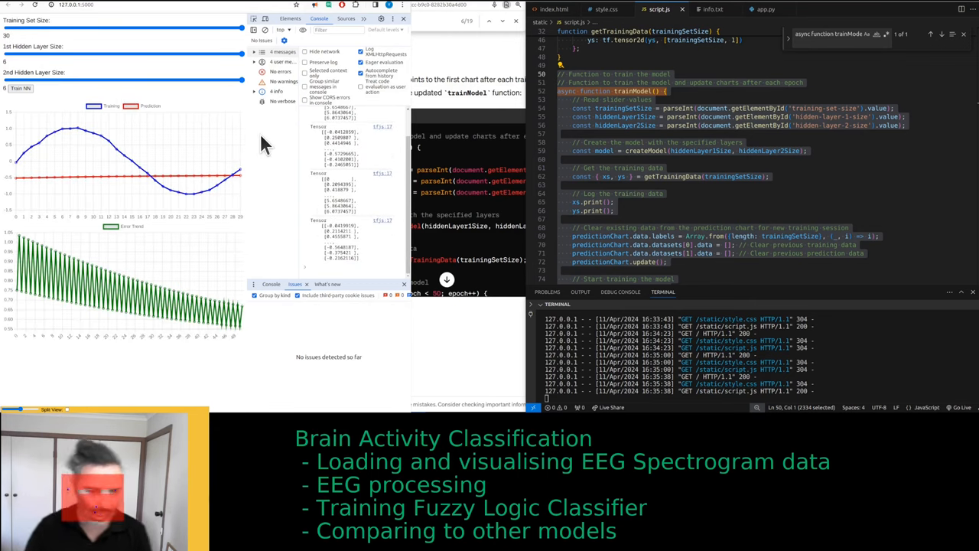
mouse_move(126, 178)
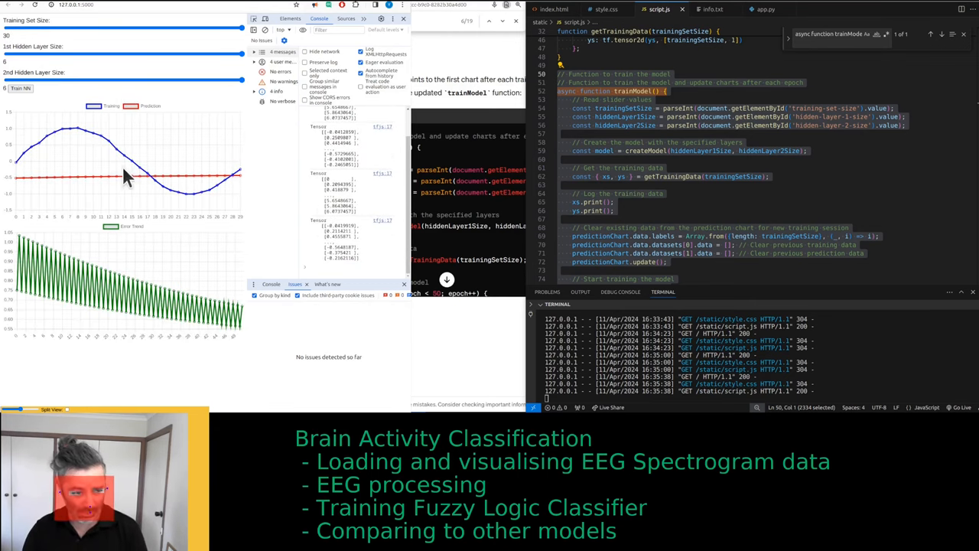
mouse_move(149, 191)
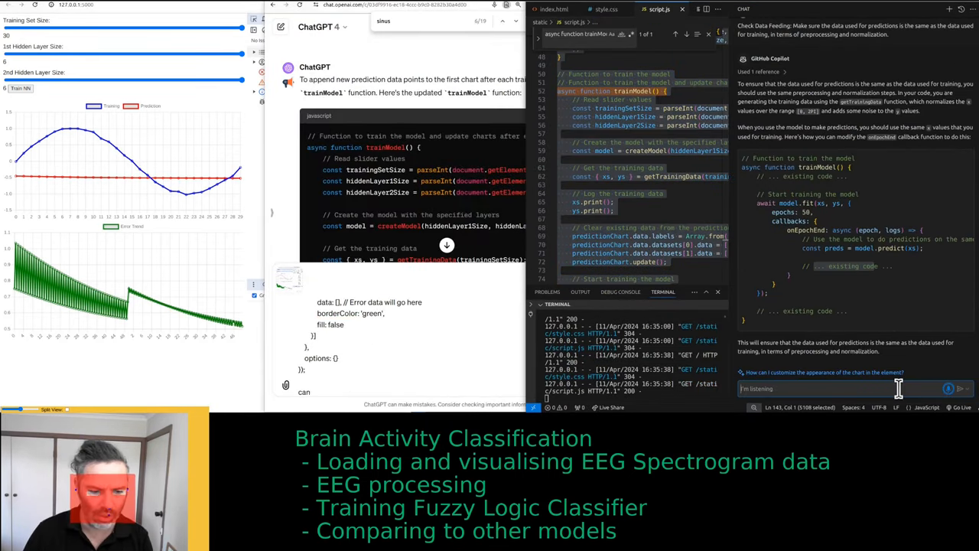
- Ask Copilot Chat to log the predicted-value count in onEpochEnd, then retrain
type("Can we log")
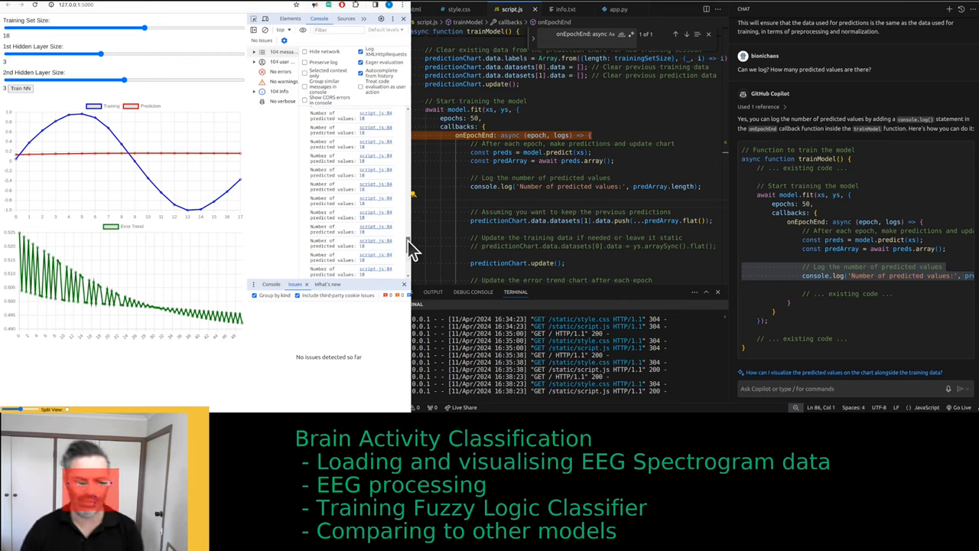
left_click(20, 88)
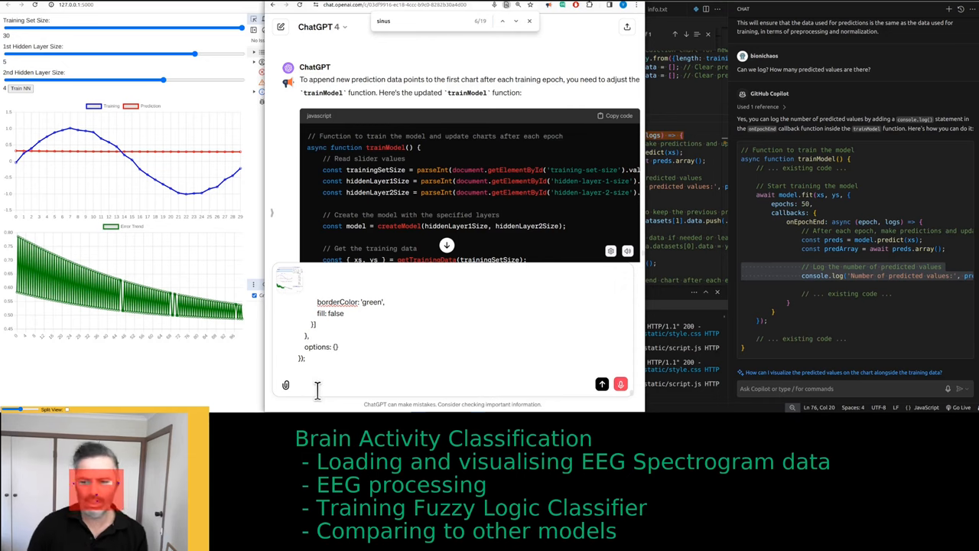
- Draft a ChatGPT note that the prediction values in the first chart look wrong
type("it seems that")
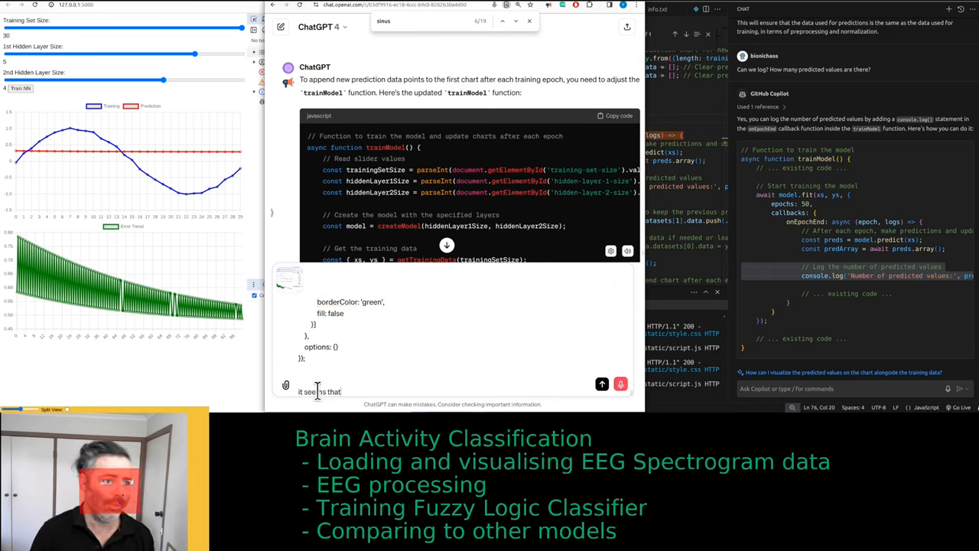
type("the prediction values in")
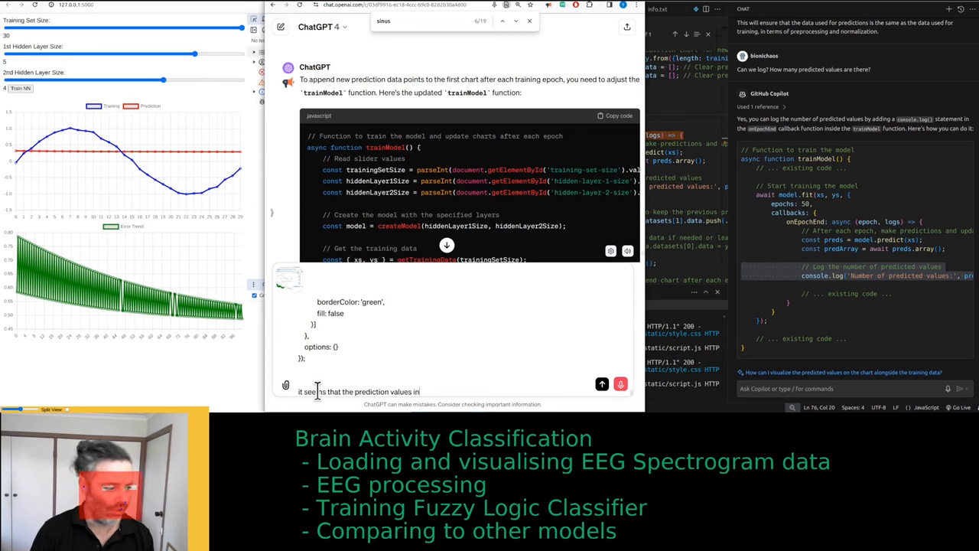
type("the first chart")
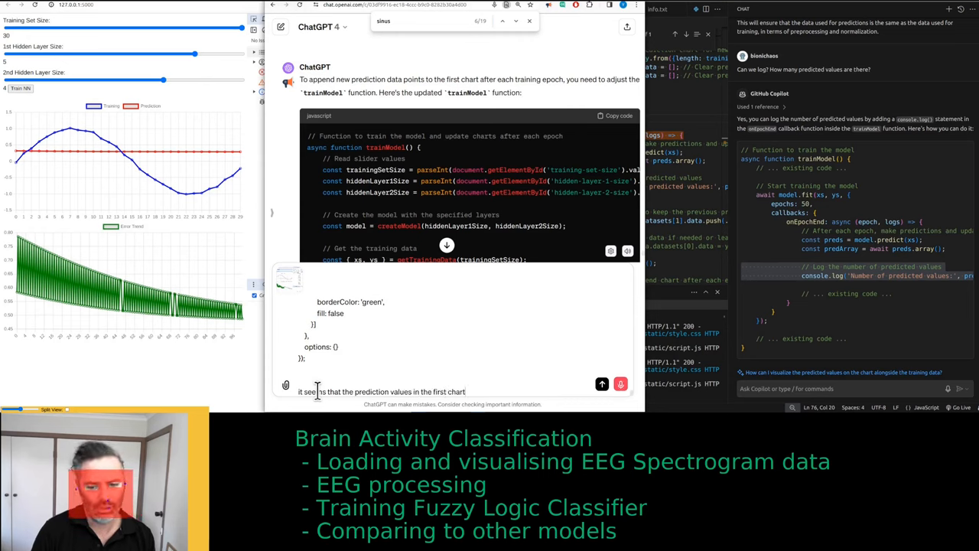
type("and not this")
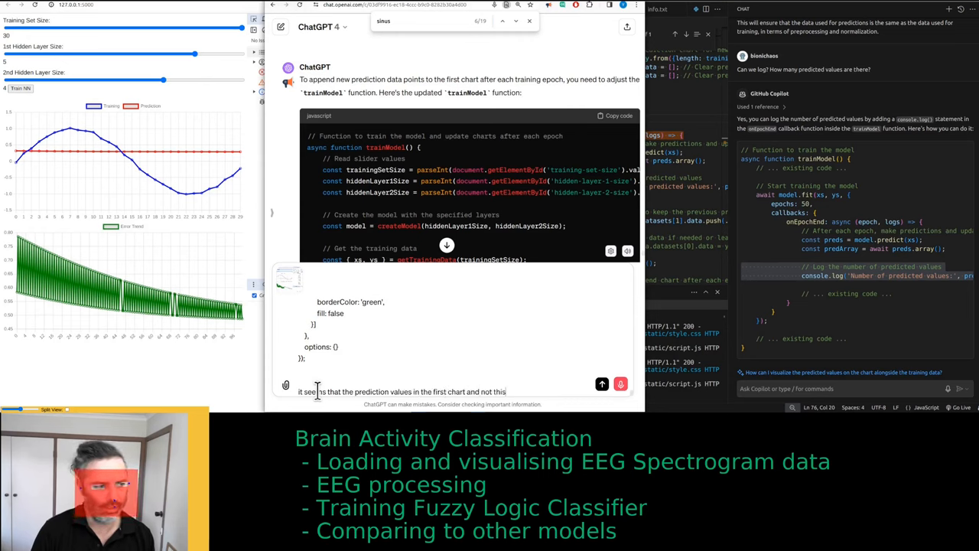
type("plate called")
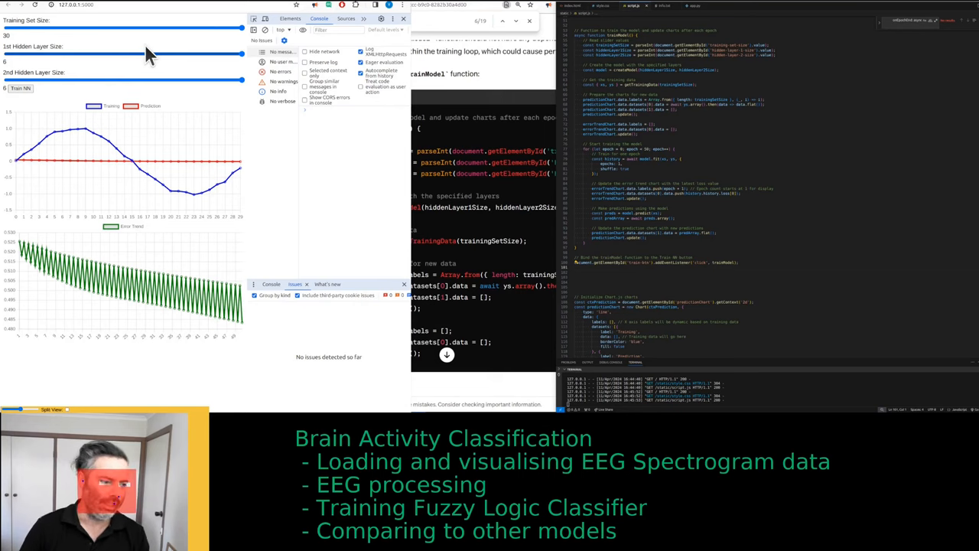
mouse_move(129, 49)
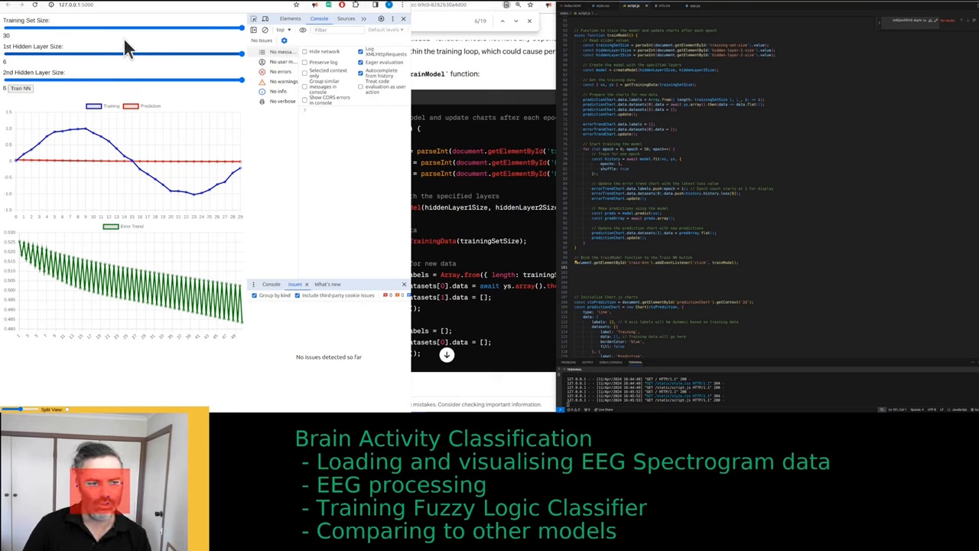
mouse_move(149, 59)
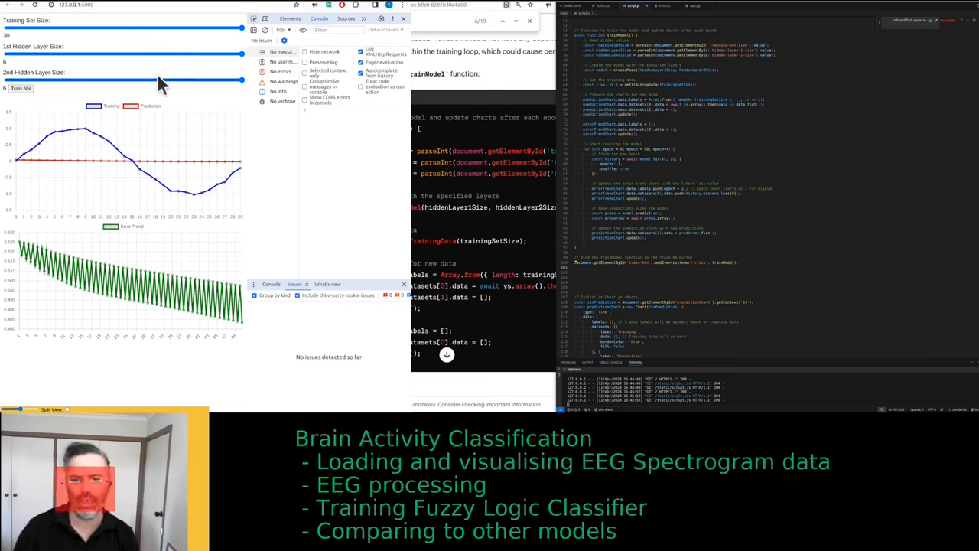
mouse_move(65, 250)
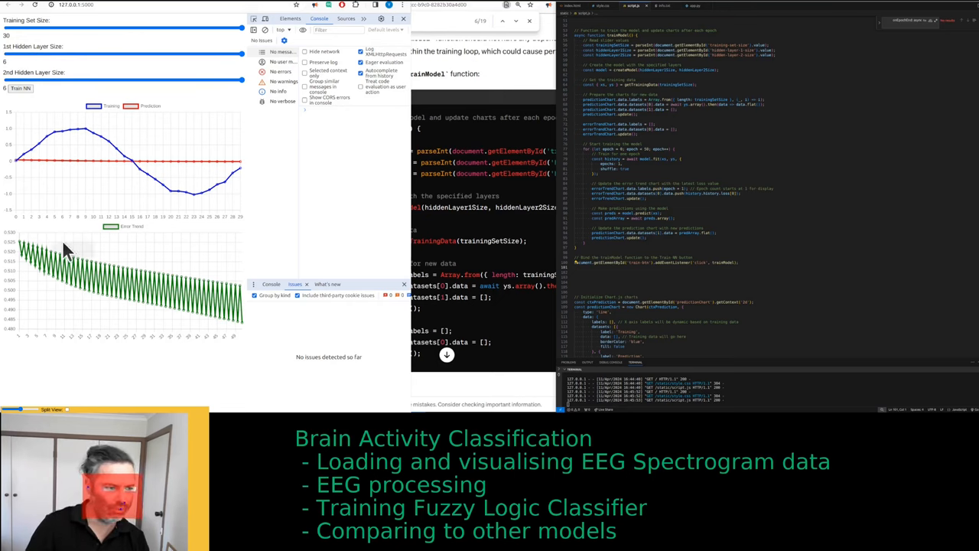
mouse_move(149, 186)
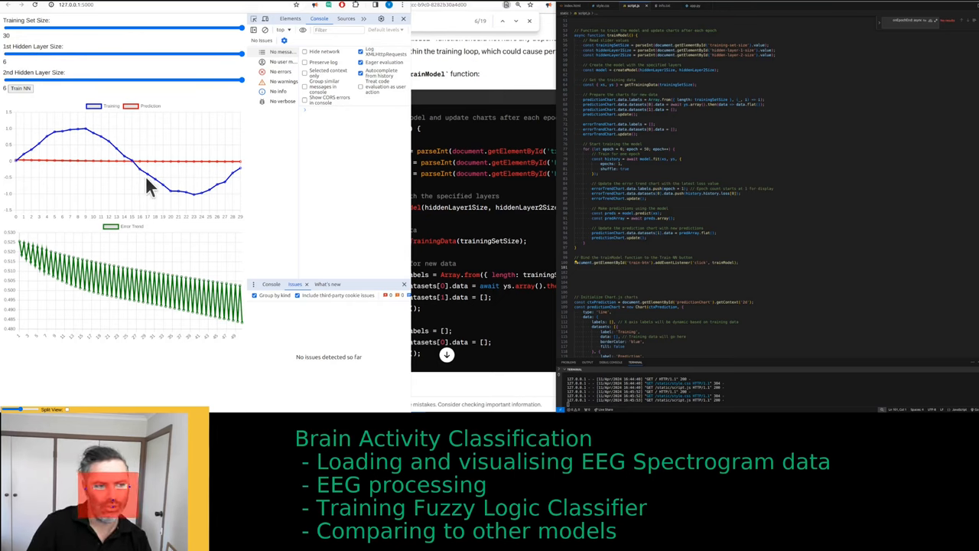
mouse_move(189, 172)
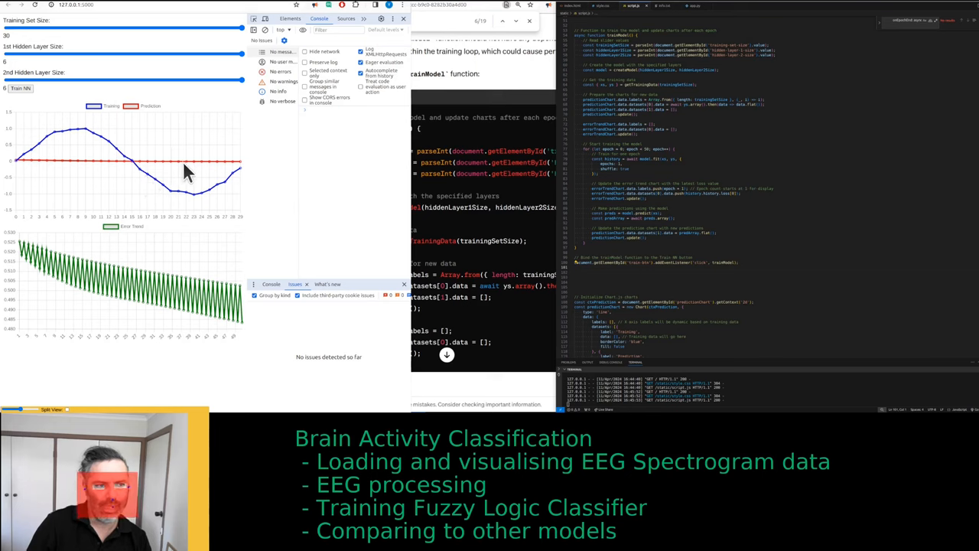
mouse_move(127, 178)
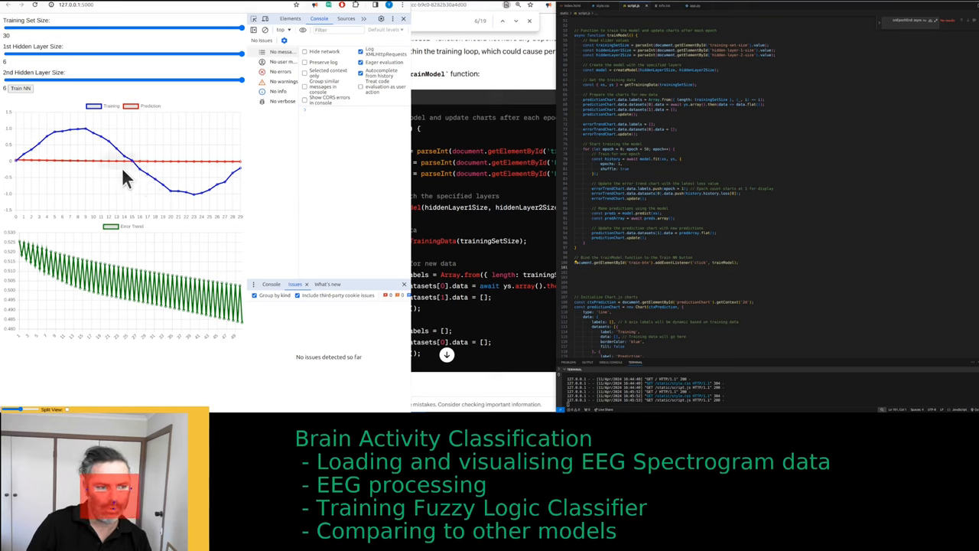
mouse_move(168, 165)
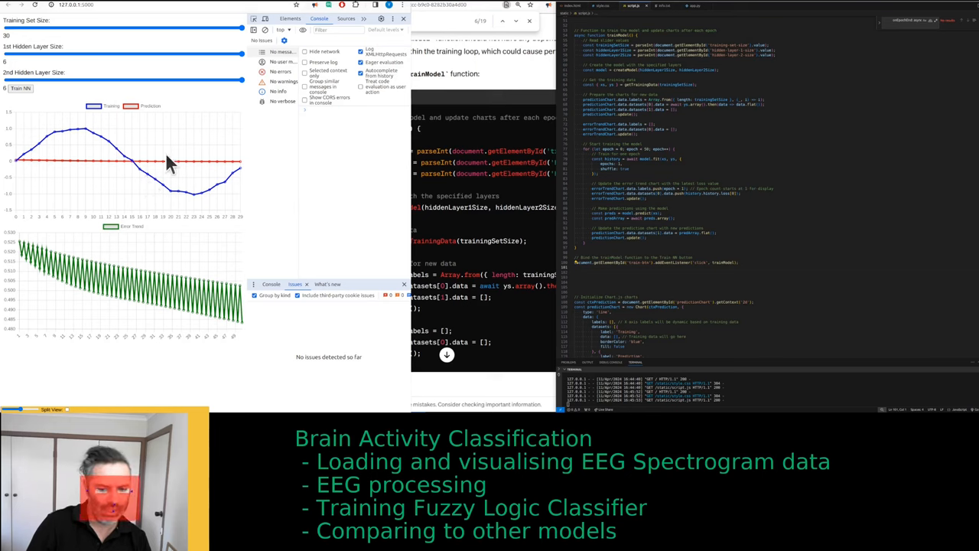
mouse_move(192, 169)
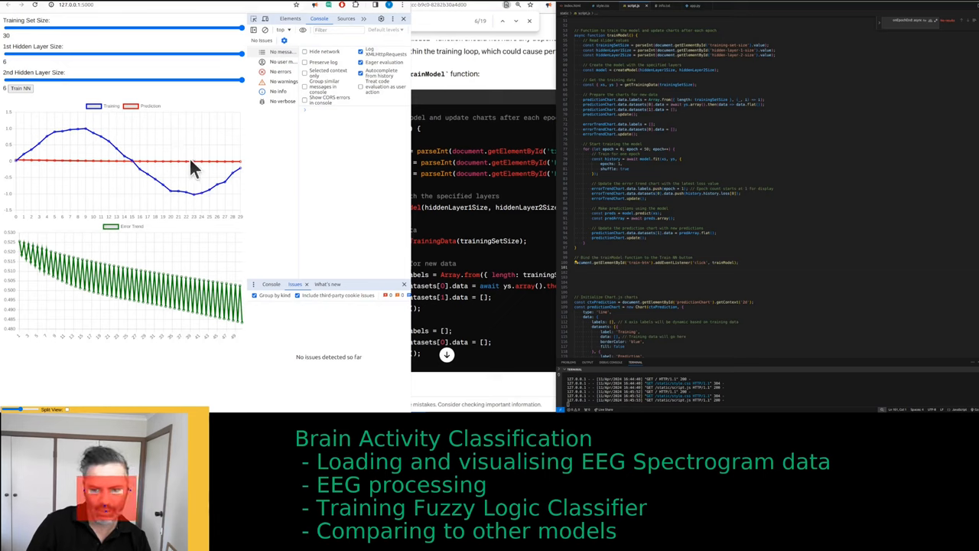
mouse_move(539, 225)
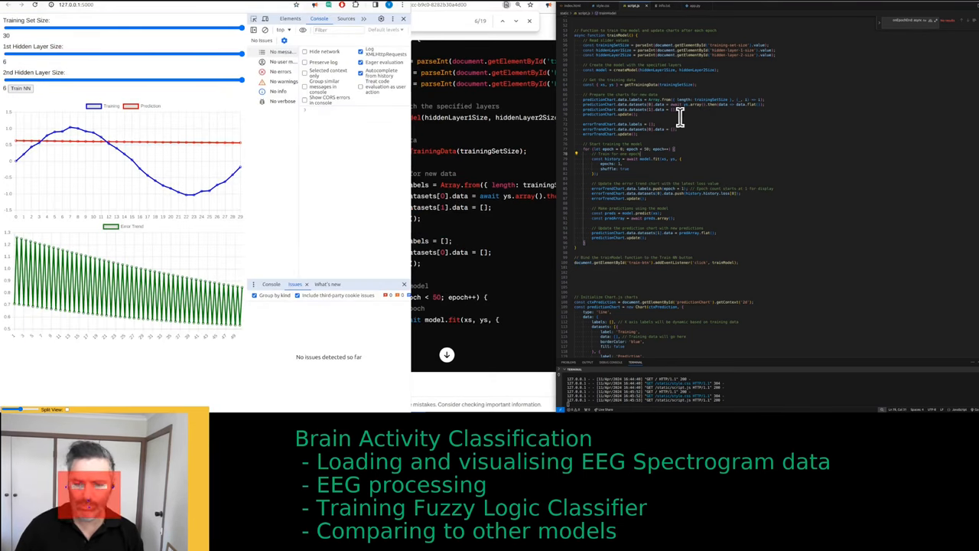
- Paste the app.py Flask code into ChatGPT, noting little happens in the backend
left_click(575, 6)
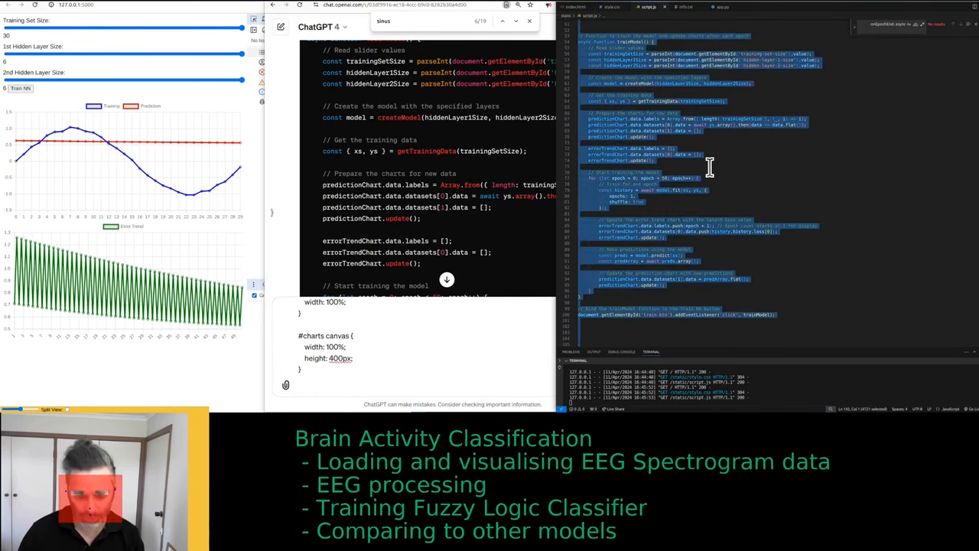
left_click(722, 7)
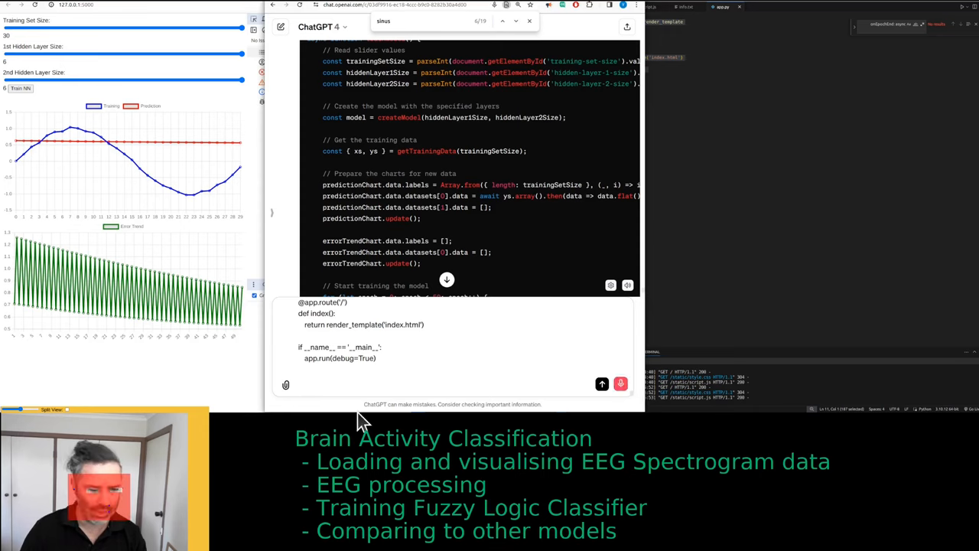
type("so there's not much happening")
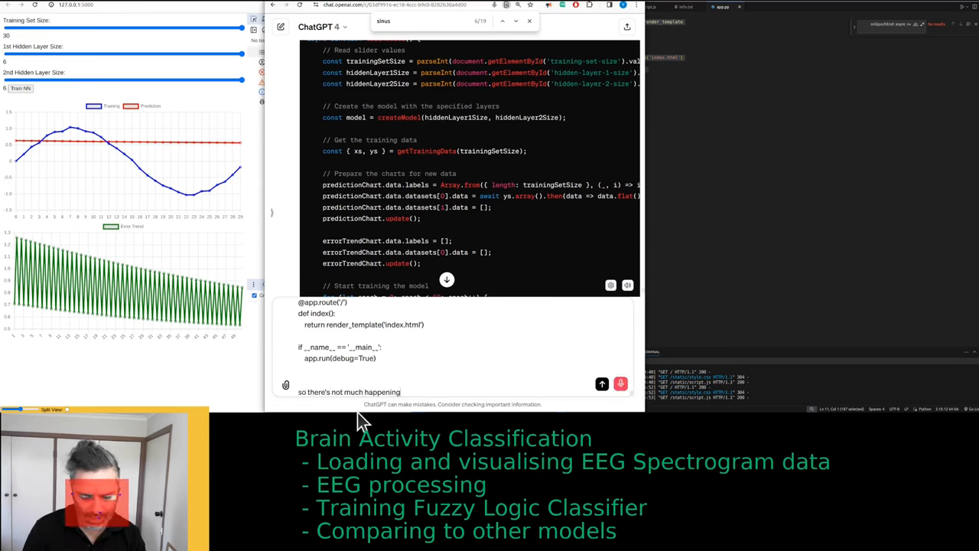
type("in the back and do not worry about it now with the")
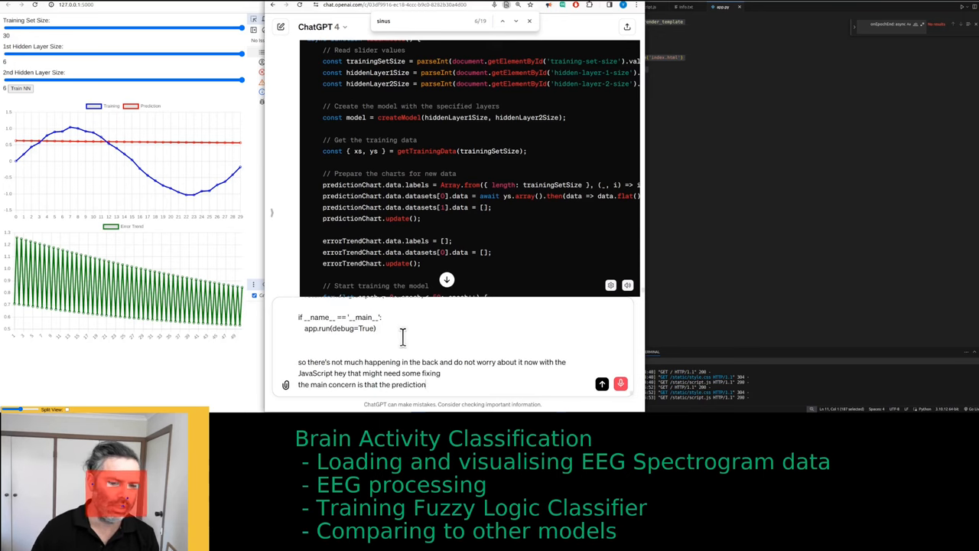
- Add that the first chart's red prediction plot needs more data points than the training data
type("red chart red plot in the first chart")
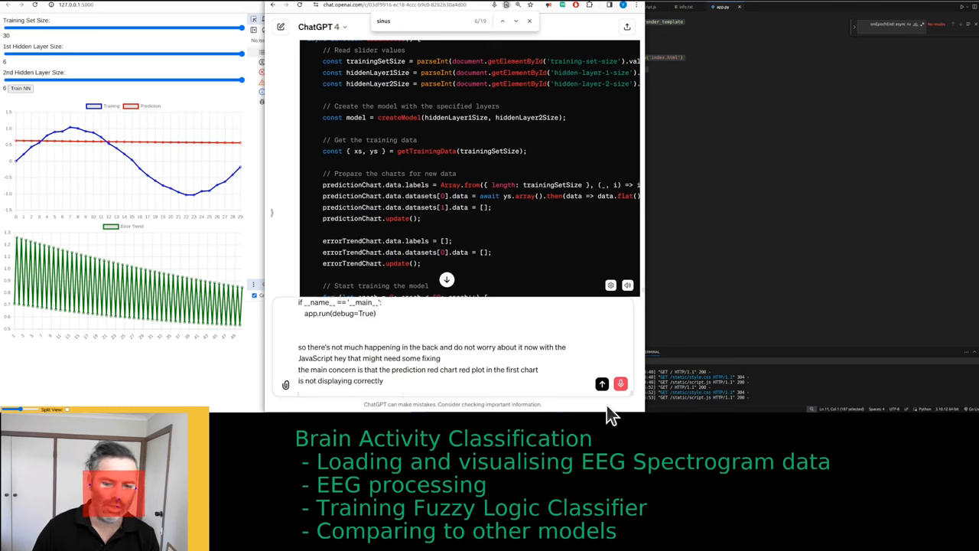
type("how many")
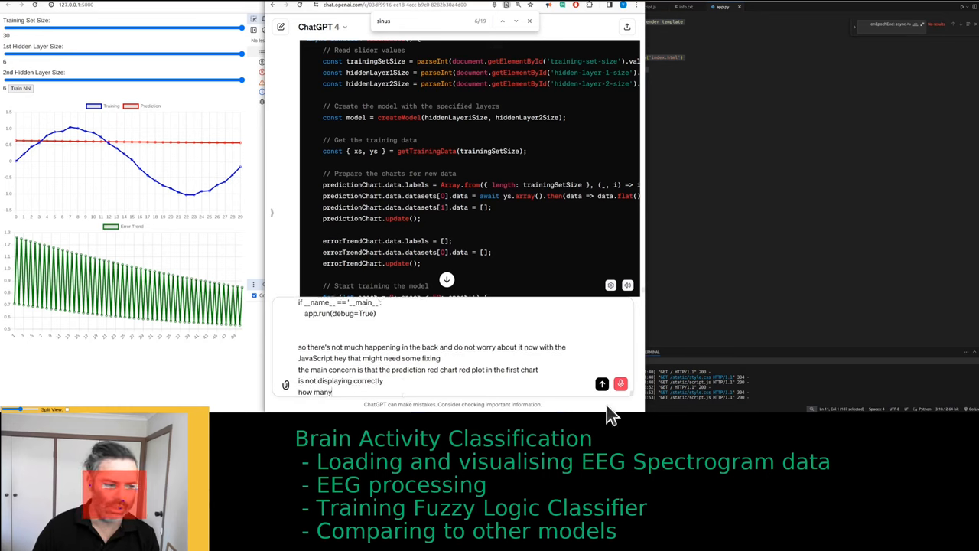
type("data points does it ha")
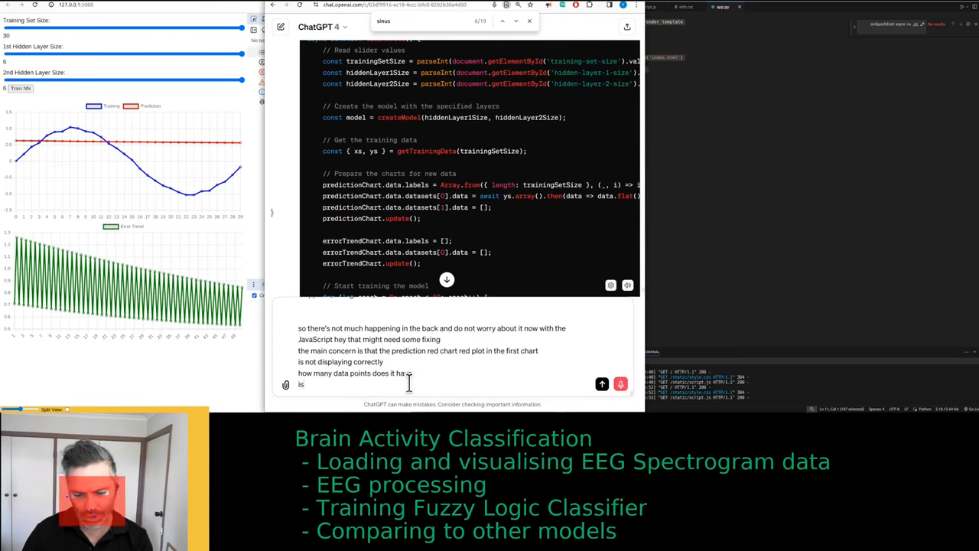
type("the prediction should be")
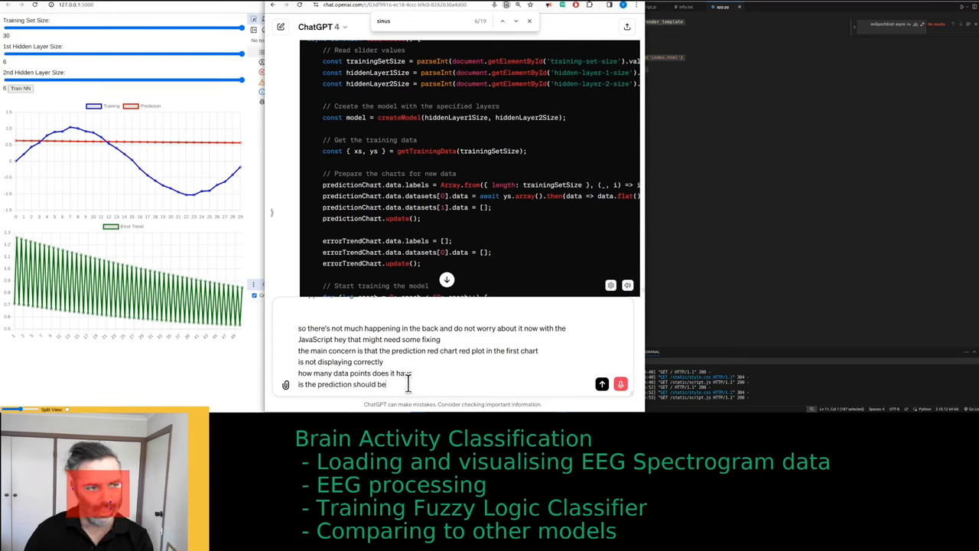
type("longer than the")
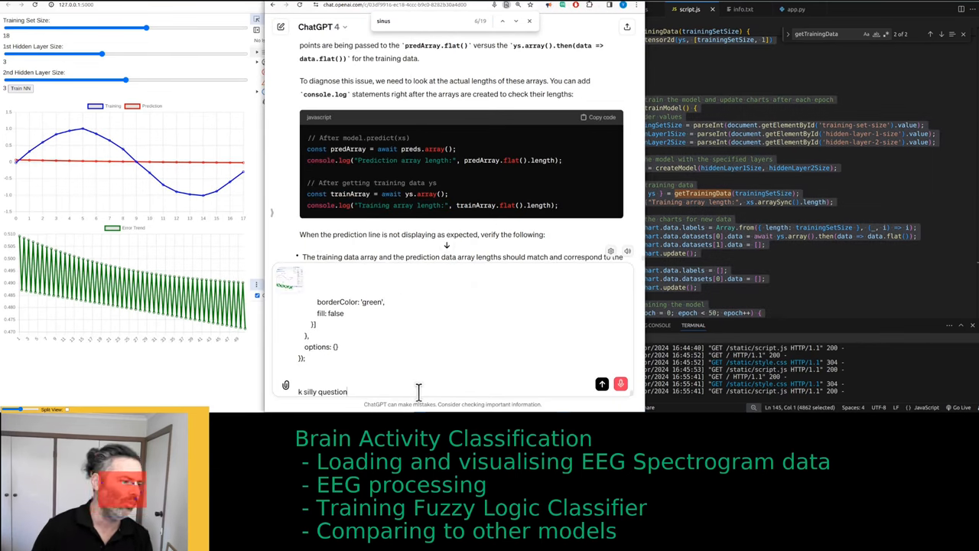
- Draft a ChatGPT prompt asking why the prediction looks wrong, focusing on the first chart
type("why doesn't")
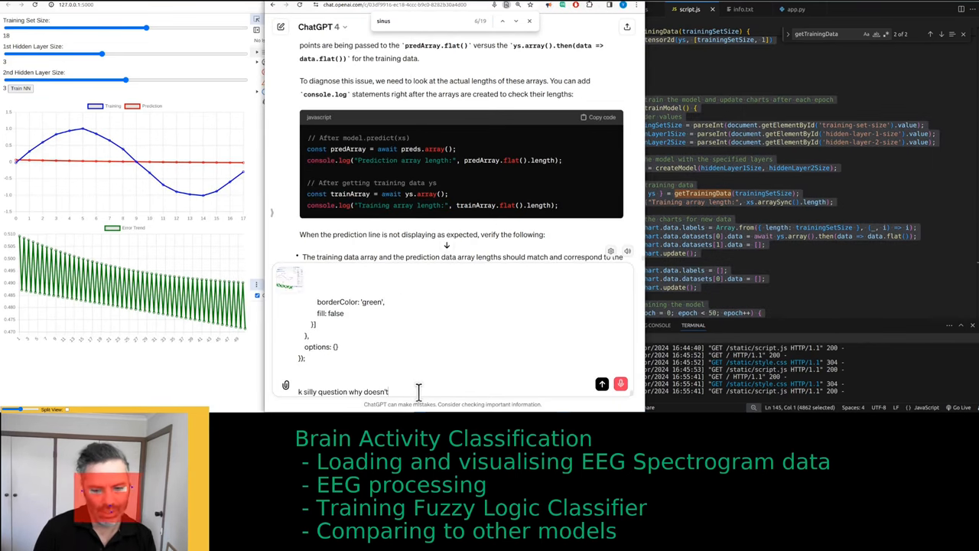
type("the prediction looks anything nothing anything")
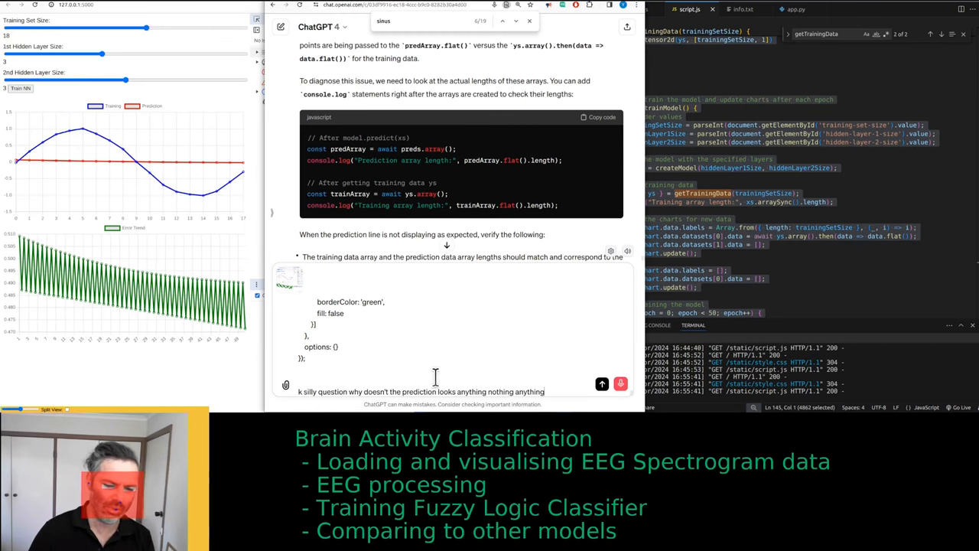
type("doesn't look")
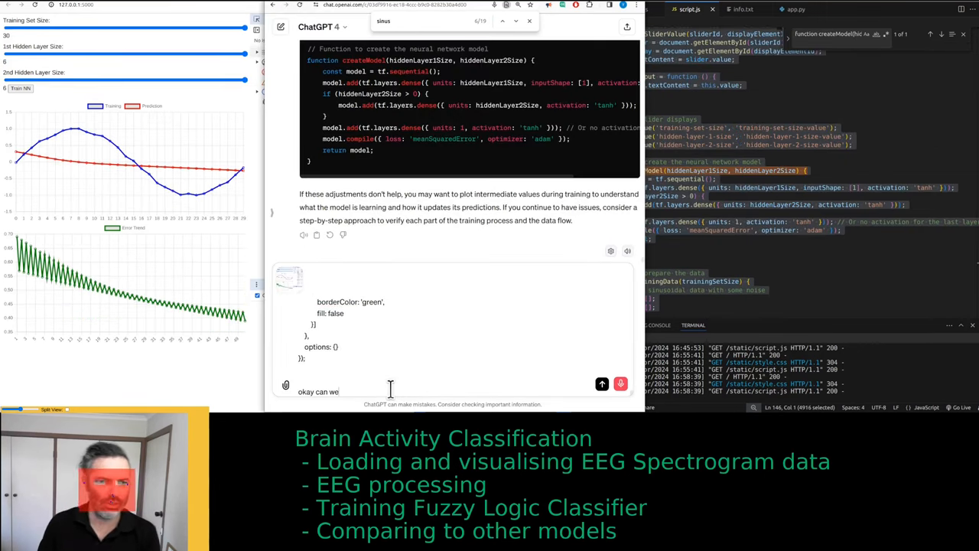
type("focus on the way")
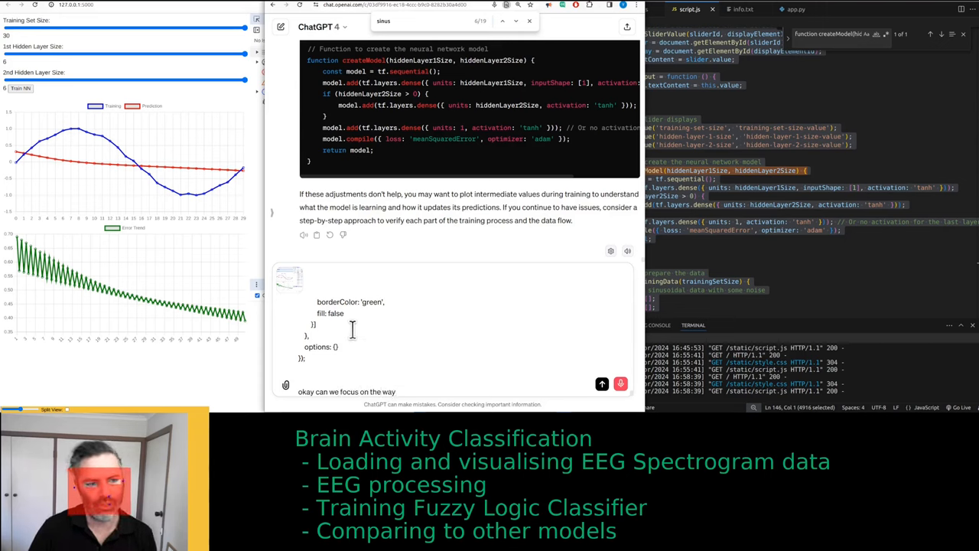
type("the first chart")
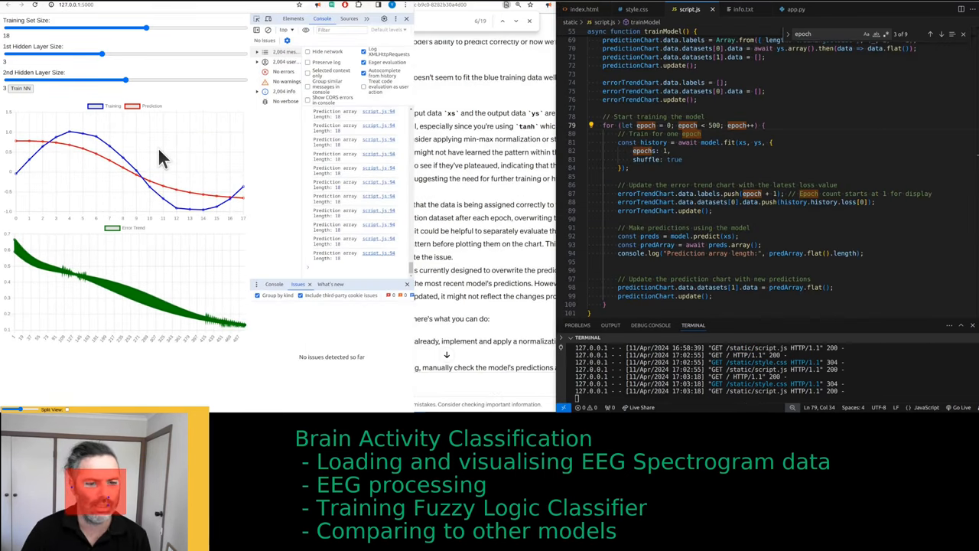
mouse_move(140, 122)
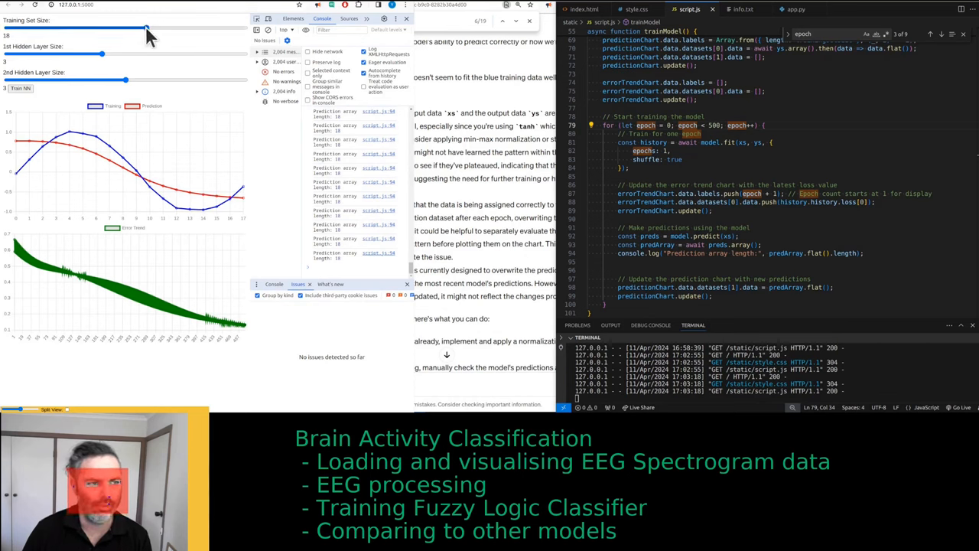
- Train with 30 training samples, then raise the first hidden layer size to 6
left_click_drag(147, 29, 247, 29)
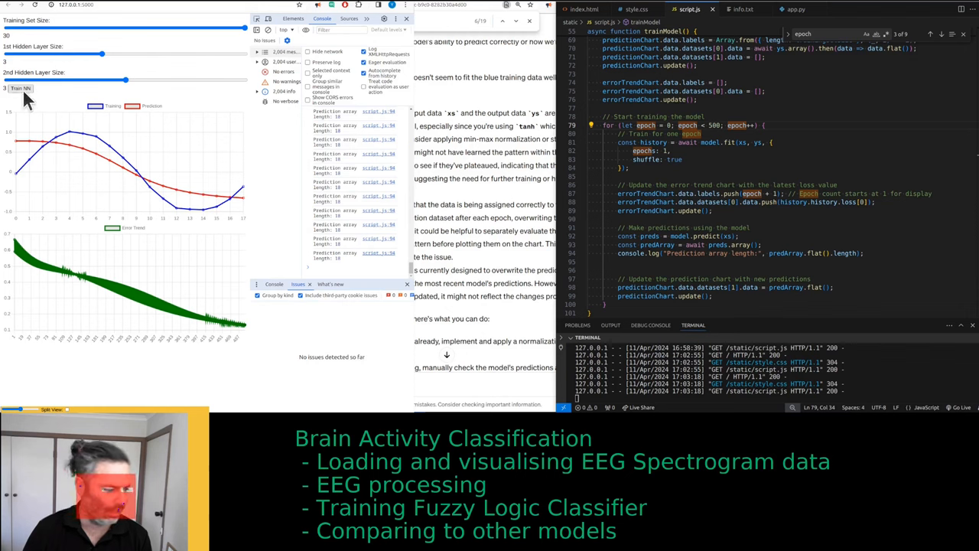
left_click(21, 88)
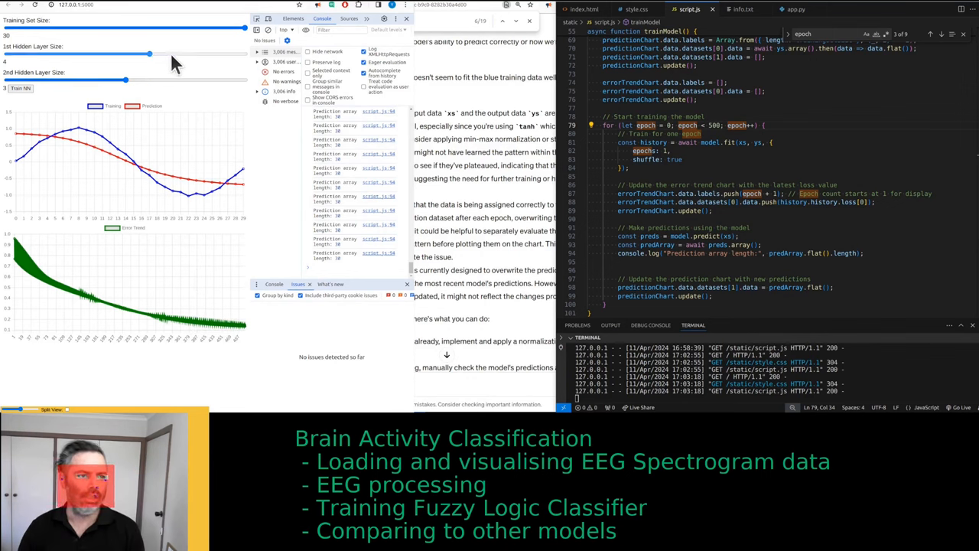
left_click_drag(150, 55, 196, 54)
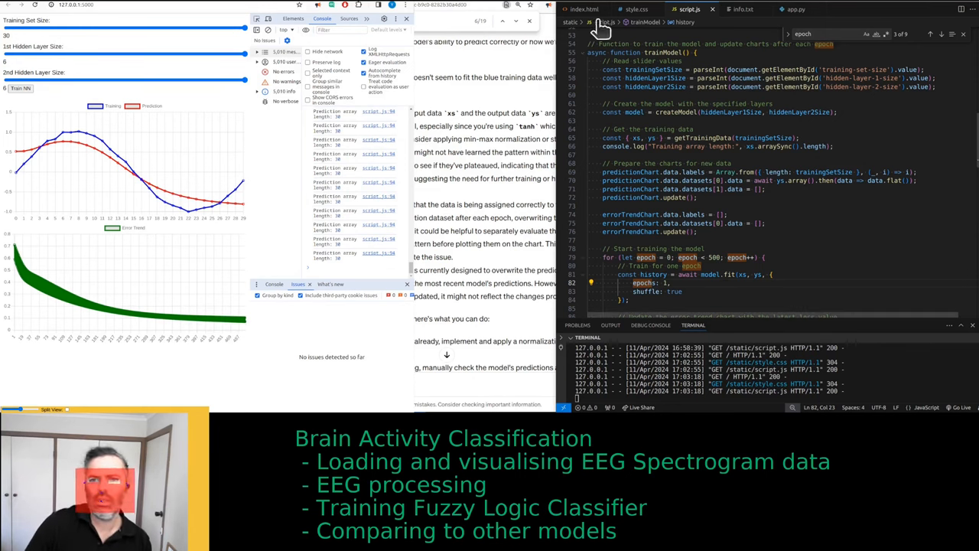
mouse_move(589, 38)
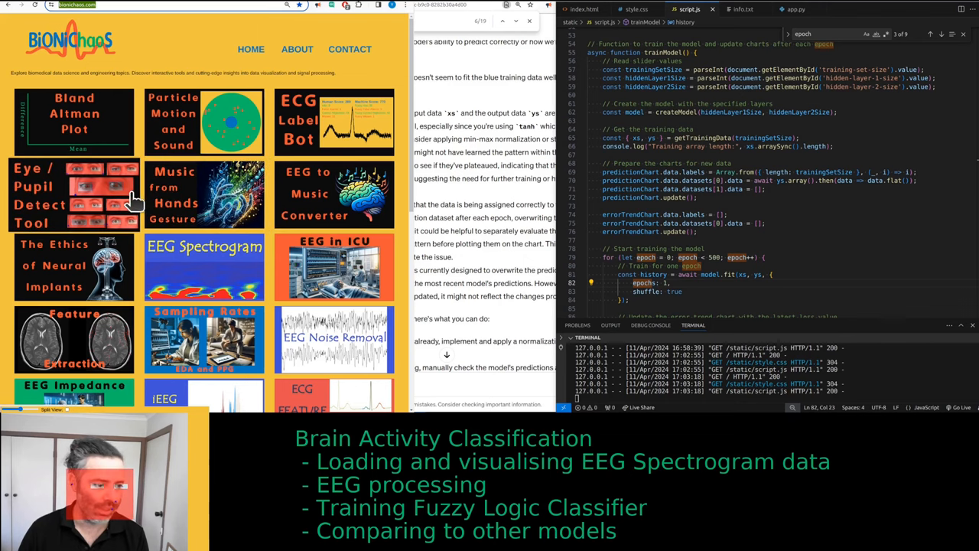
- Open the Bland-Altman tile on BioniChaos, then tag an abnormal ECG waveform for a score of 10
scroll("down", 3)
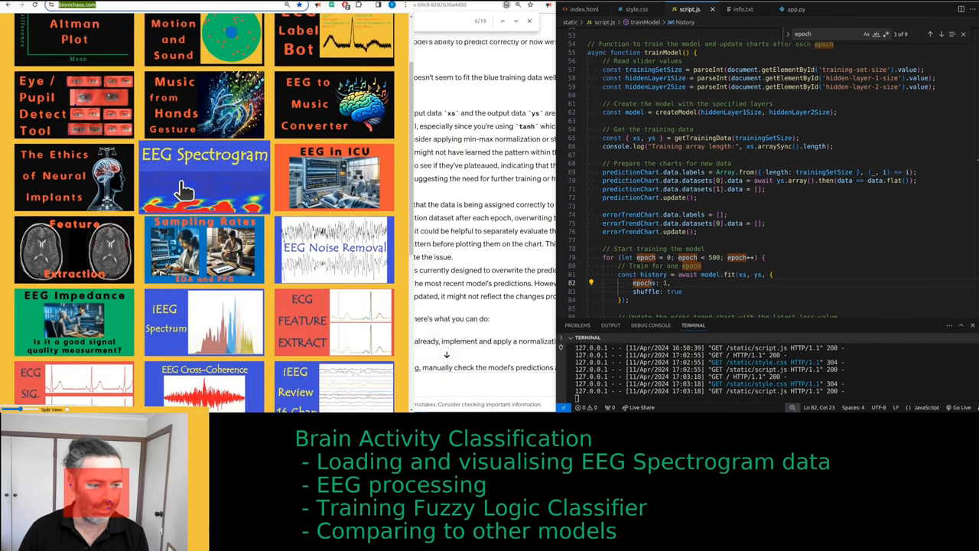
scroll("up", 3)
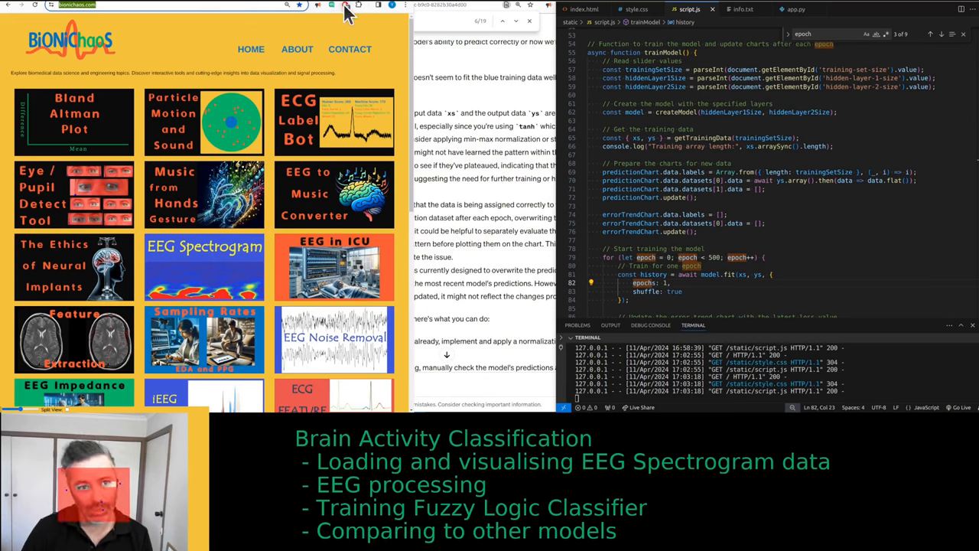
mouse_move(90, 134)
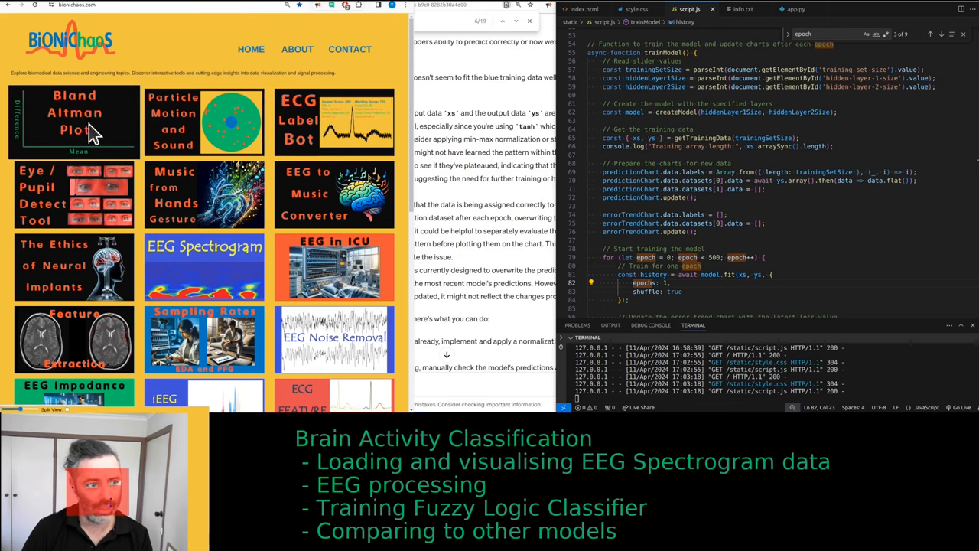
left_click(74, 122)
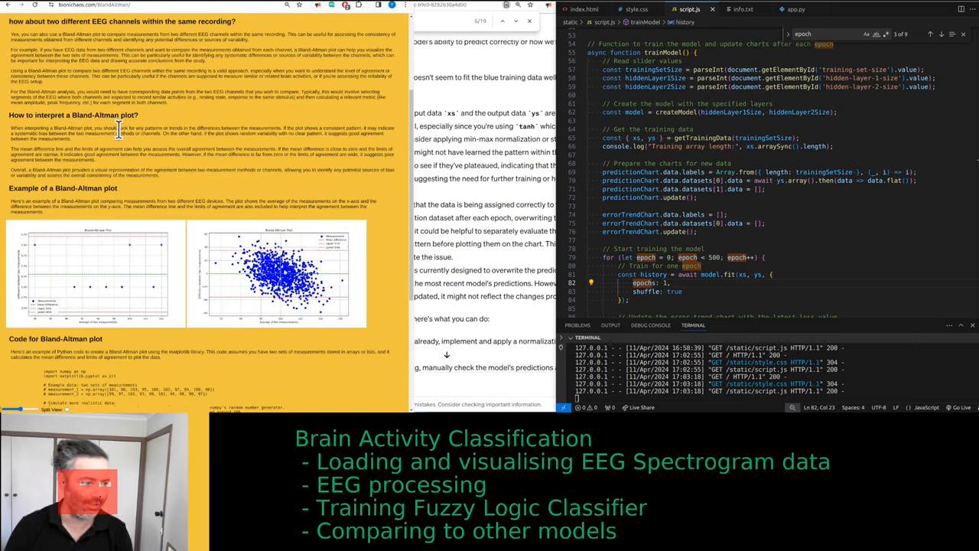
scroll("up", 3)
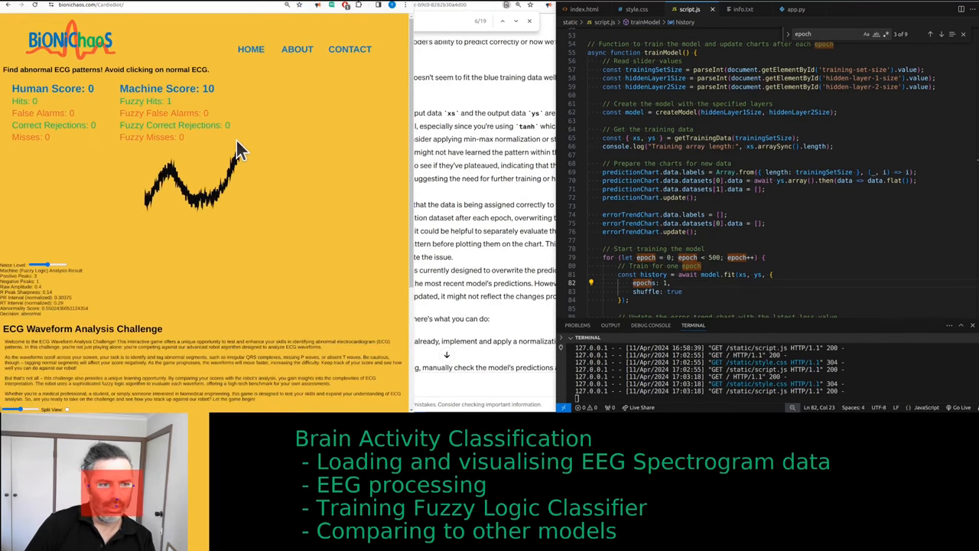
left_click(237, 149)
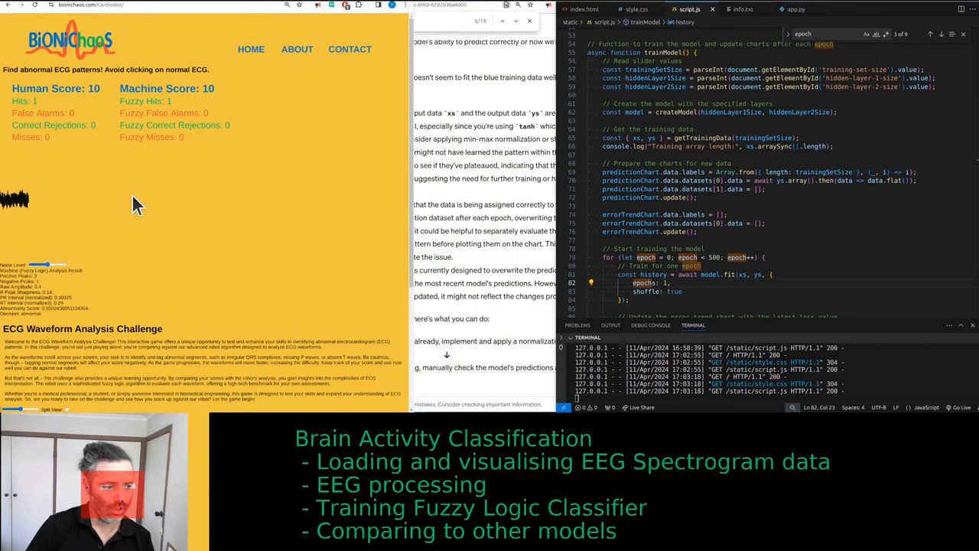